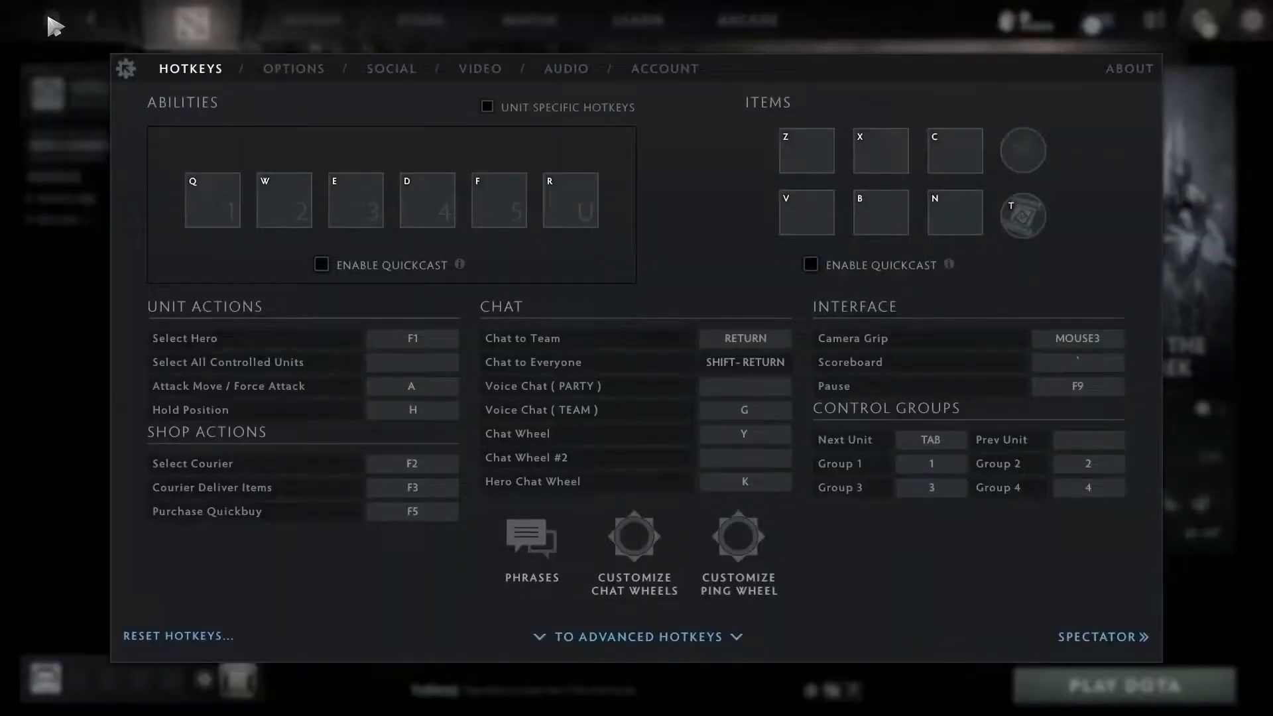
Switch Dota 2's video resolution to advanced settings, keeping 16:9, 1920x1080, Borderless Window
click(480, 68)
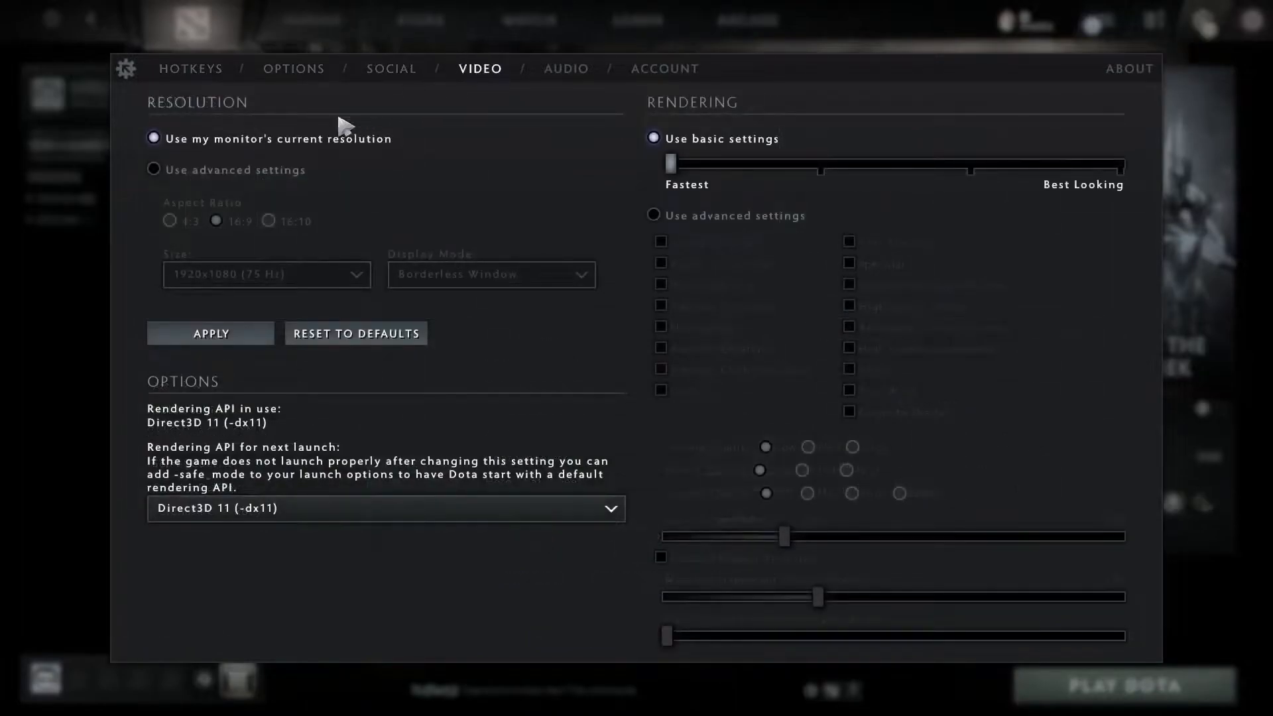
click(153, 170)
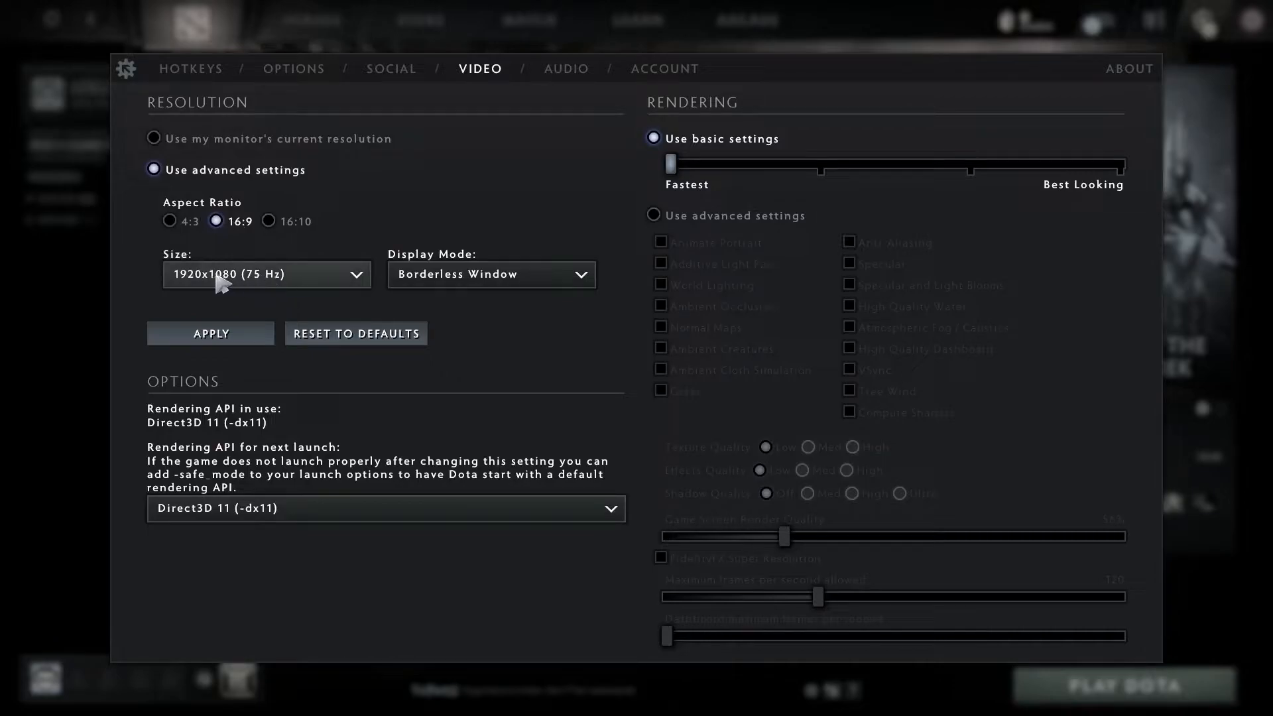
mouse_move(315, 285)
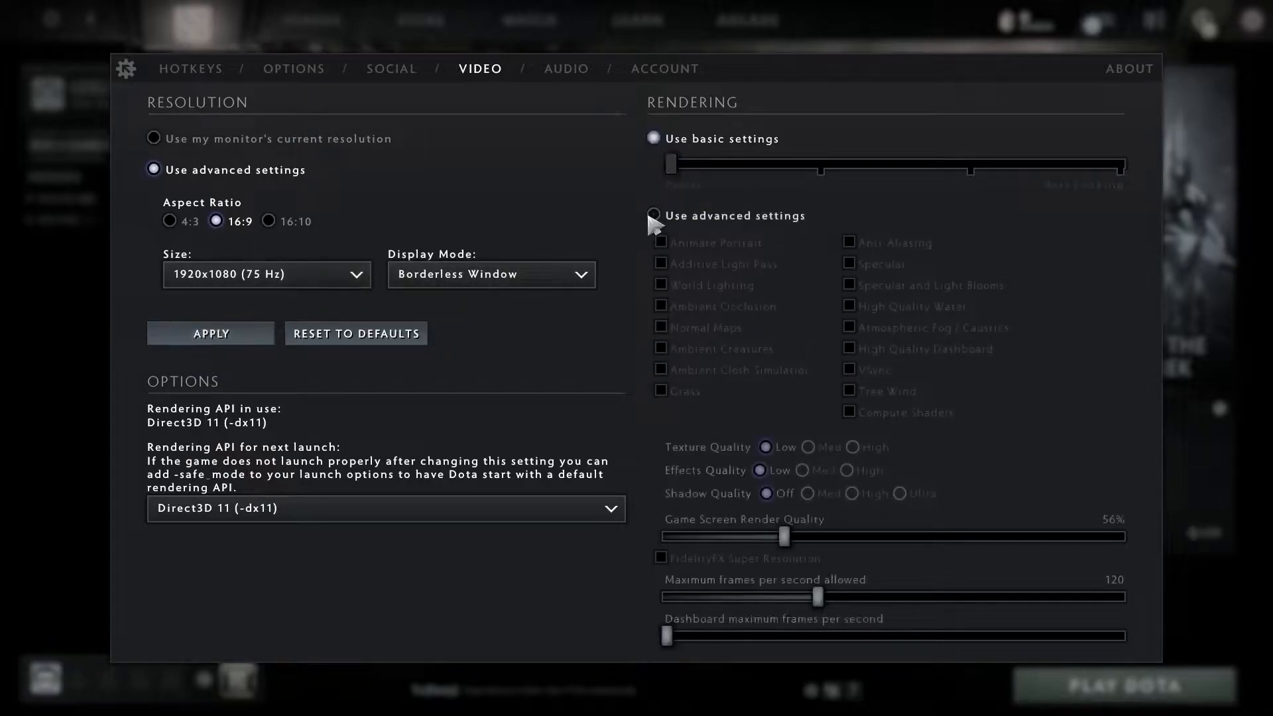
Switch Dota 2's rendering to advanced settings to expose individual graphics options
click(653, 215)
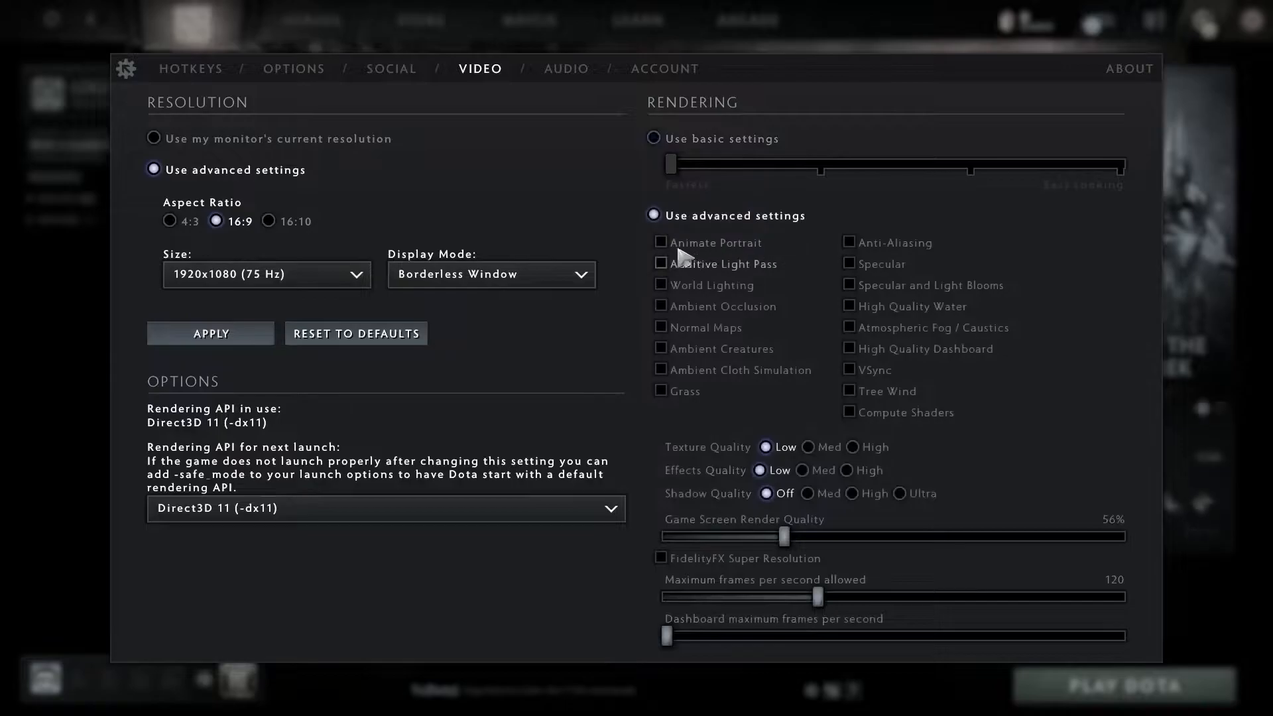
mouse_move(670, 242)
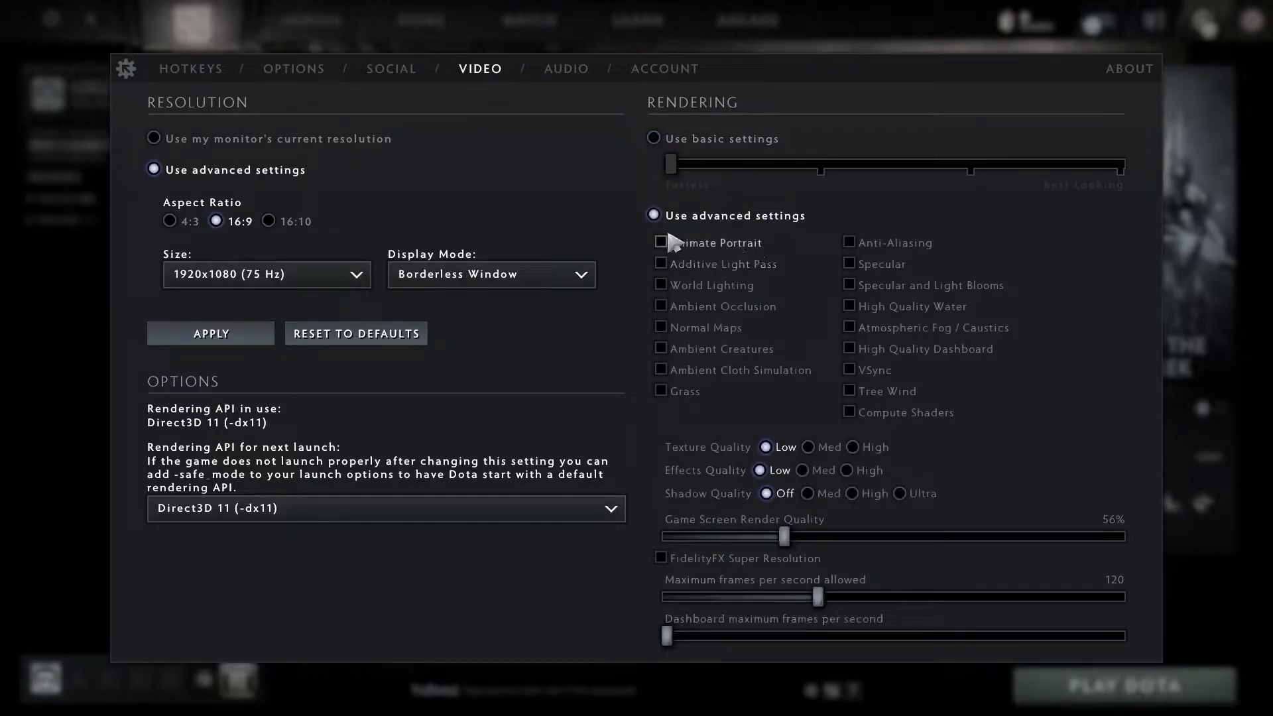
mouse_move(754, 280)
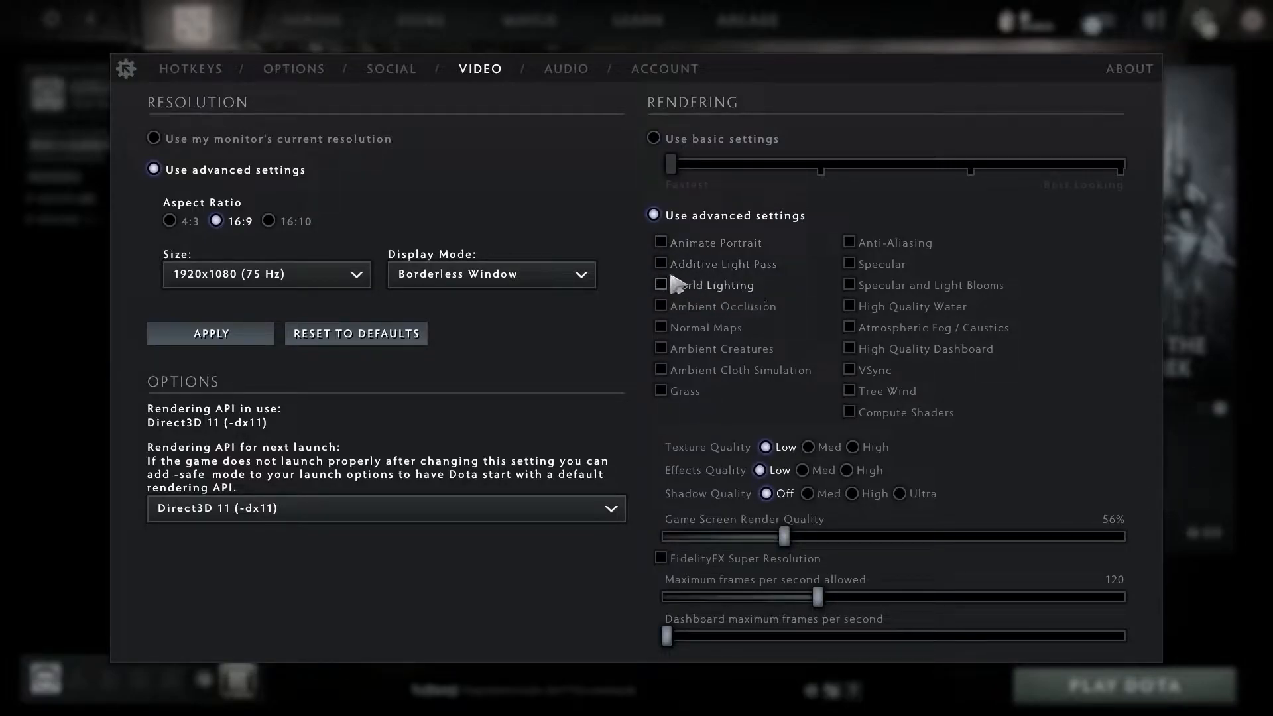
mouse_move(779, 325)
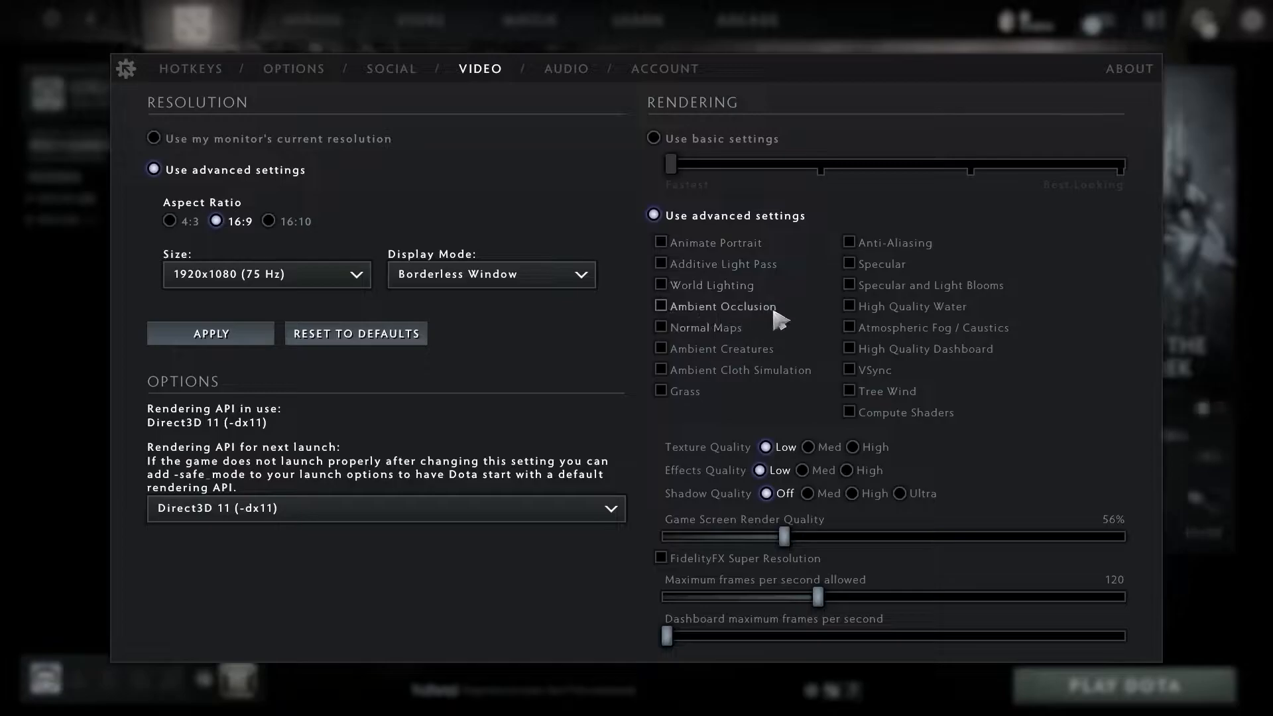
mouse_move(713, 337)
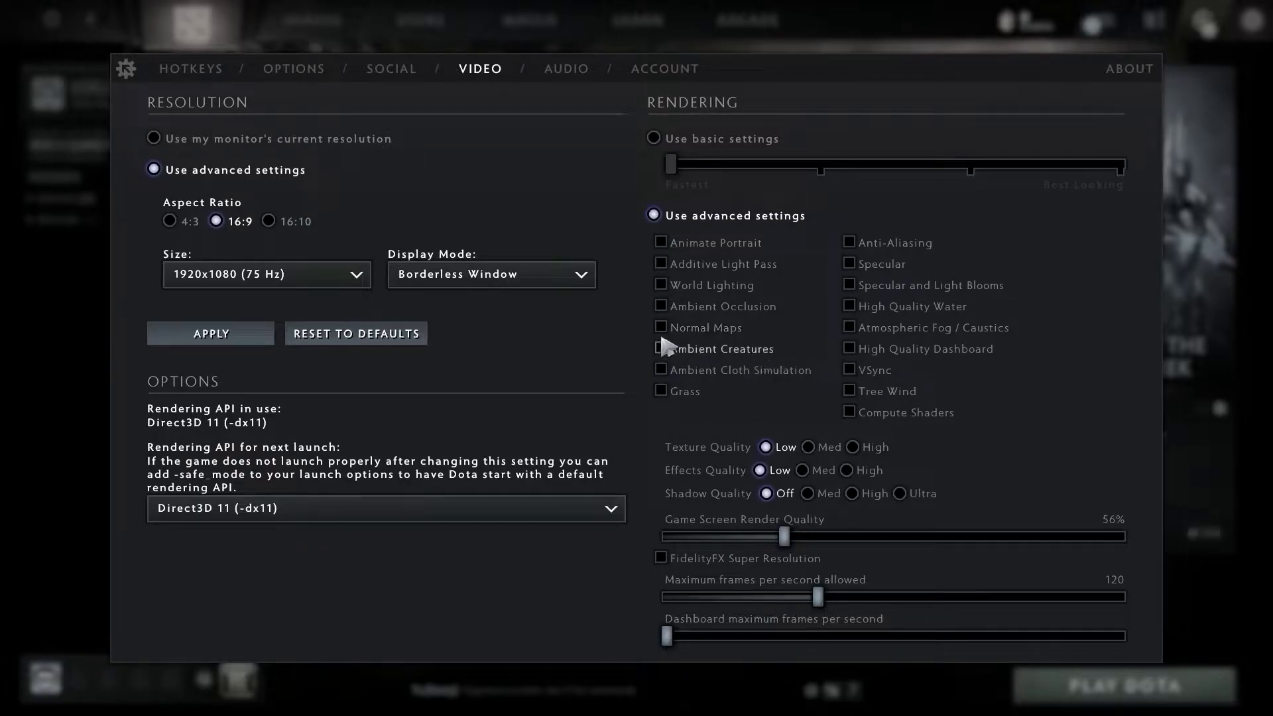
mouse_move(809, 386)
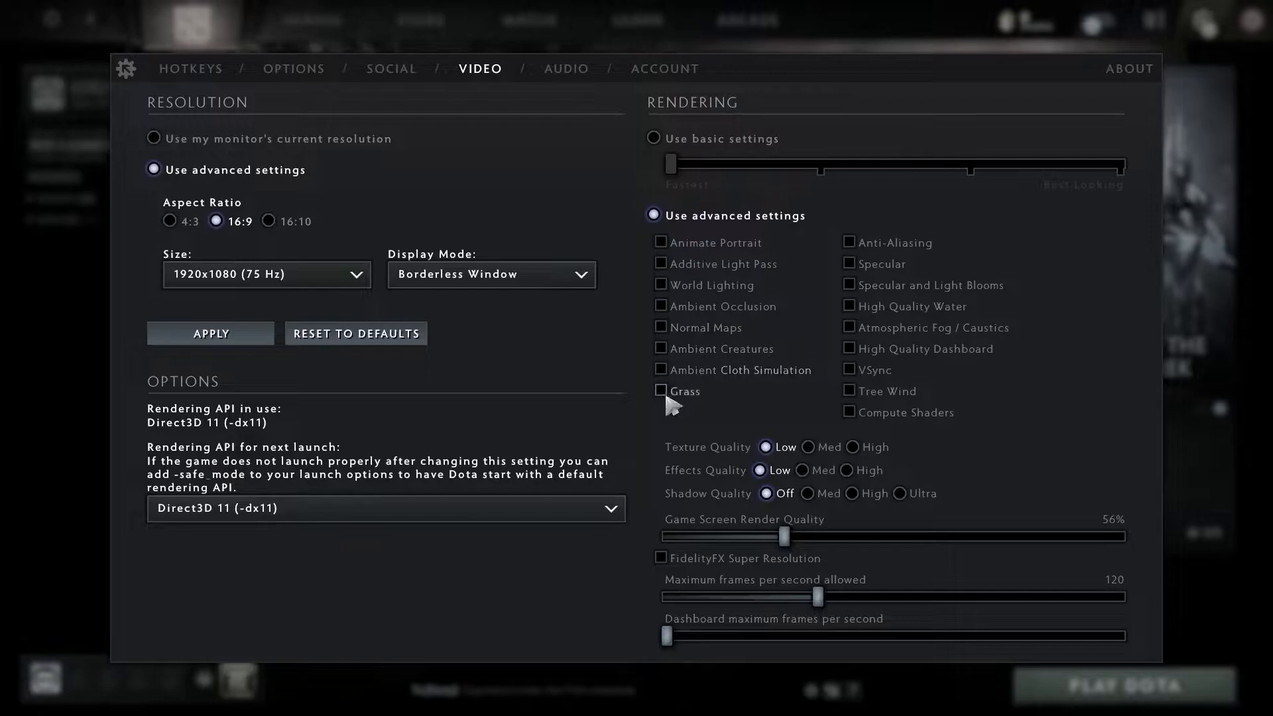
mouse_move(858, 261)
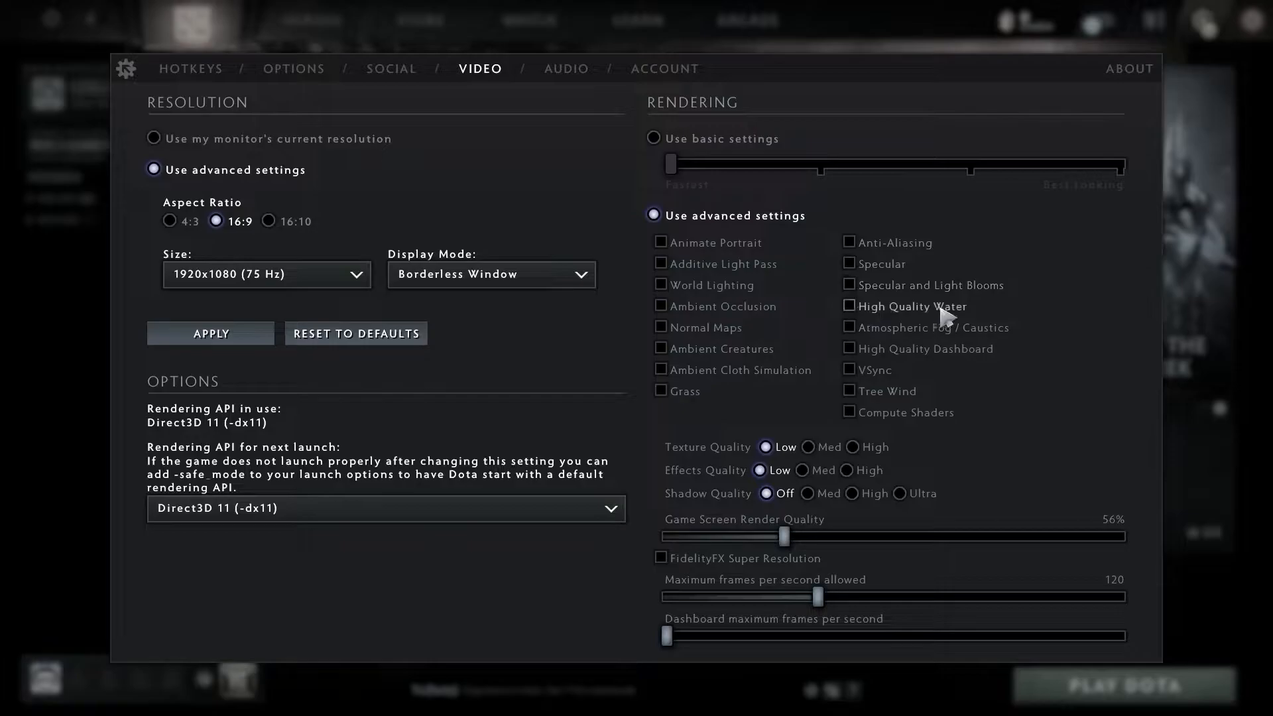
mouse_move(902, 341)
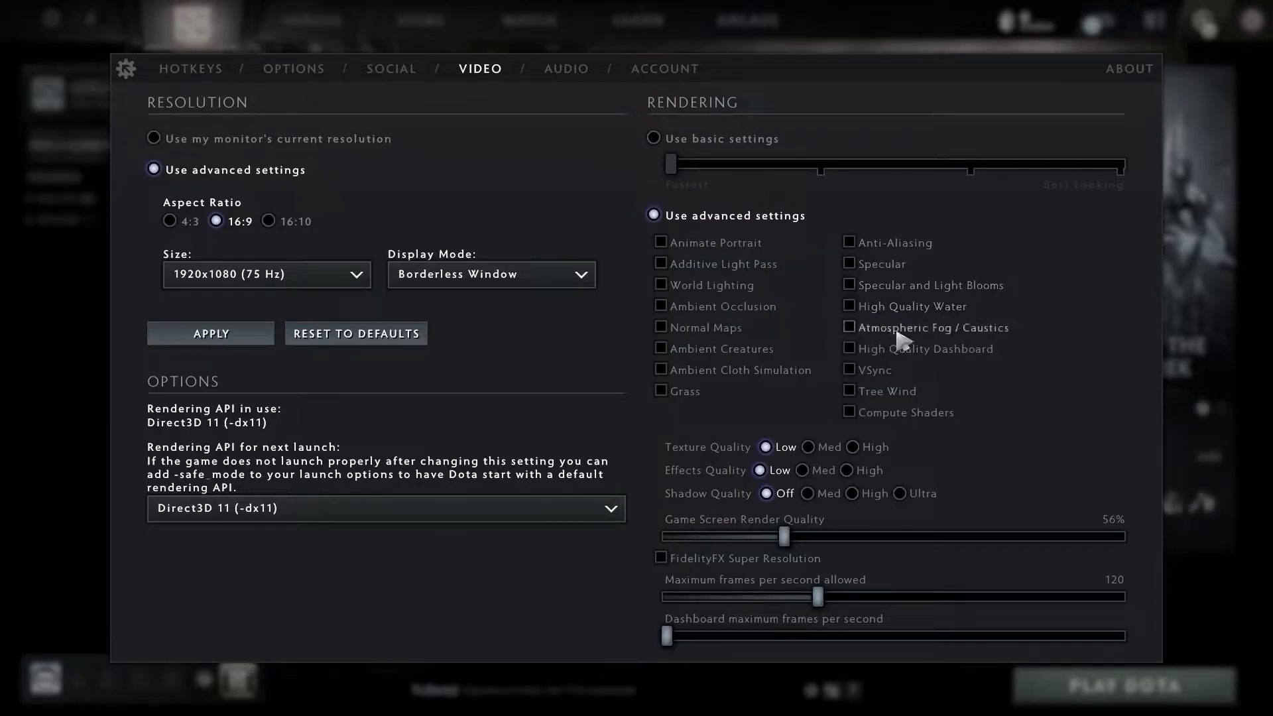
mouse_move(848, 326)
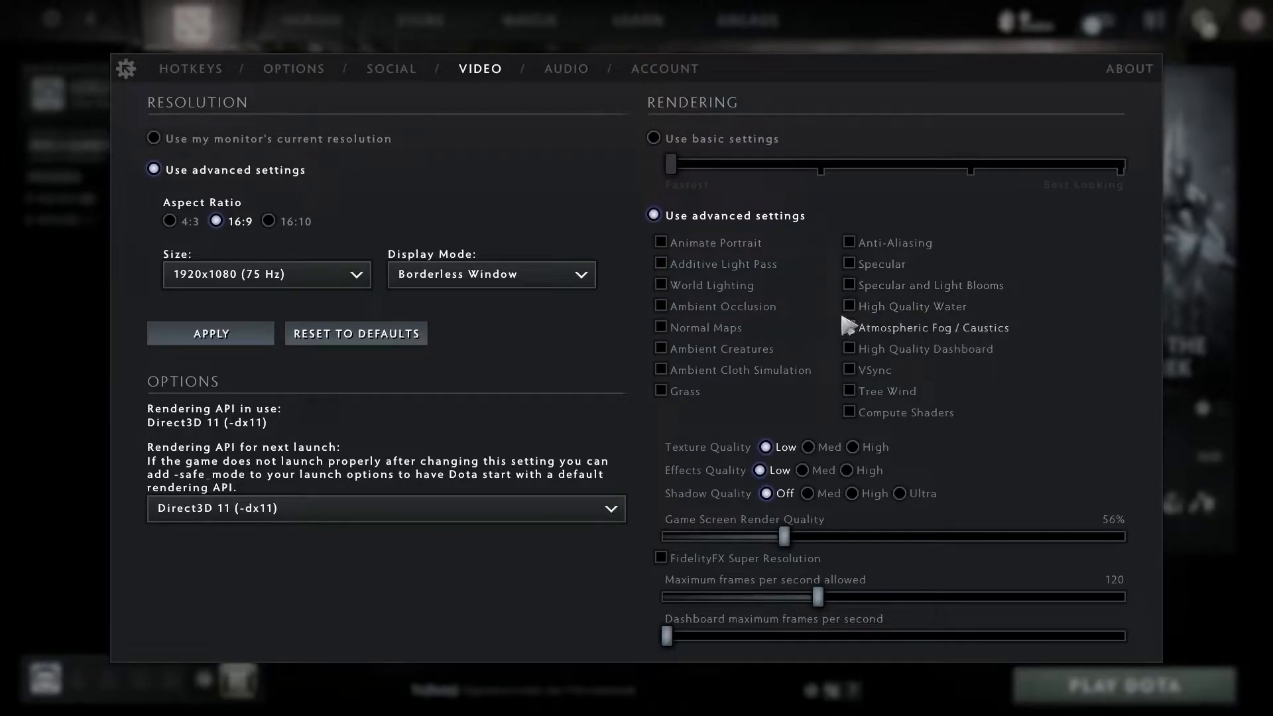
mouse_move(982, 360)
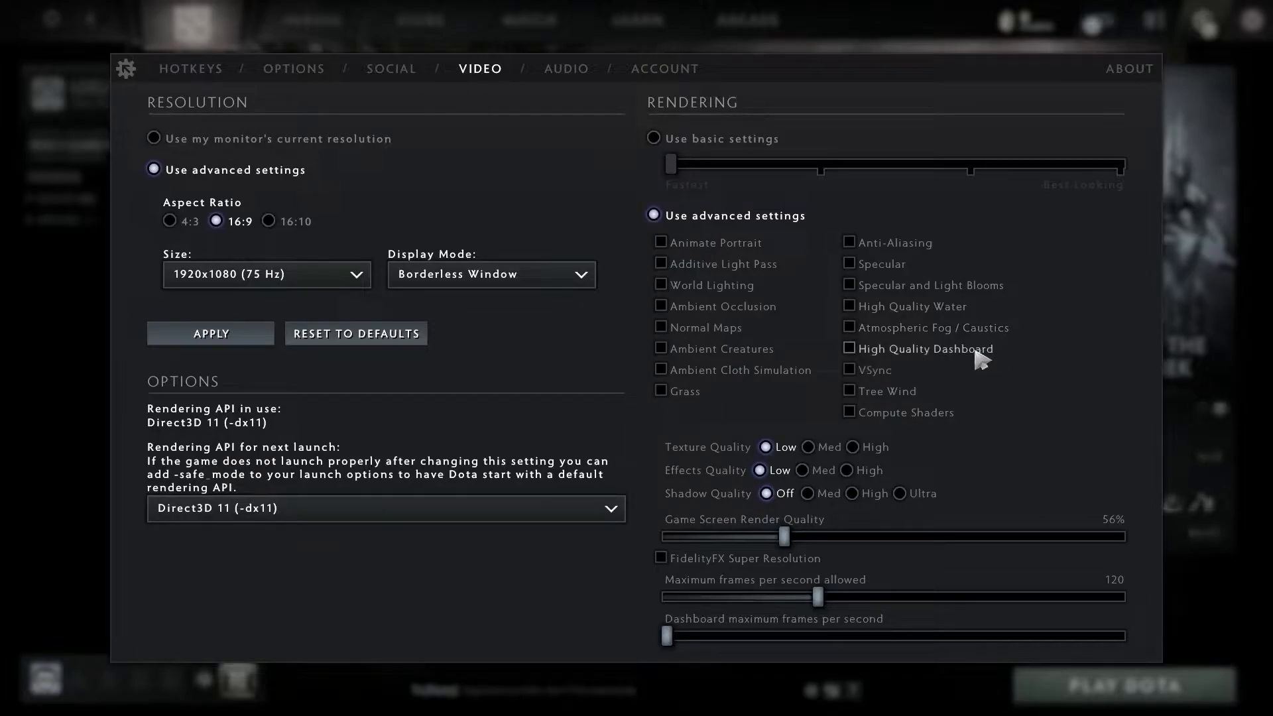
mouse_move(878, 382)
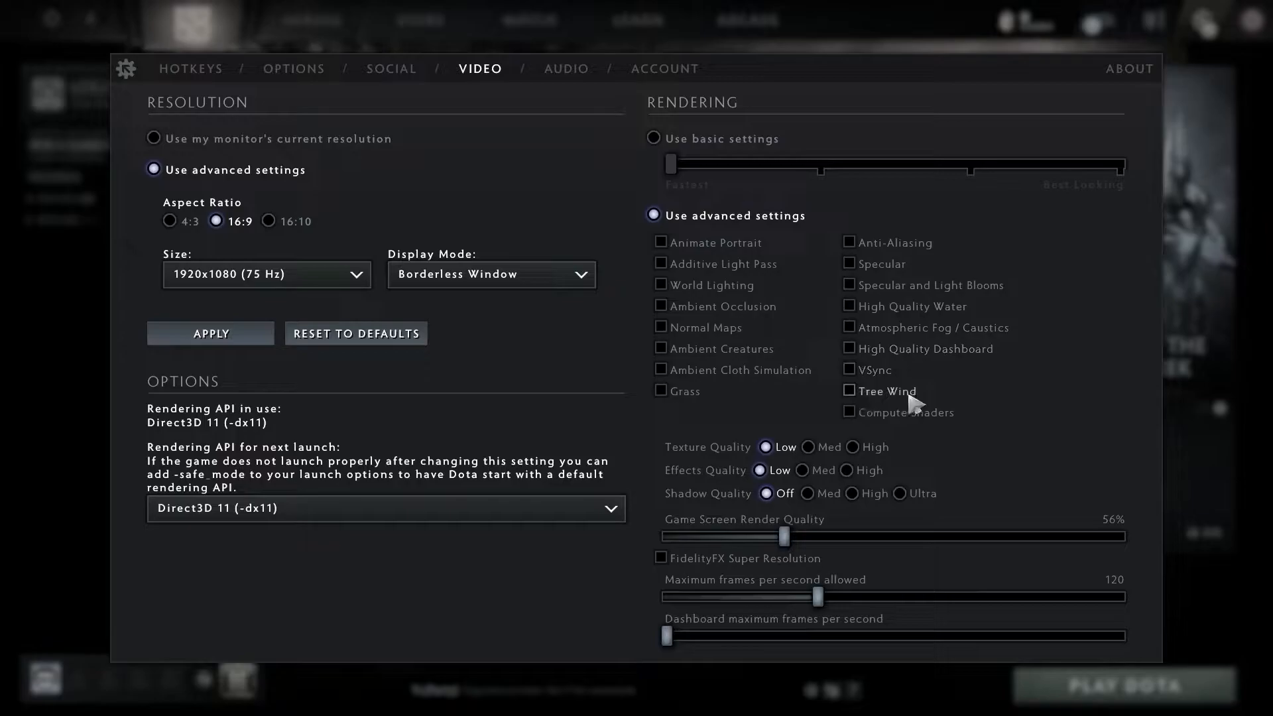
mouse_move(931, 421)
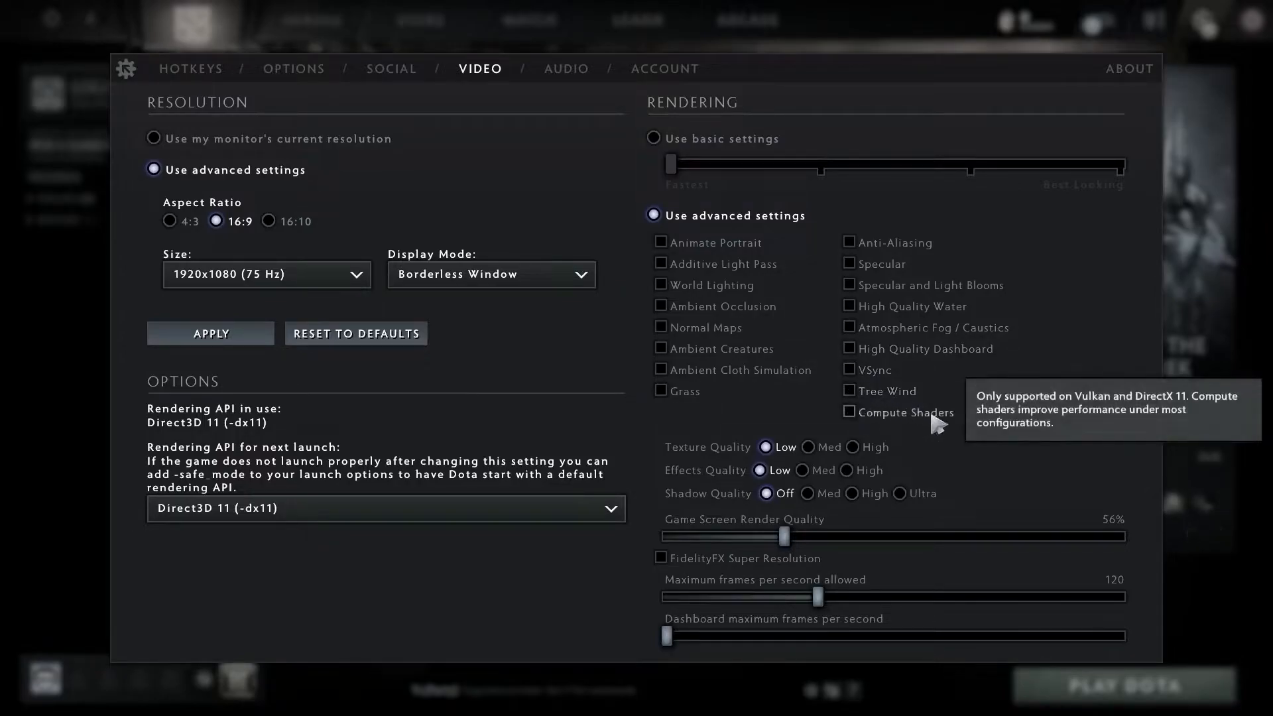
mouse_move(666, 467)
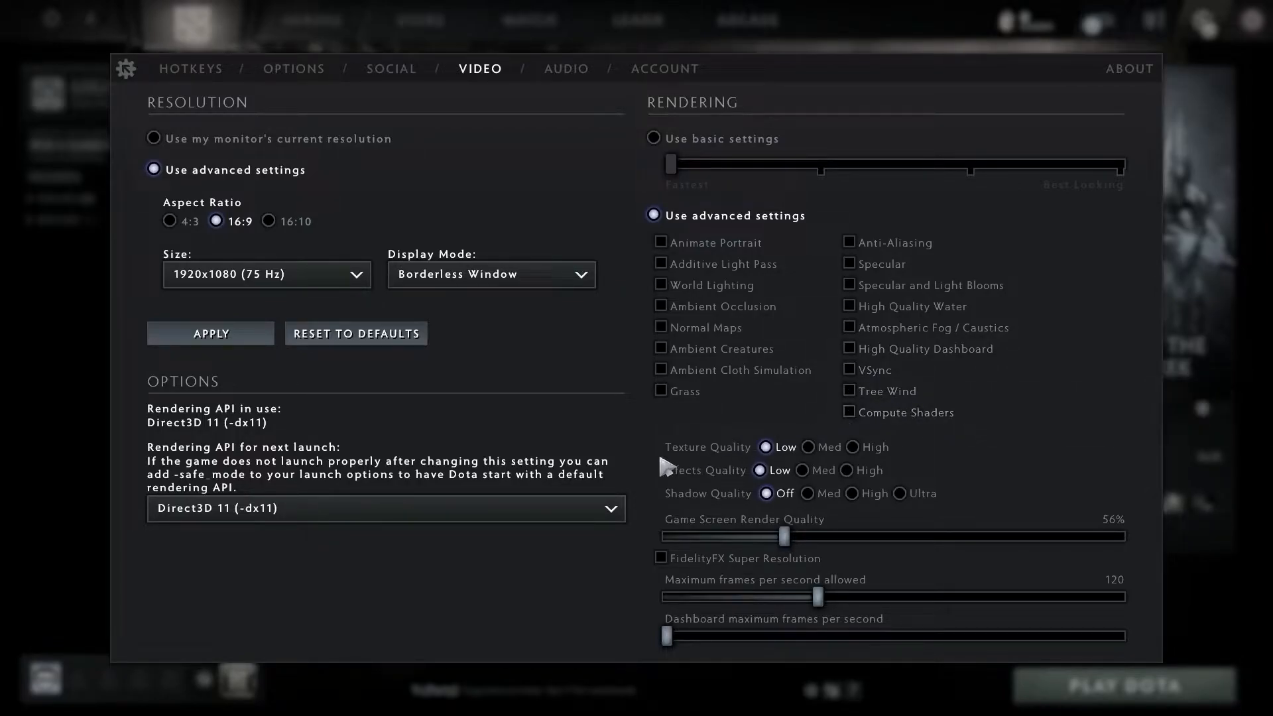
mouse_move(776, 451)
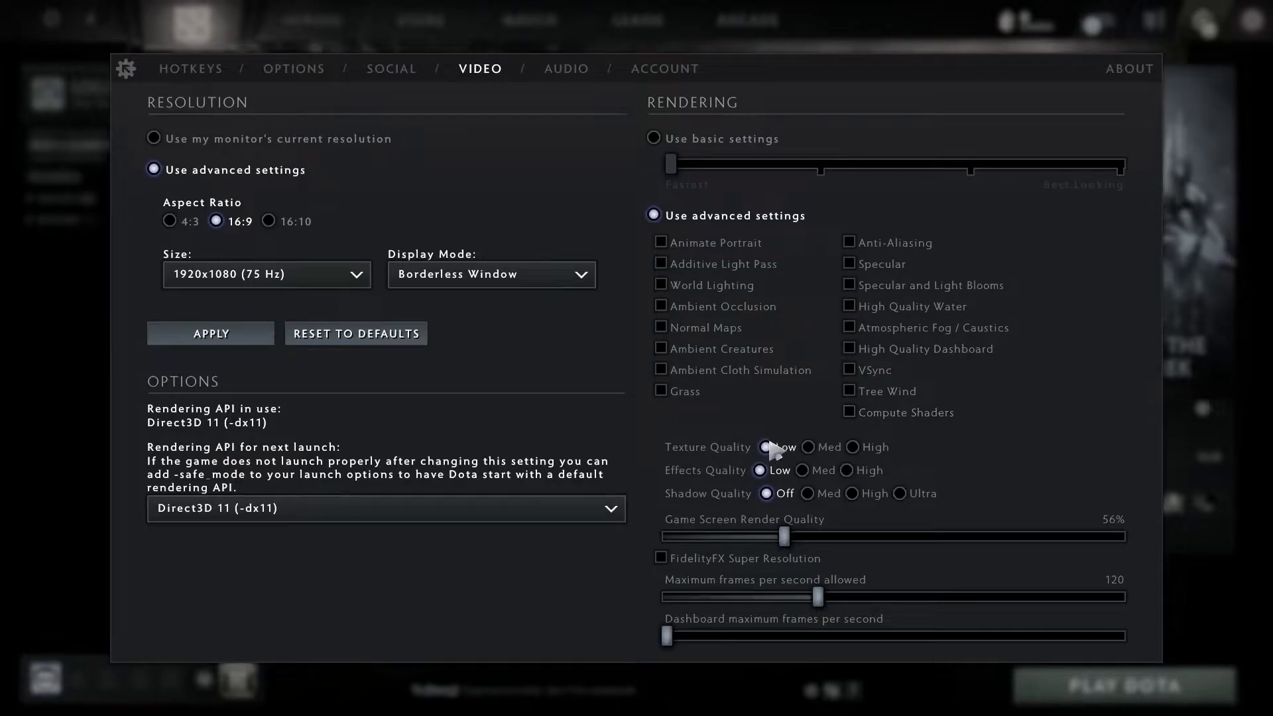
mouse_move(768, 483)
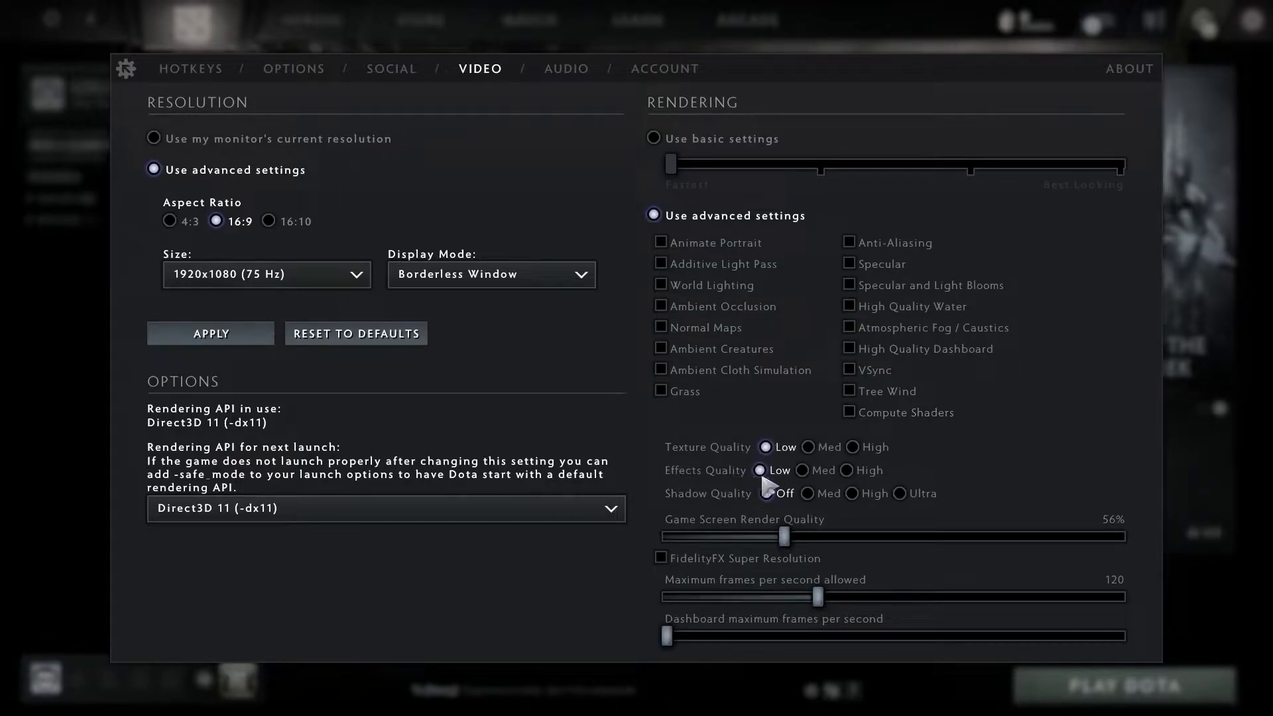
mouse_move(780, 500)
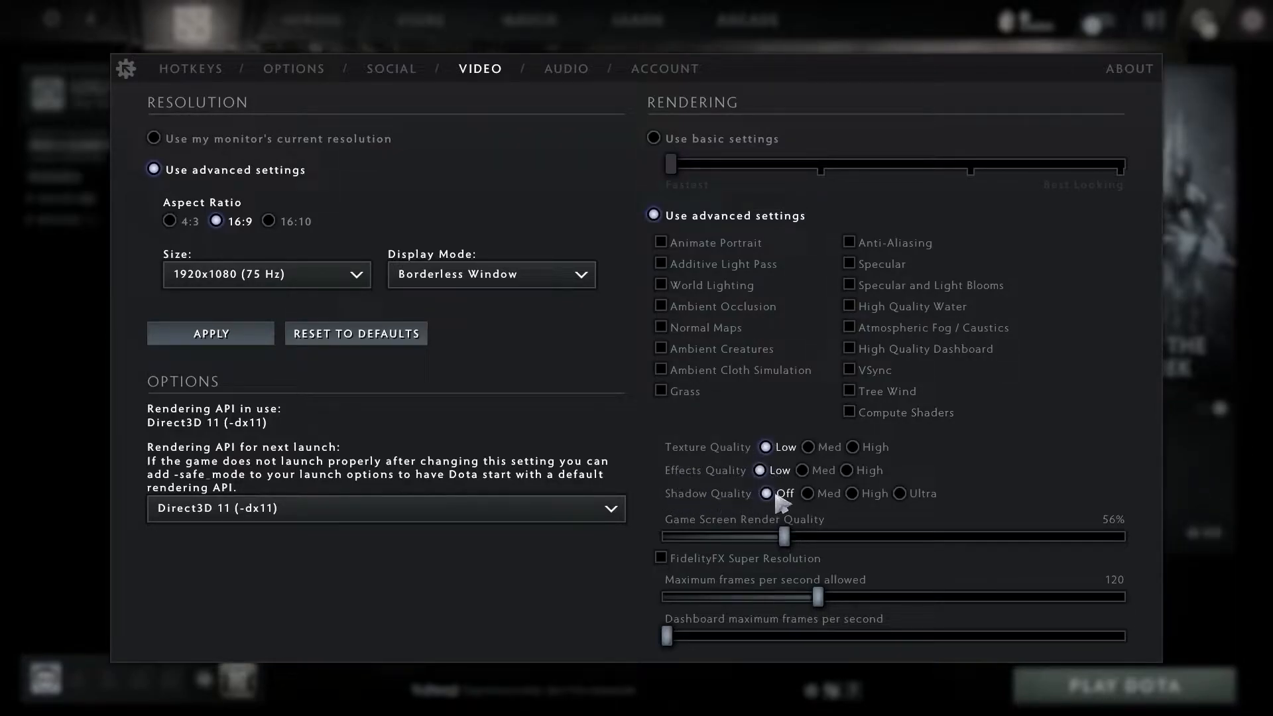
mouse_move(784, 531)
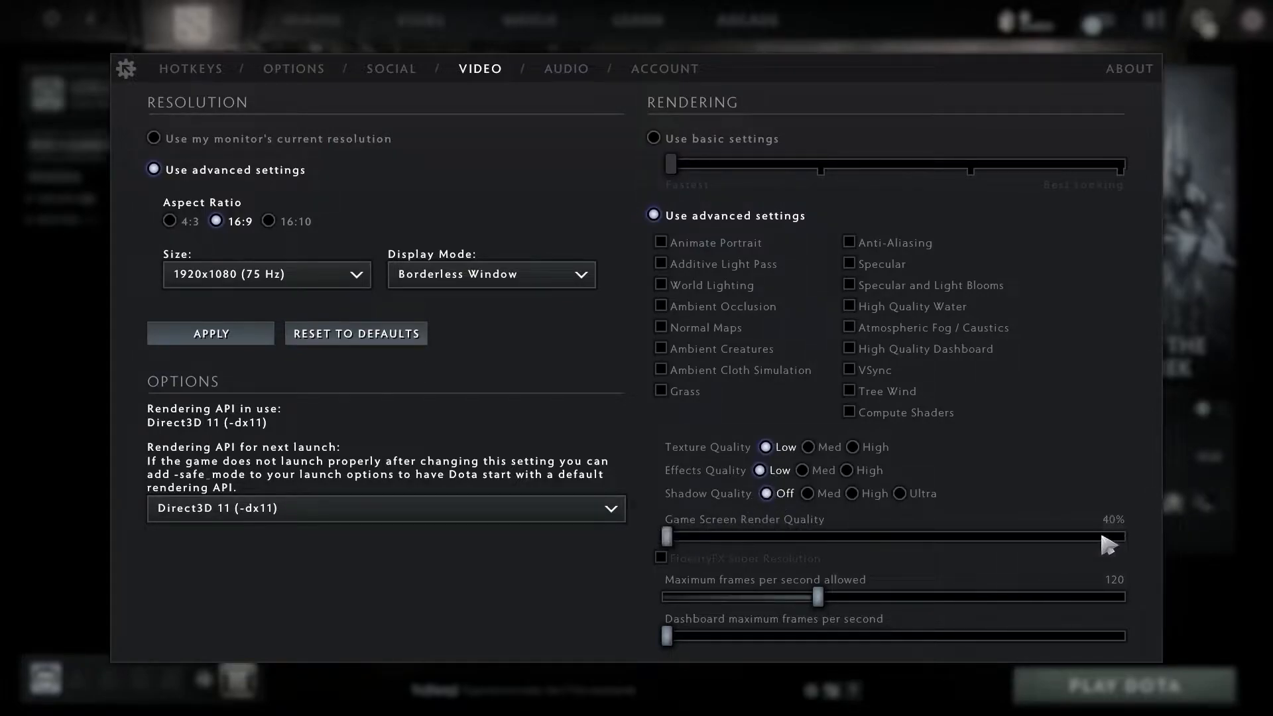
mouse_move(779, 597)
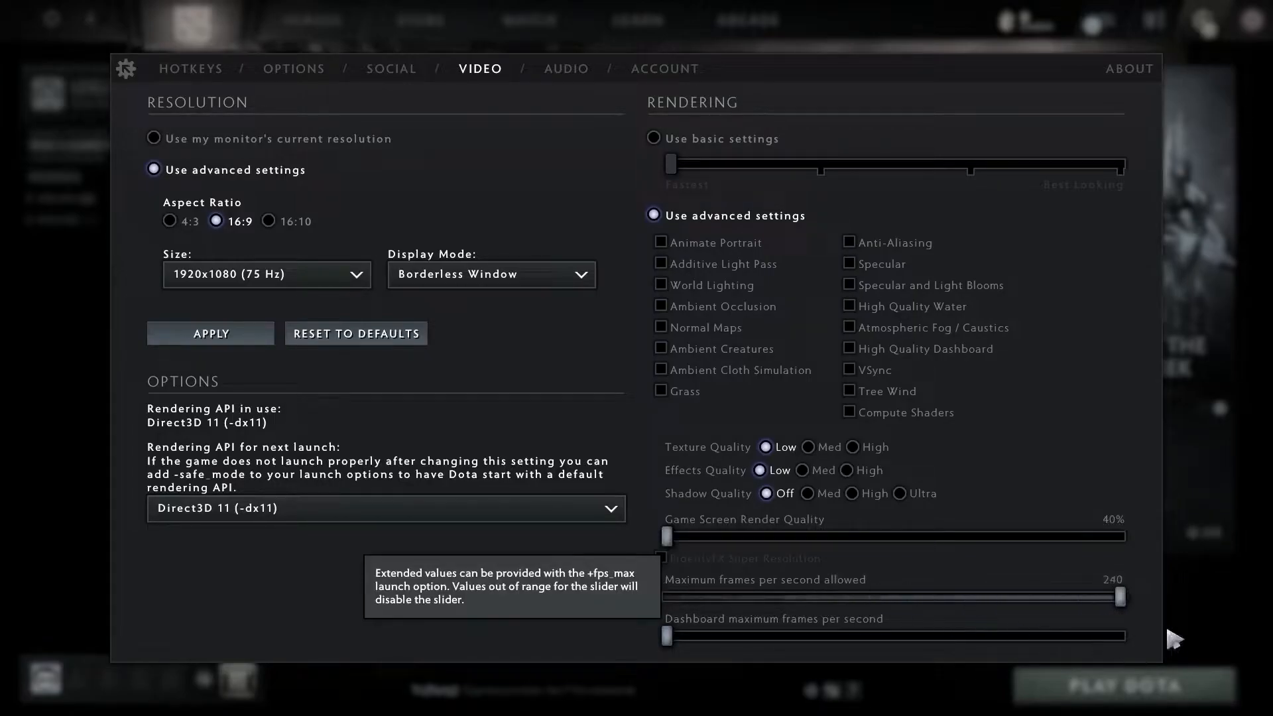
mouse_move(688, 634)
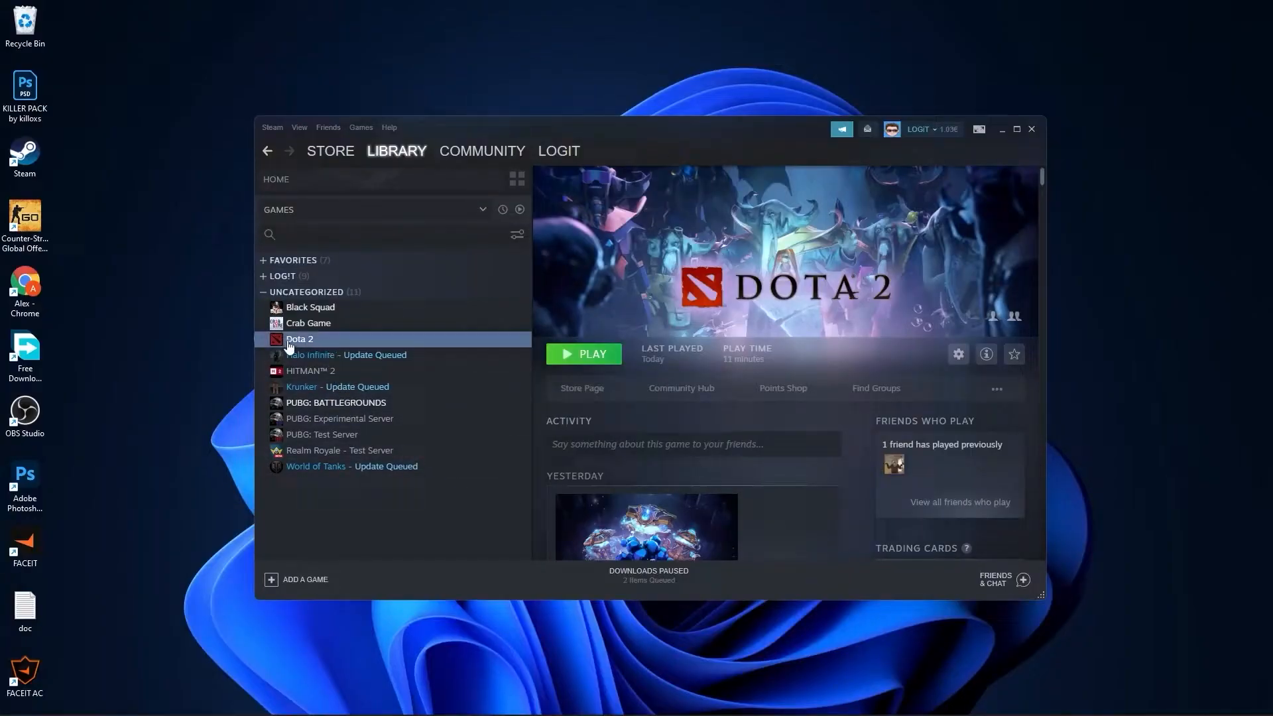
From Dota 2's Steam properties, browse its Local Files to the install folder in Explorer
right_click(300, 338)
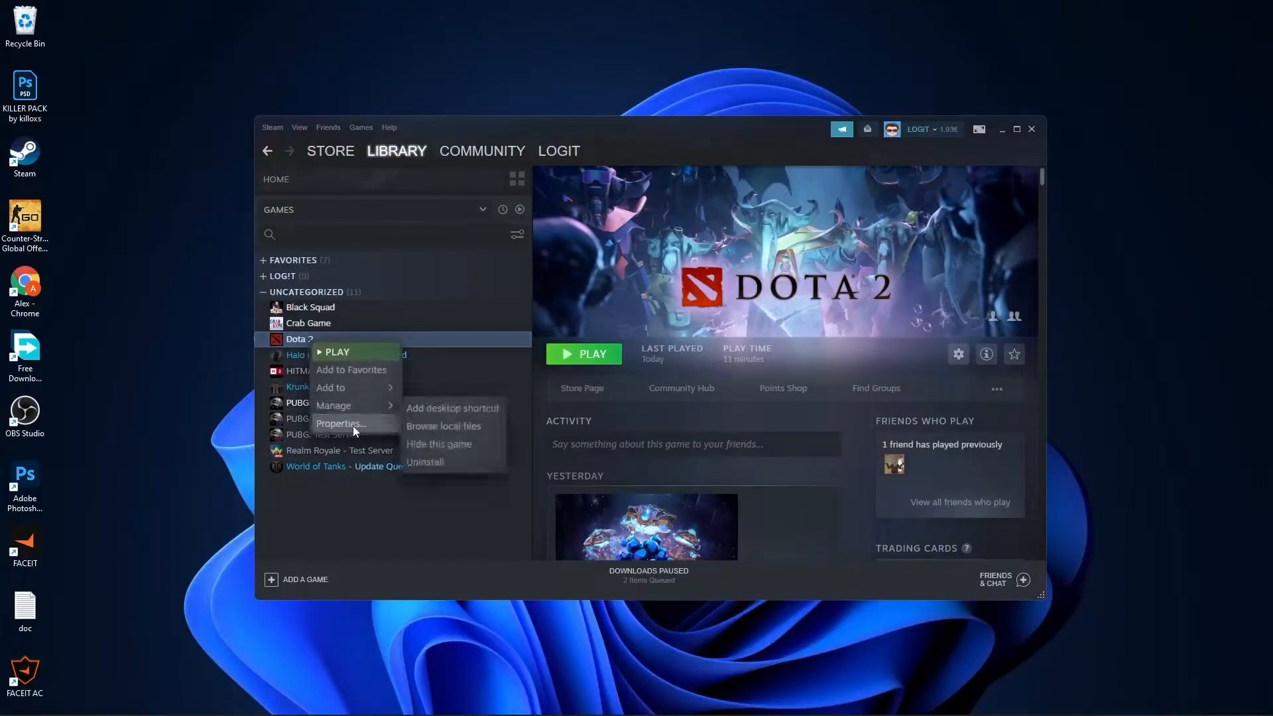
click(340, 423)
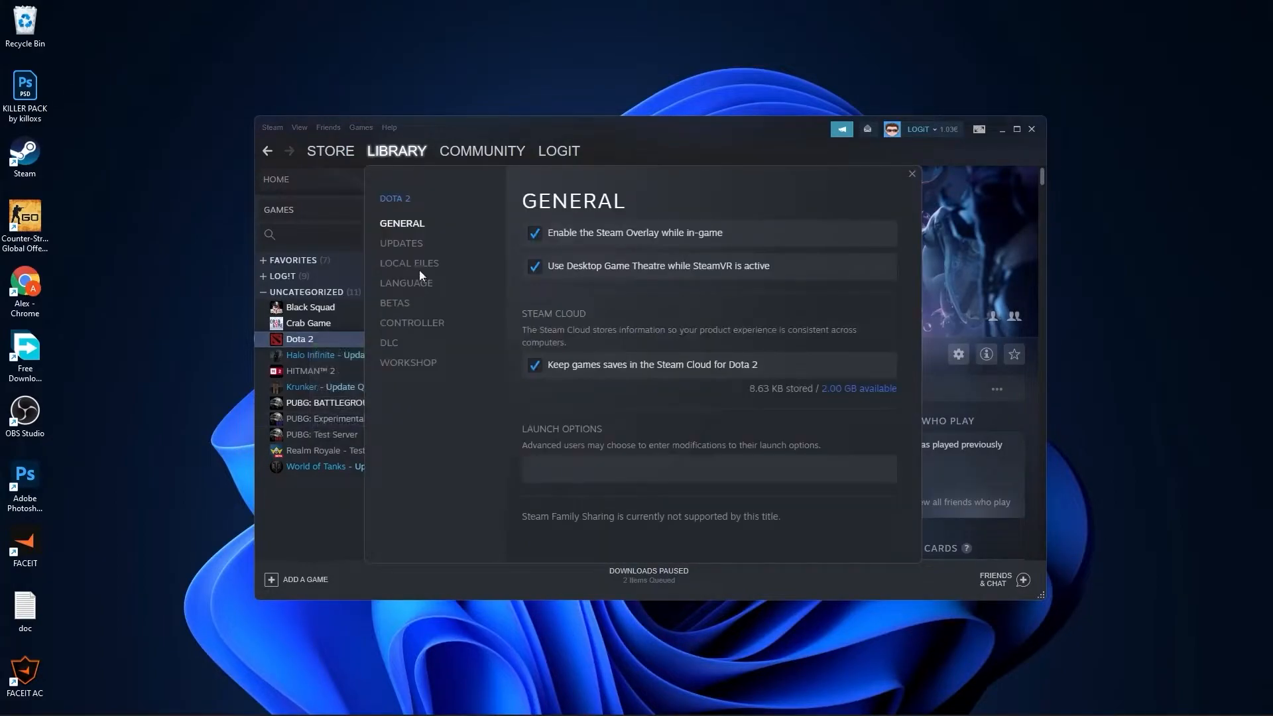
click(410, 262)
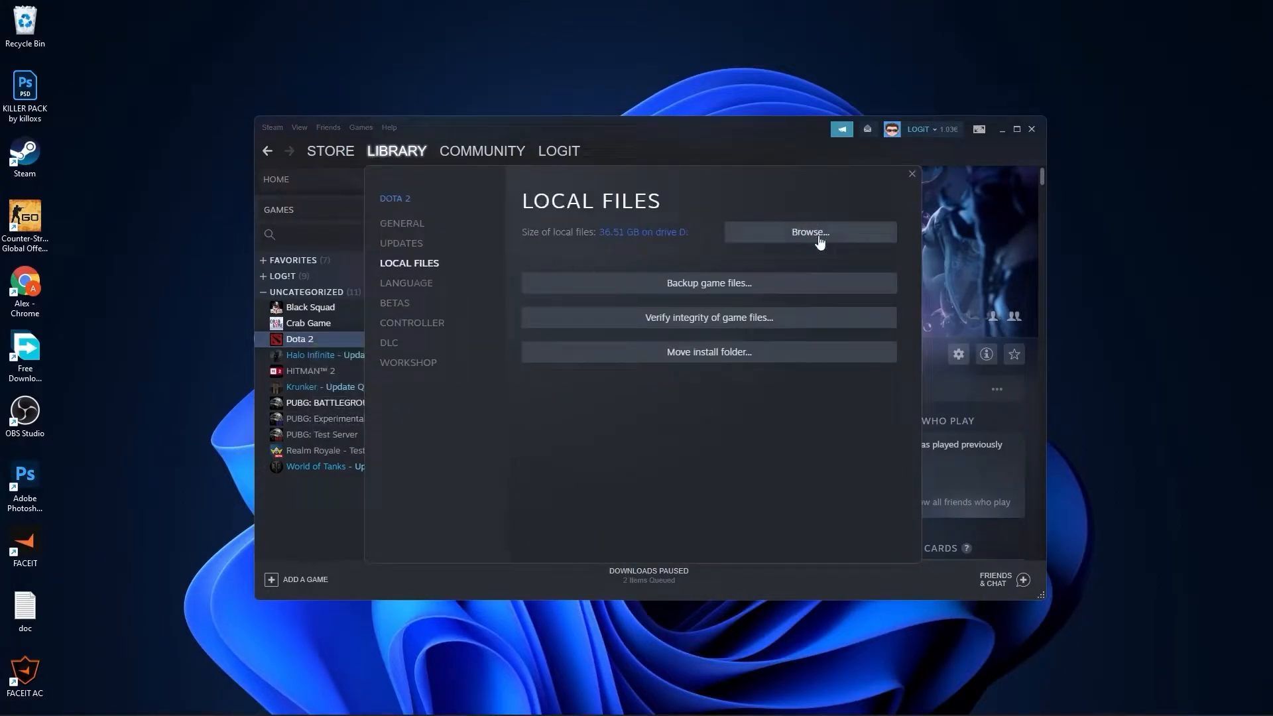
click(810, 231)
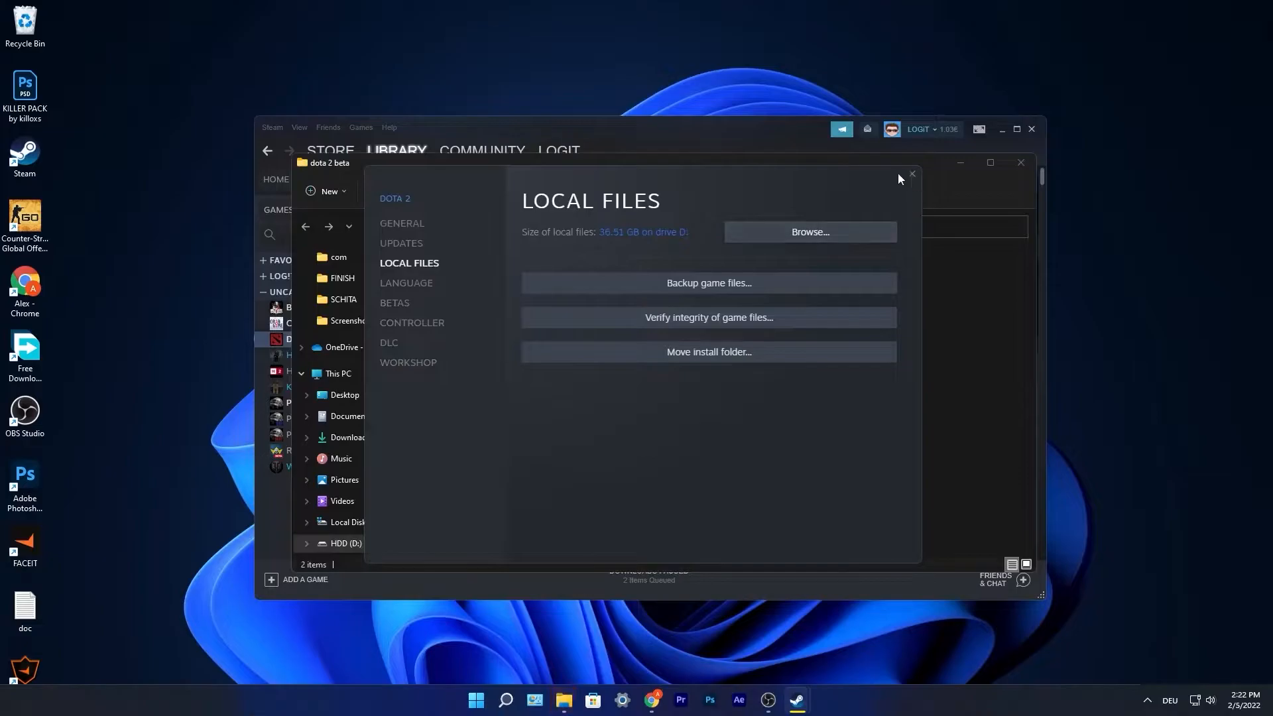
Navigate game\bin\win64 and bring up the dota2.exe context menu for its Properties
click(911, 175)
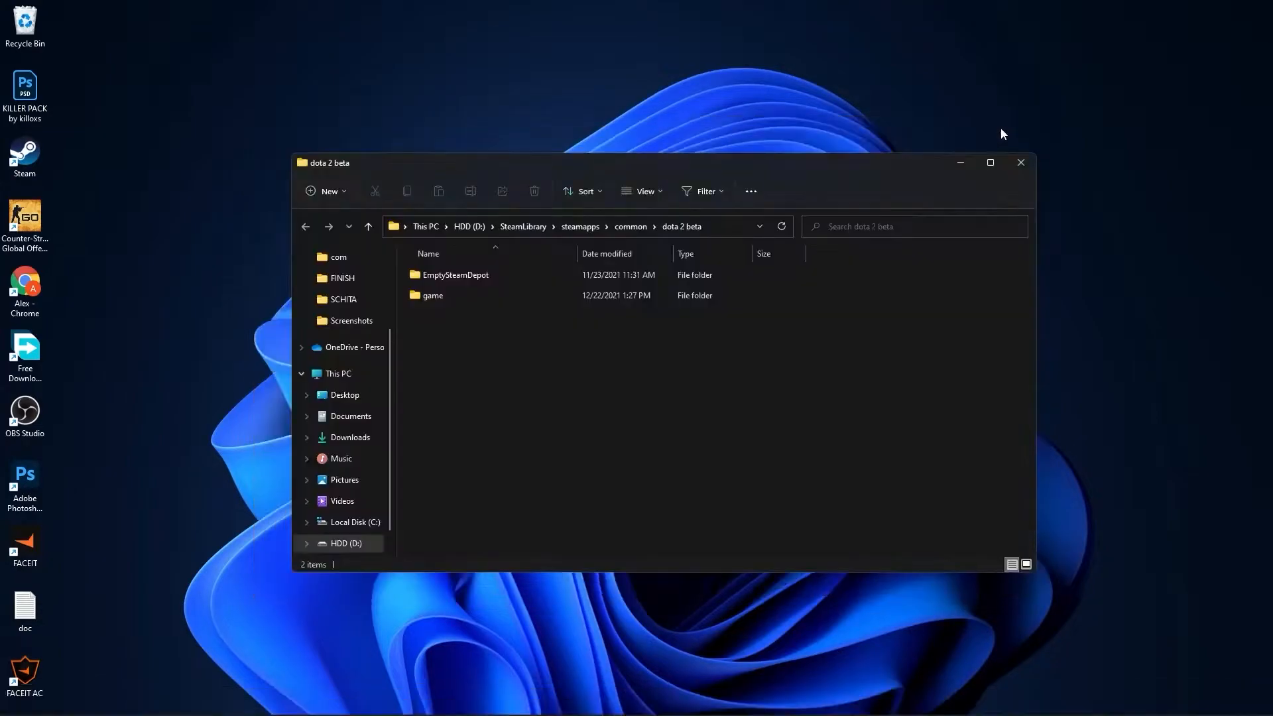
double_click(432, 294)
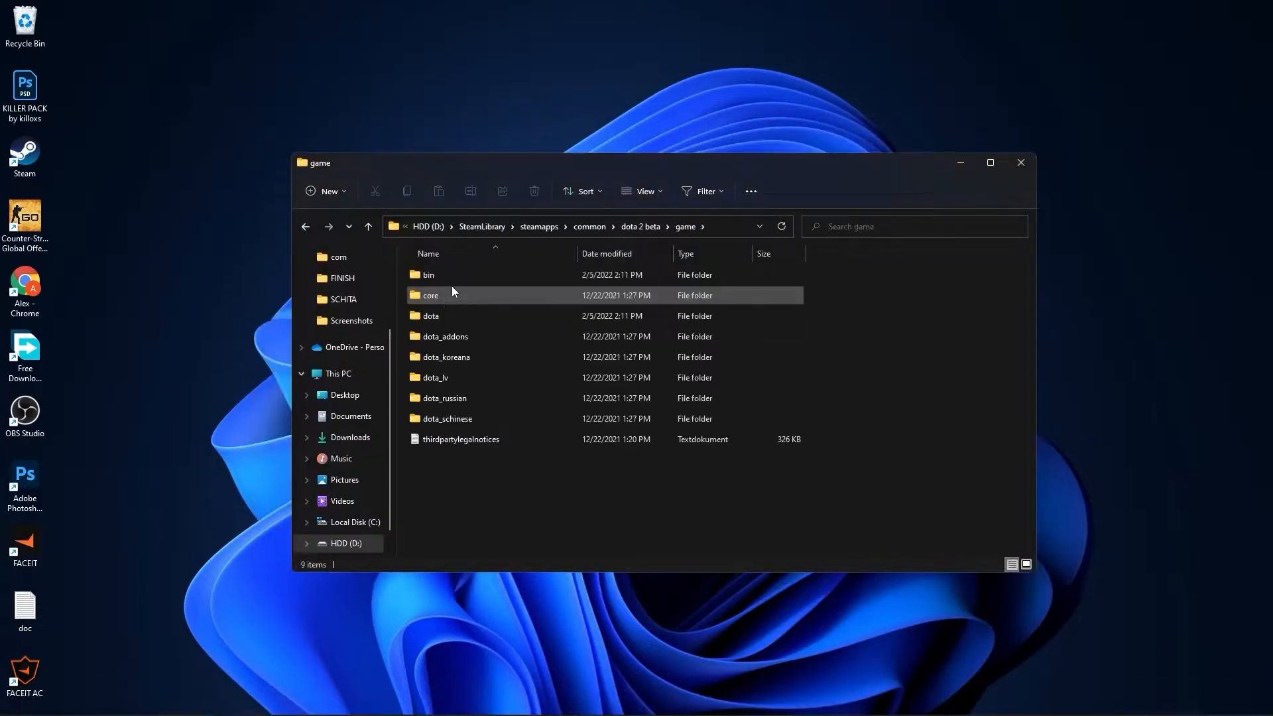
double_click(429, 274)
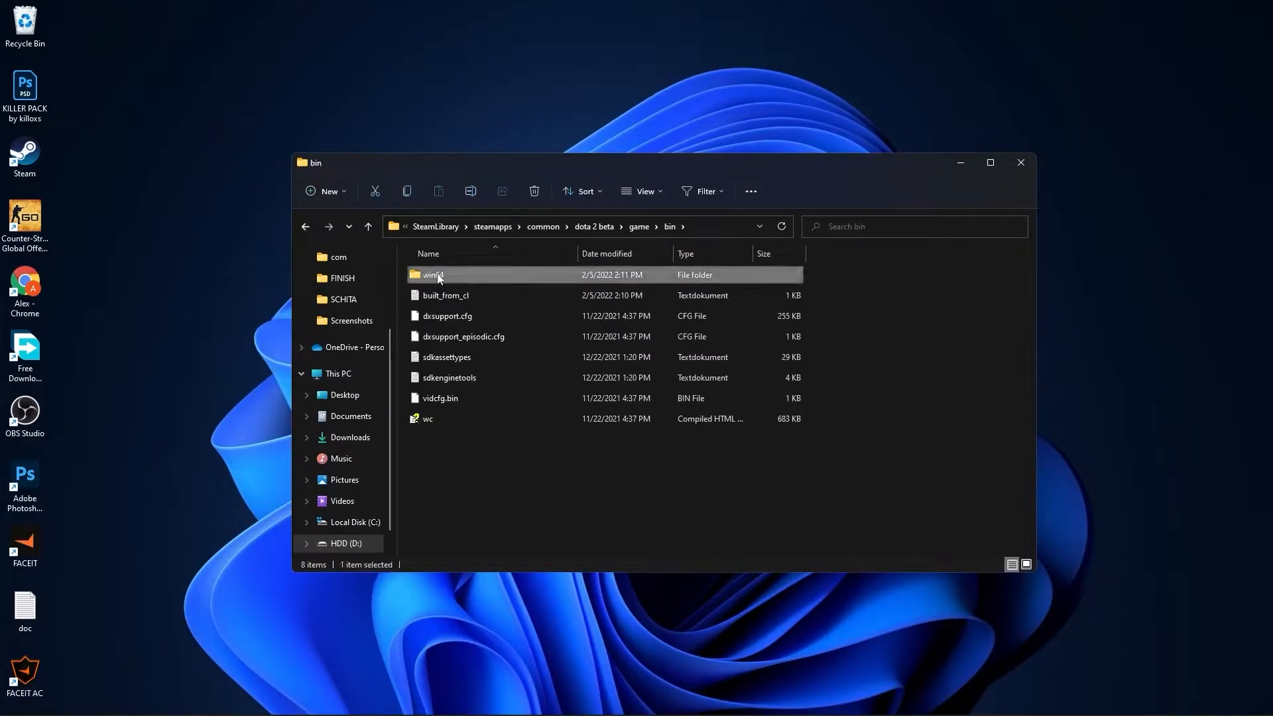
double_click(434, 274)
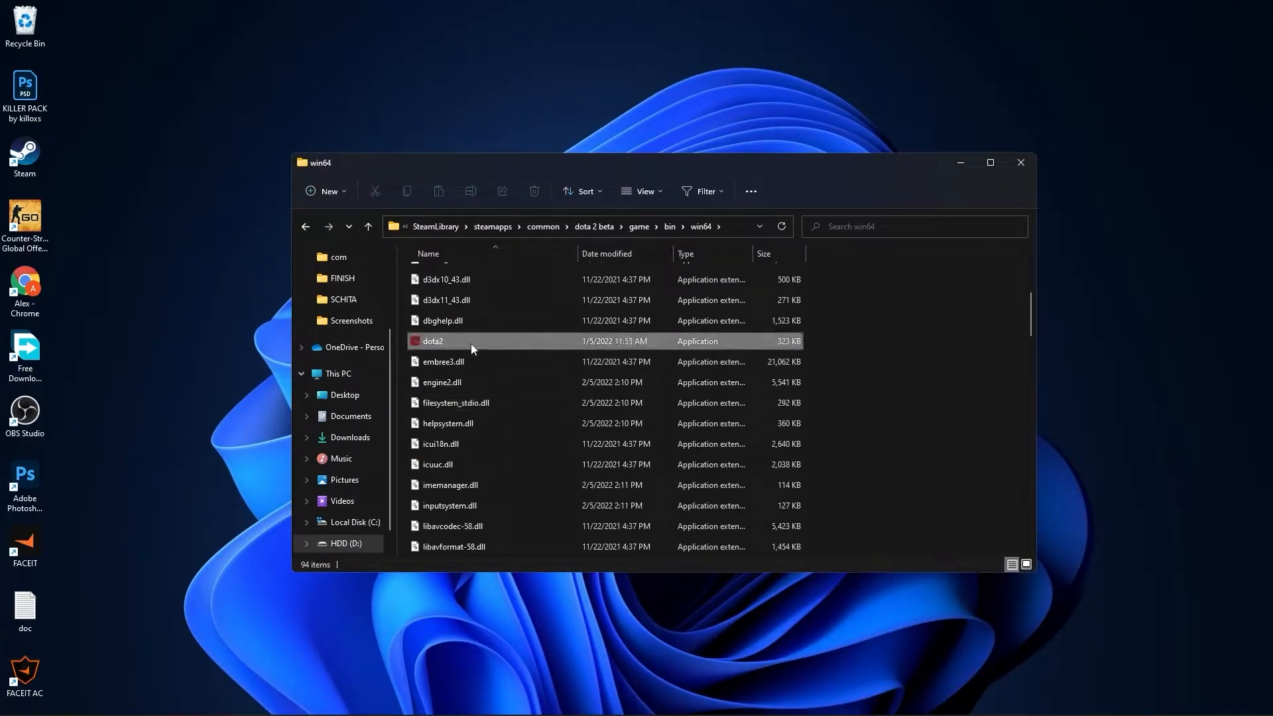
right_click(433, 341)
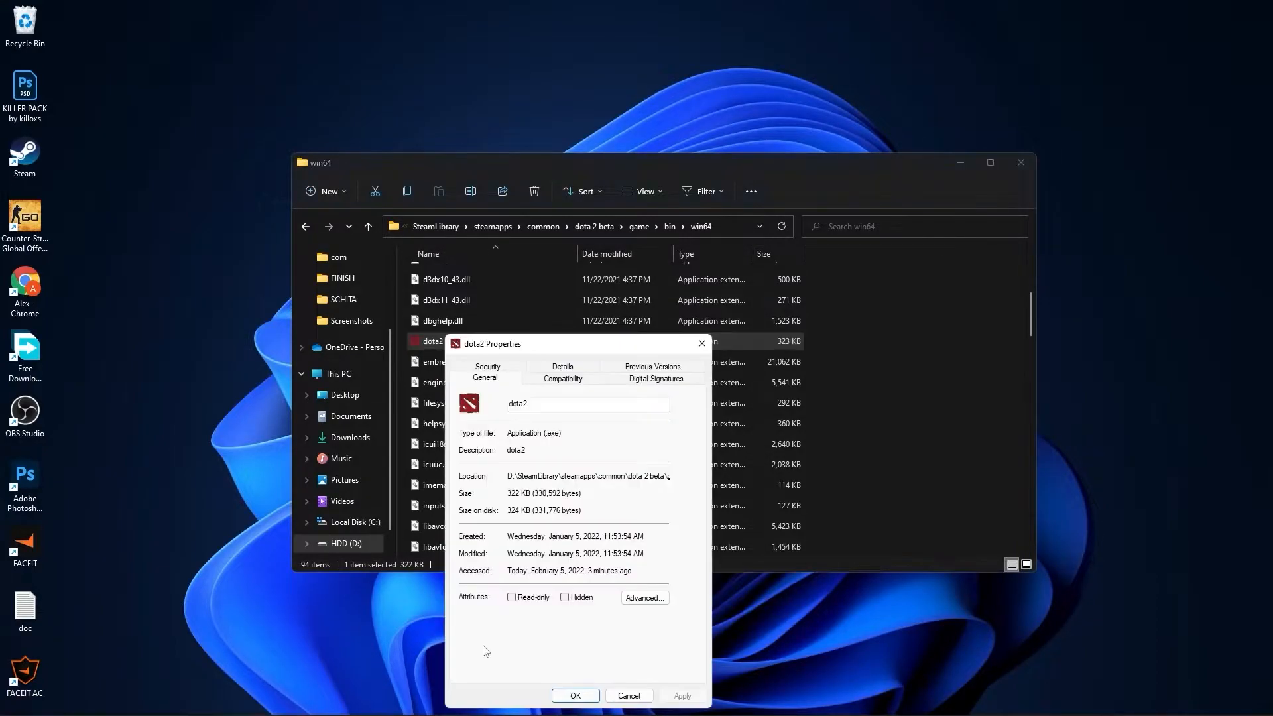
On dota2.exe's Compatibility settings, override high DPI scaling by the application and confirm
click(563, 371)
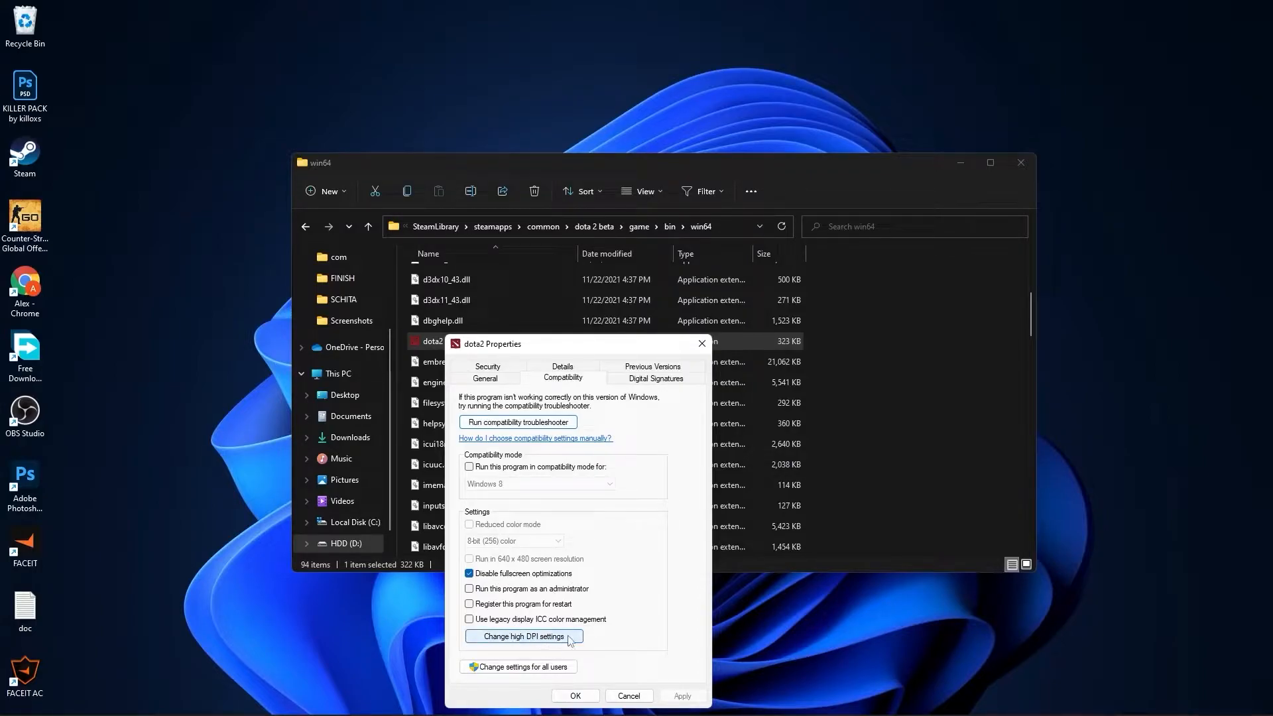
click(521, 636)
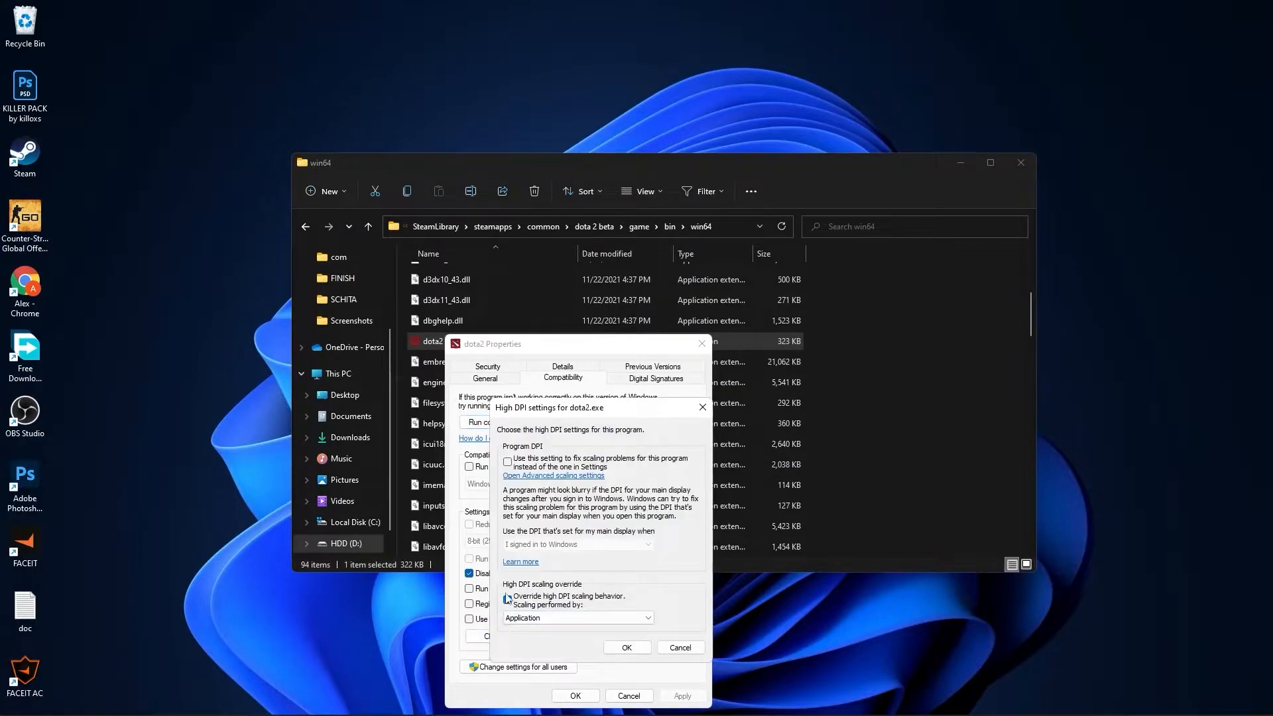
click(507, 599)
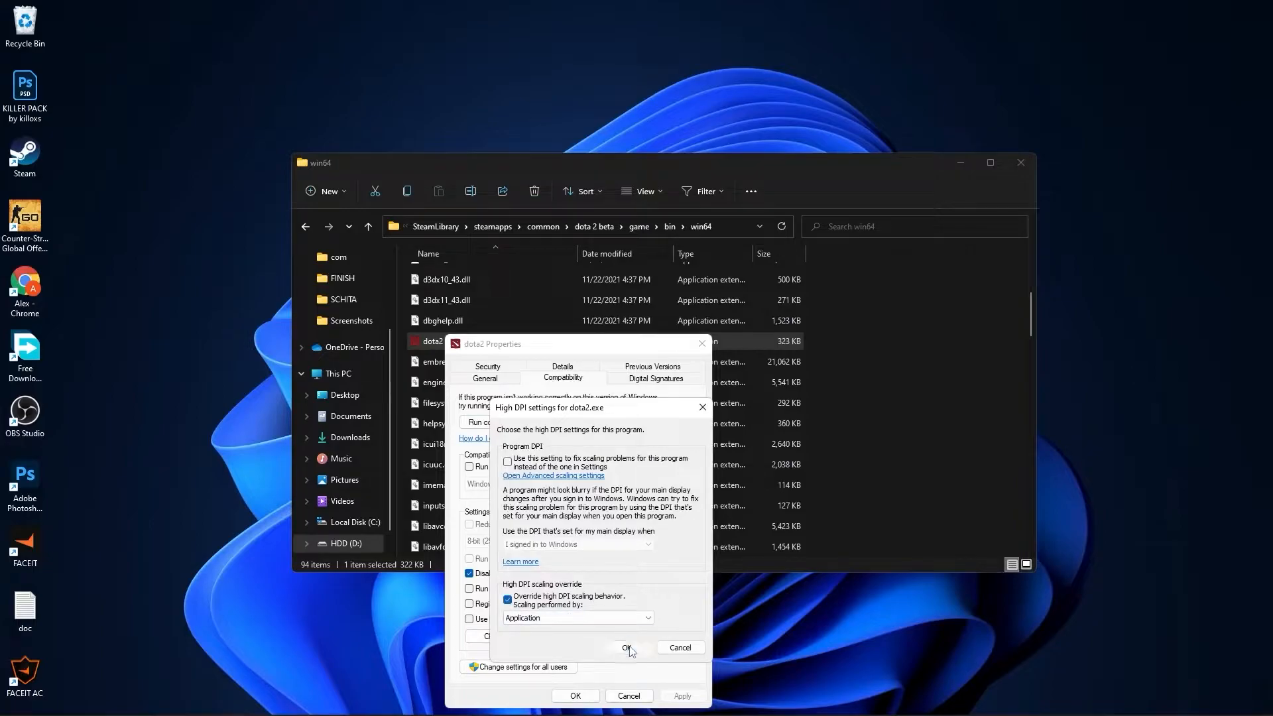
click(628, 647)
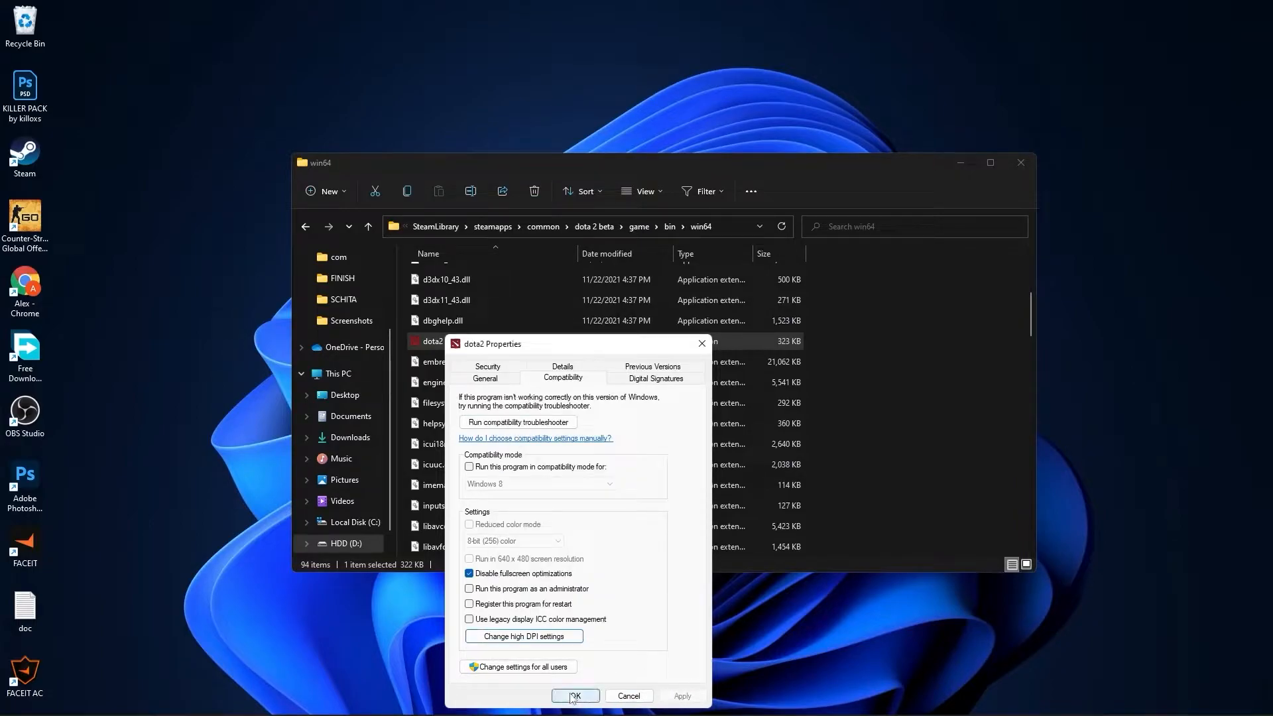
click(574, 697)
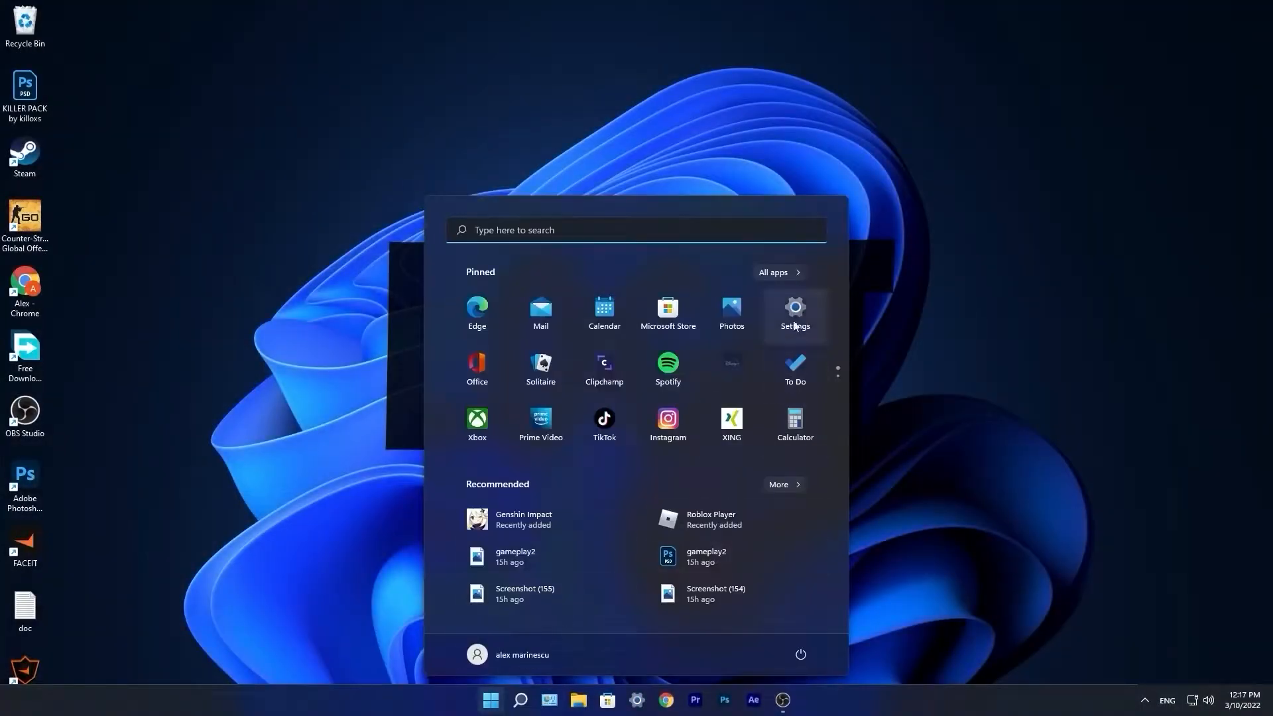
Install the pending Windows Update, recheck until up to date, and close Settings
click(794, 313)
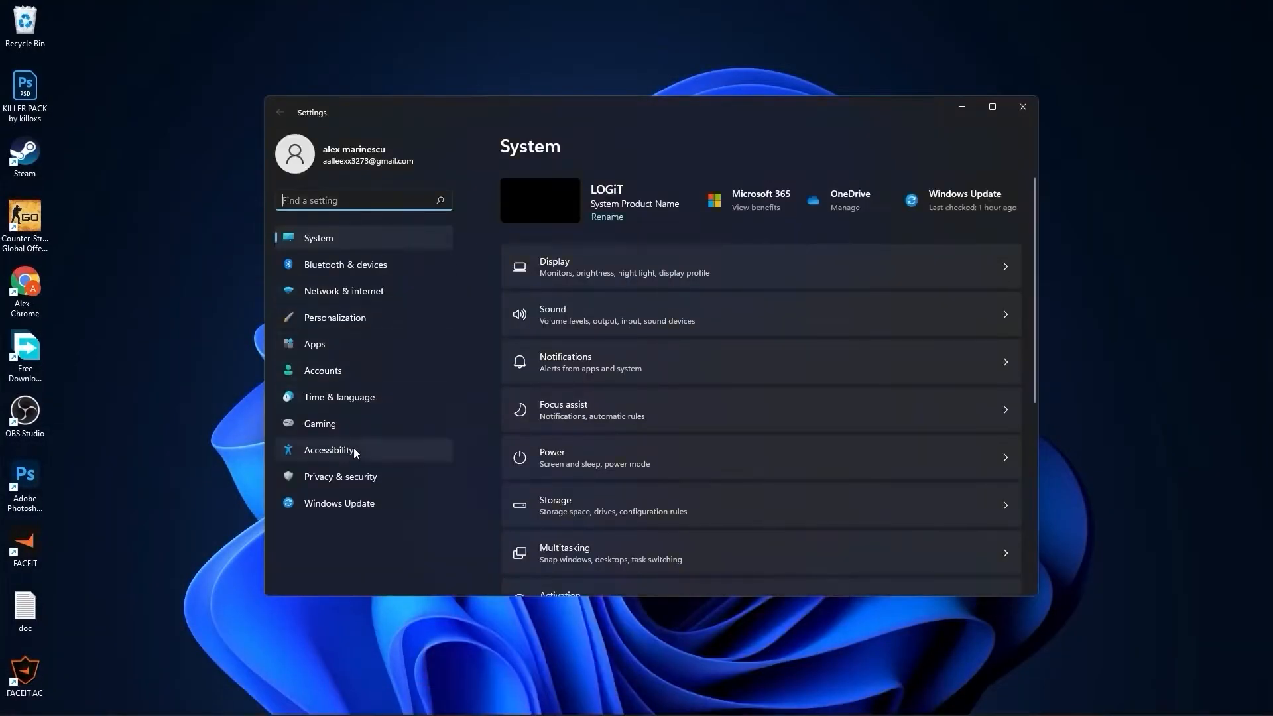
click(338, 503)
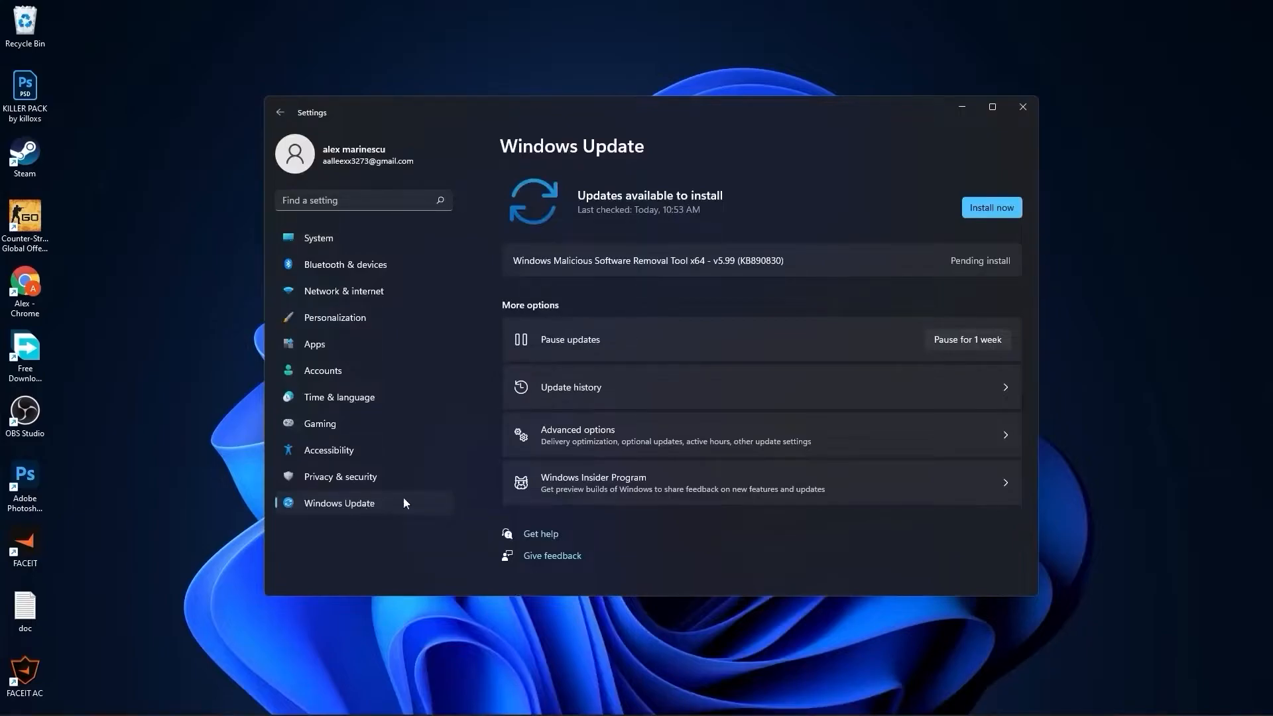
mouse_move(992, 207)
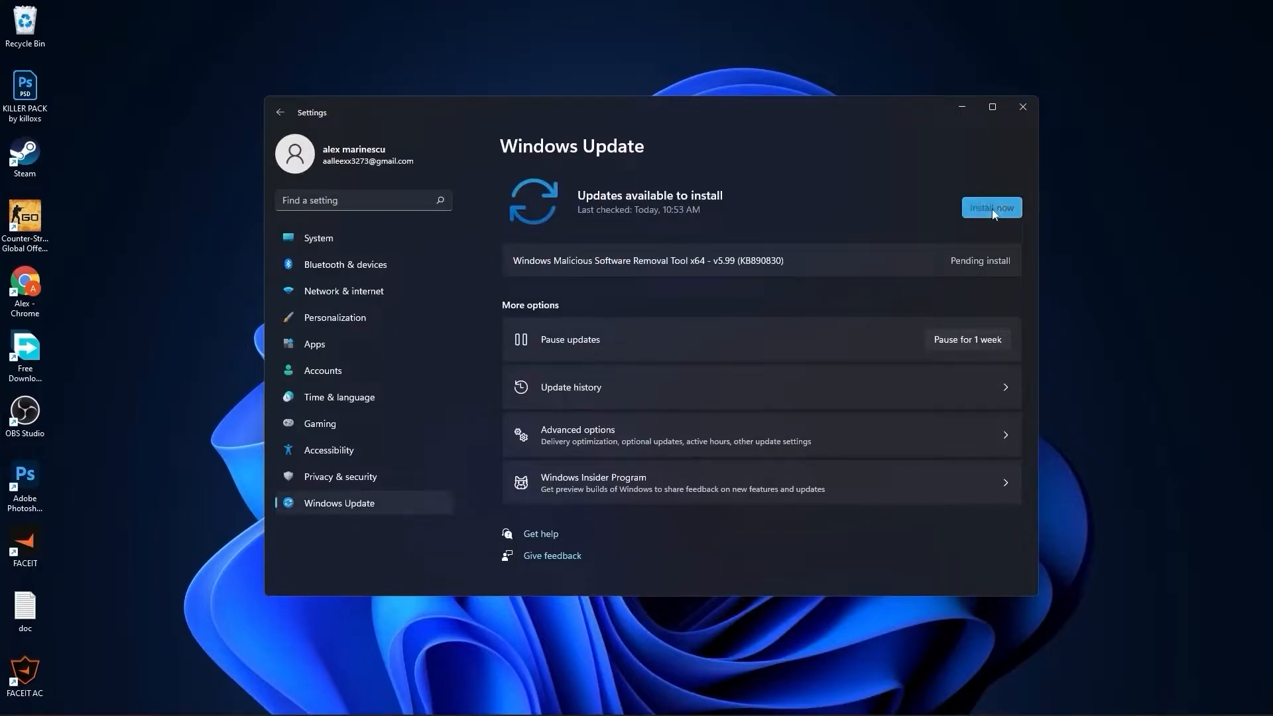
click(992, 207)
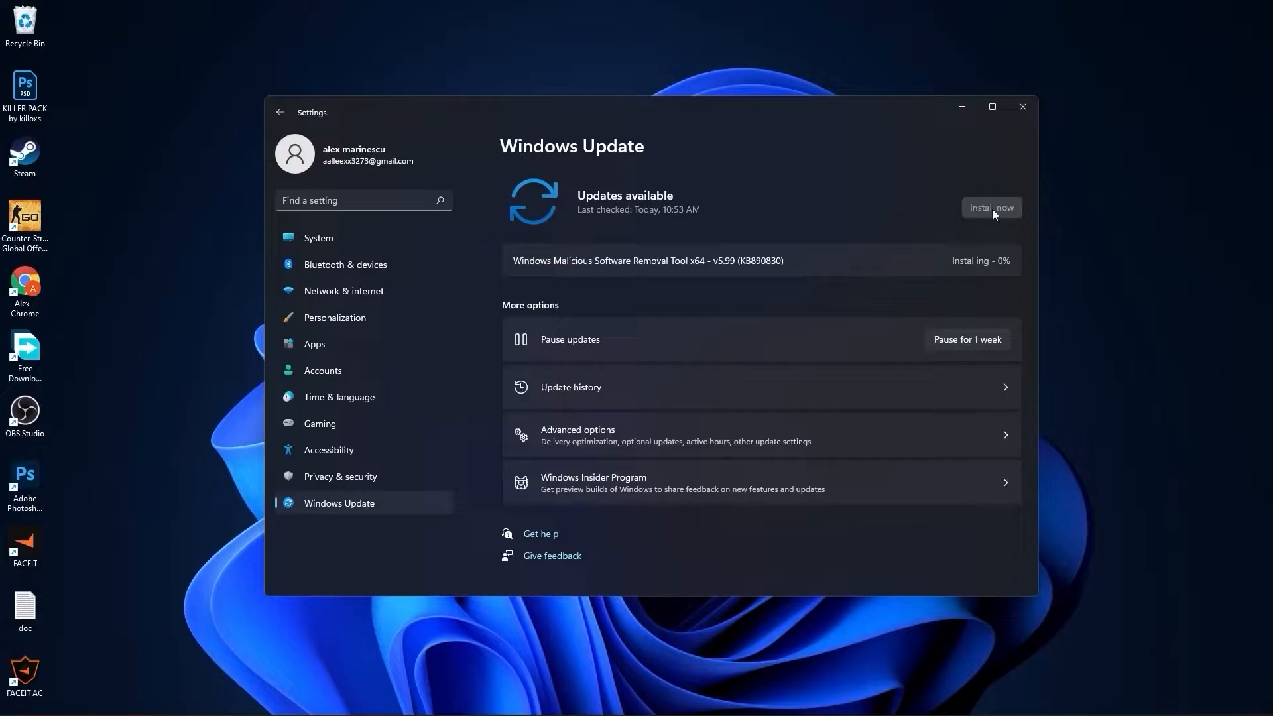
click(991, 207)
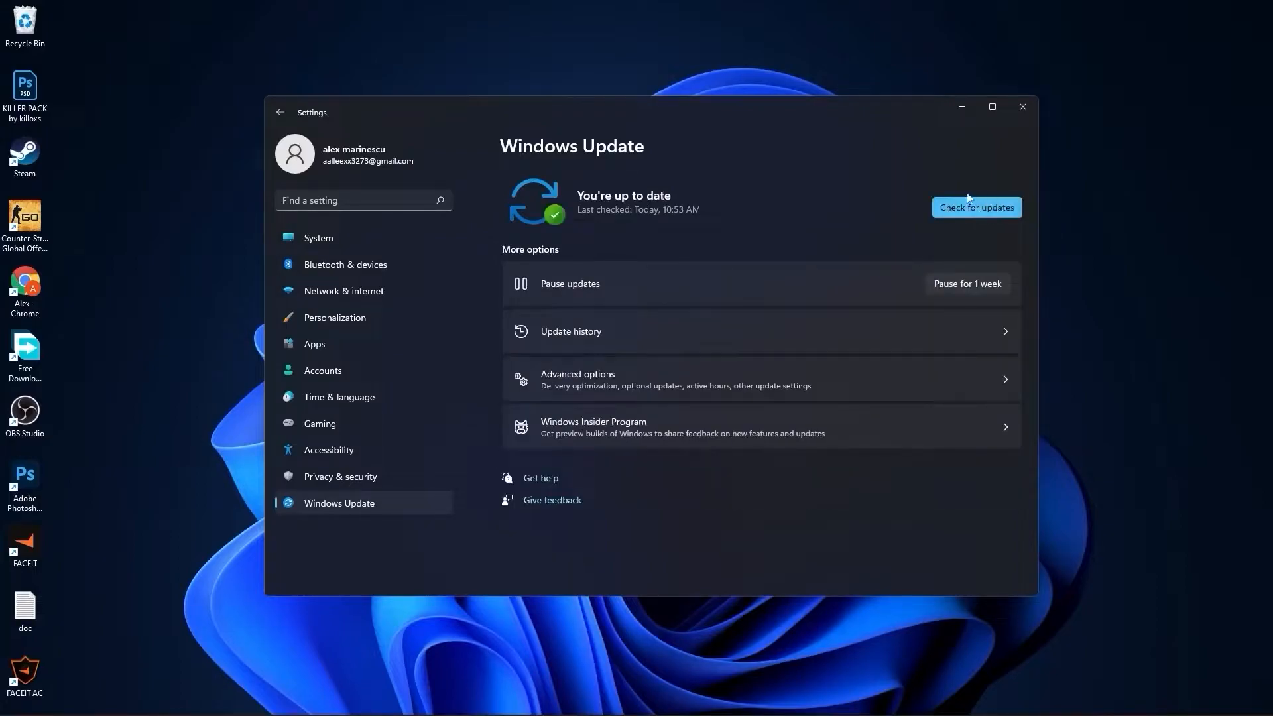
click(976, 207)
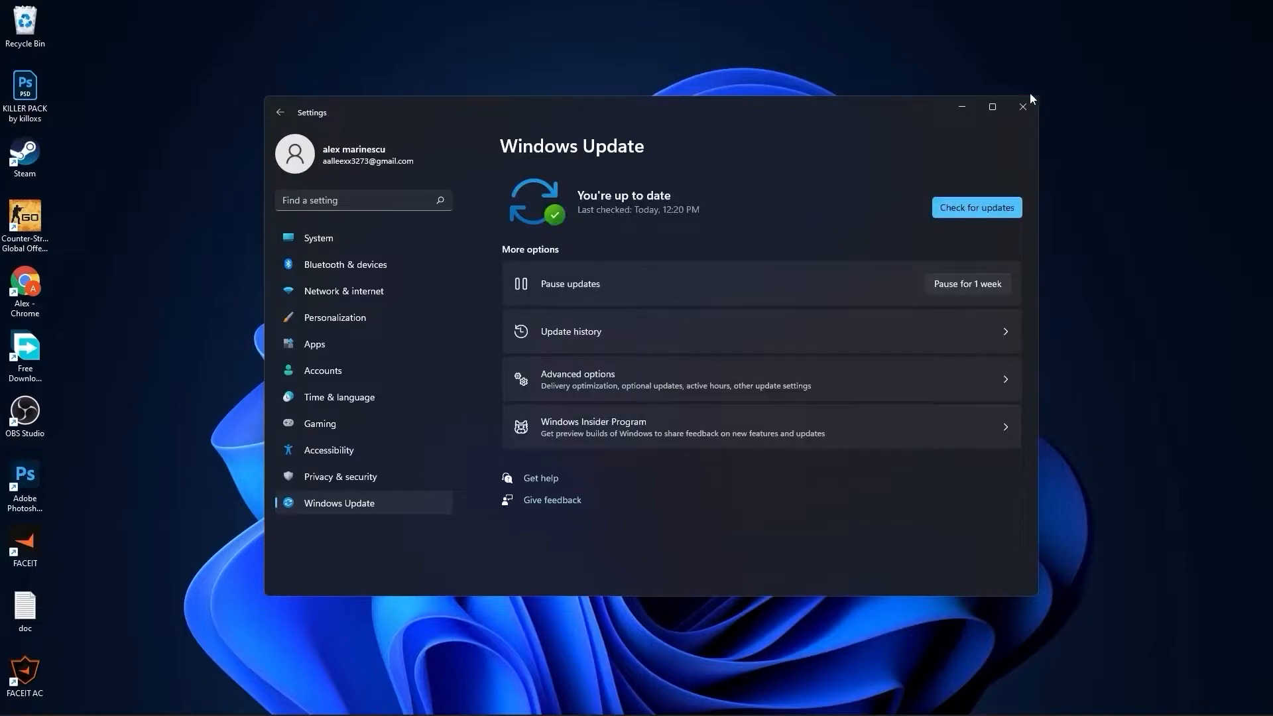
click(1023, 106)
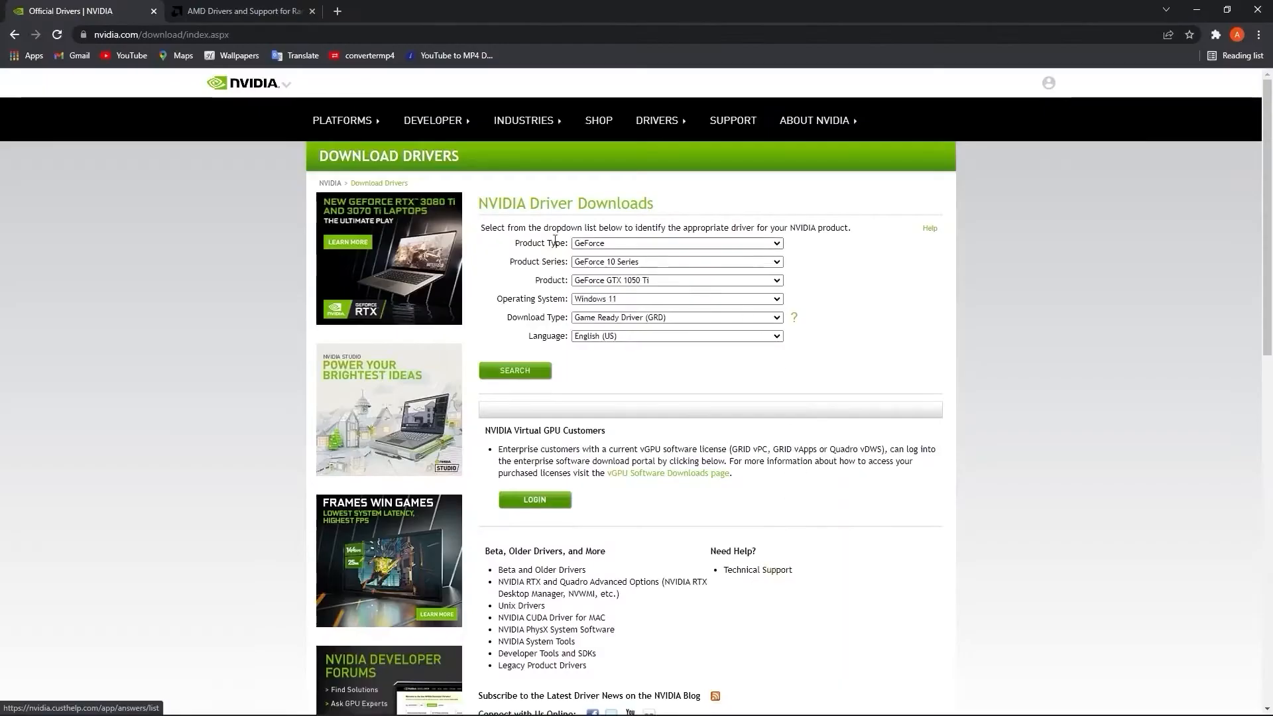
mouse_move(628, 476)
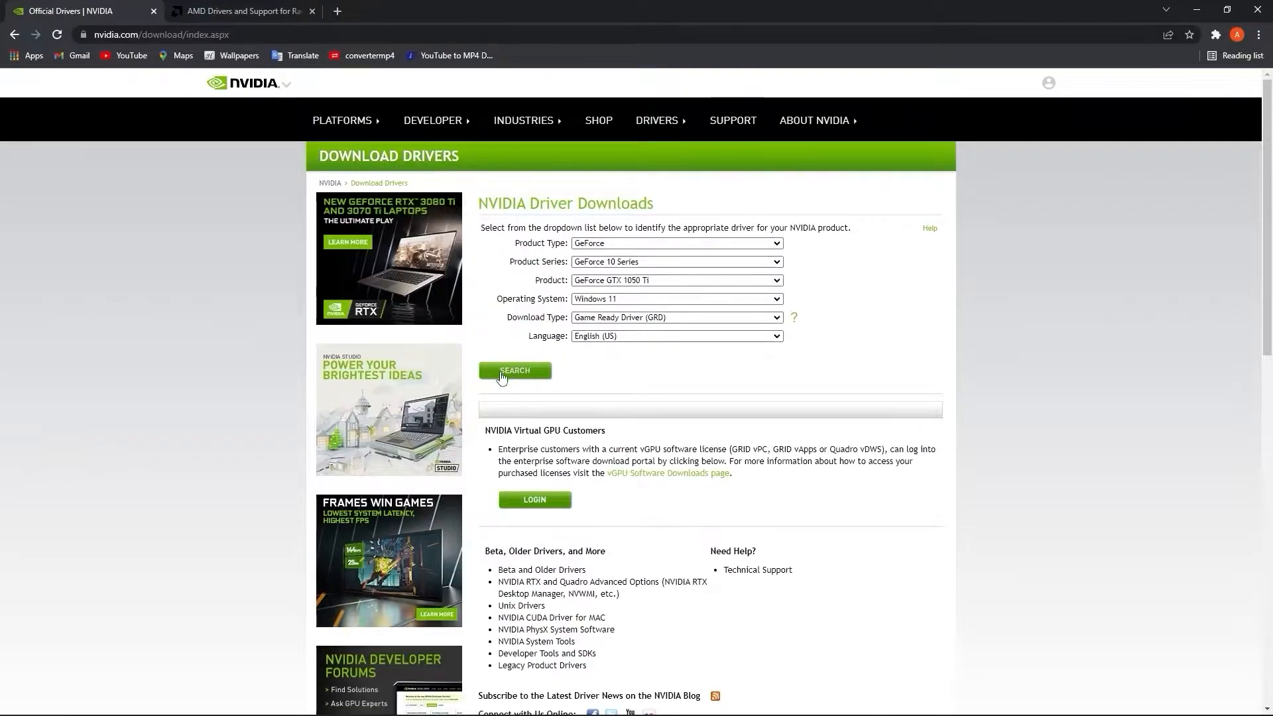
Search and download Game Ready Driver 511.79 for the GTX 1050 Ti, glancing at AMD's page
click(515, 371)
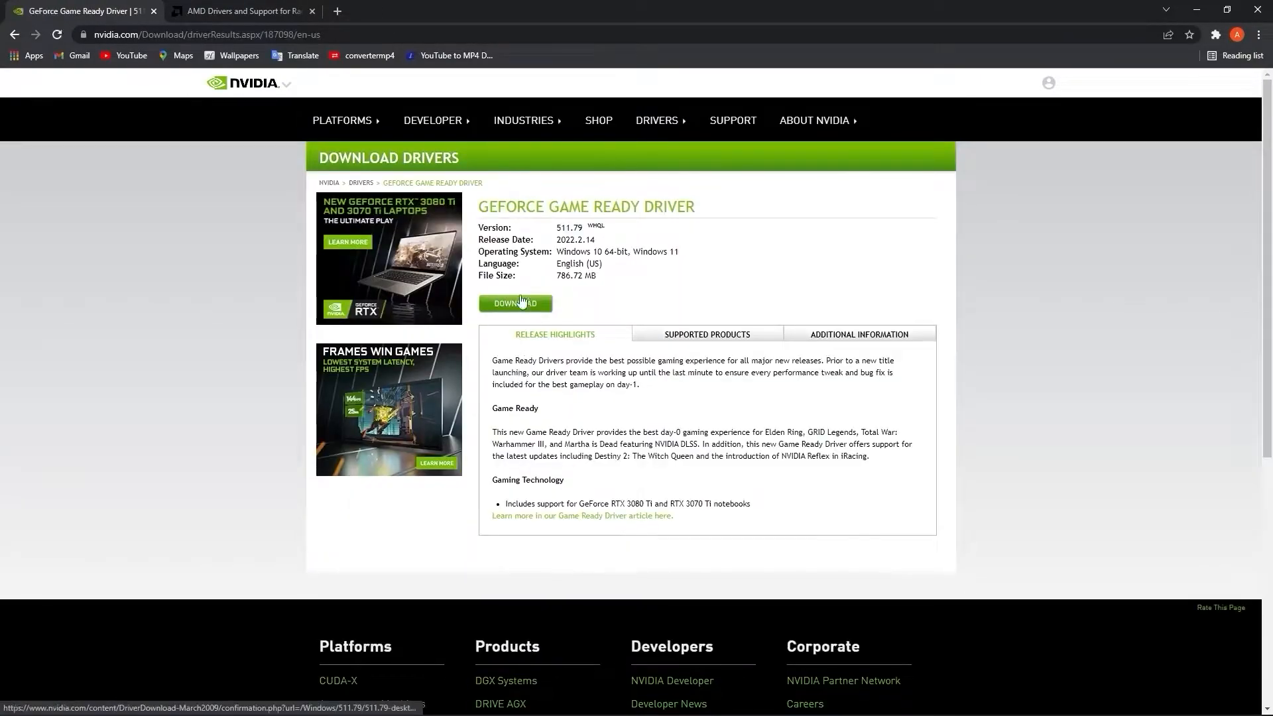
click(516, 303)
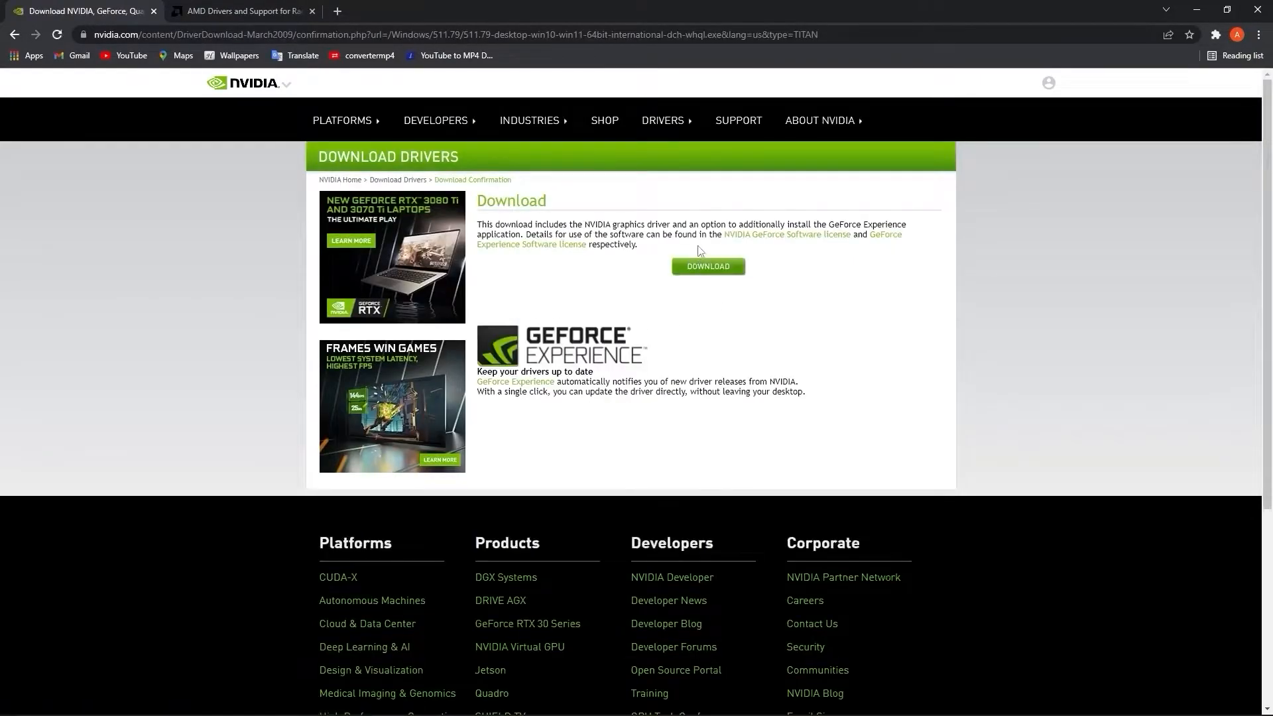
click(707, 266)
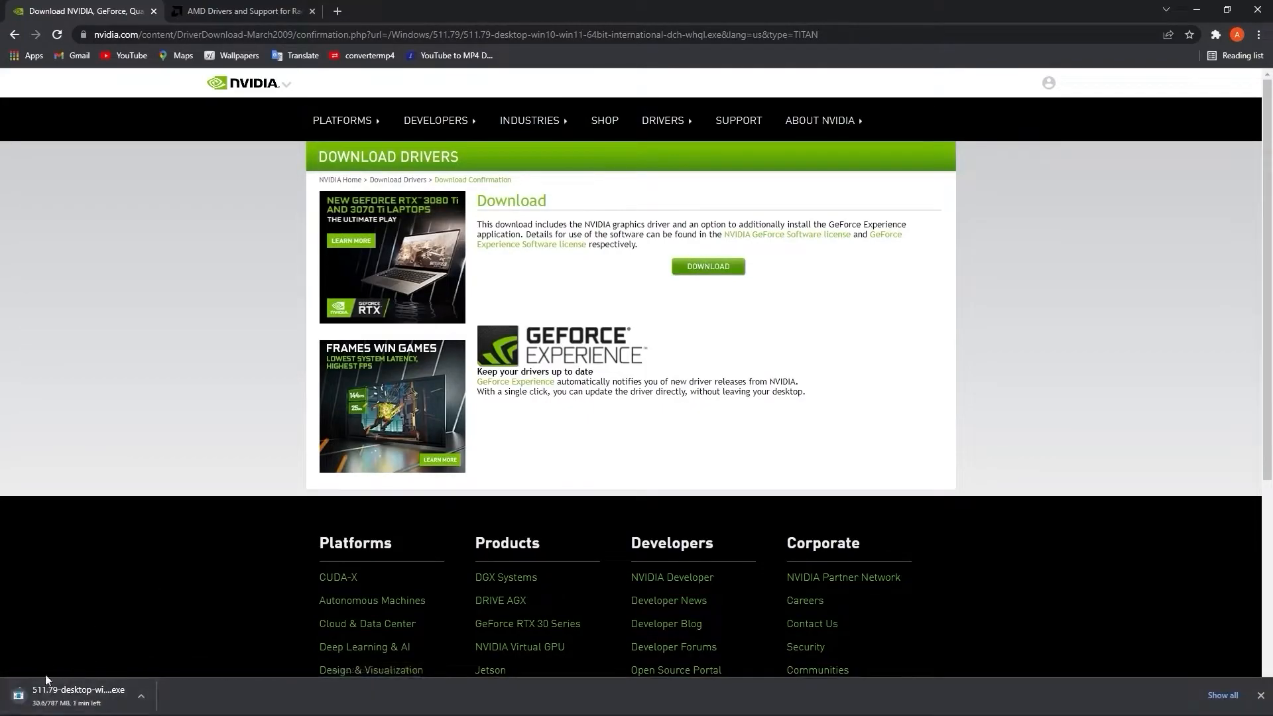
mouse_move(81, 693)
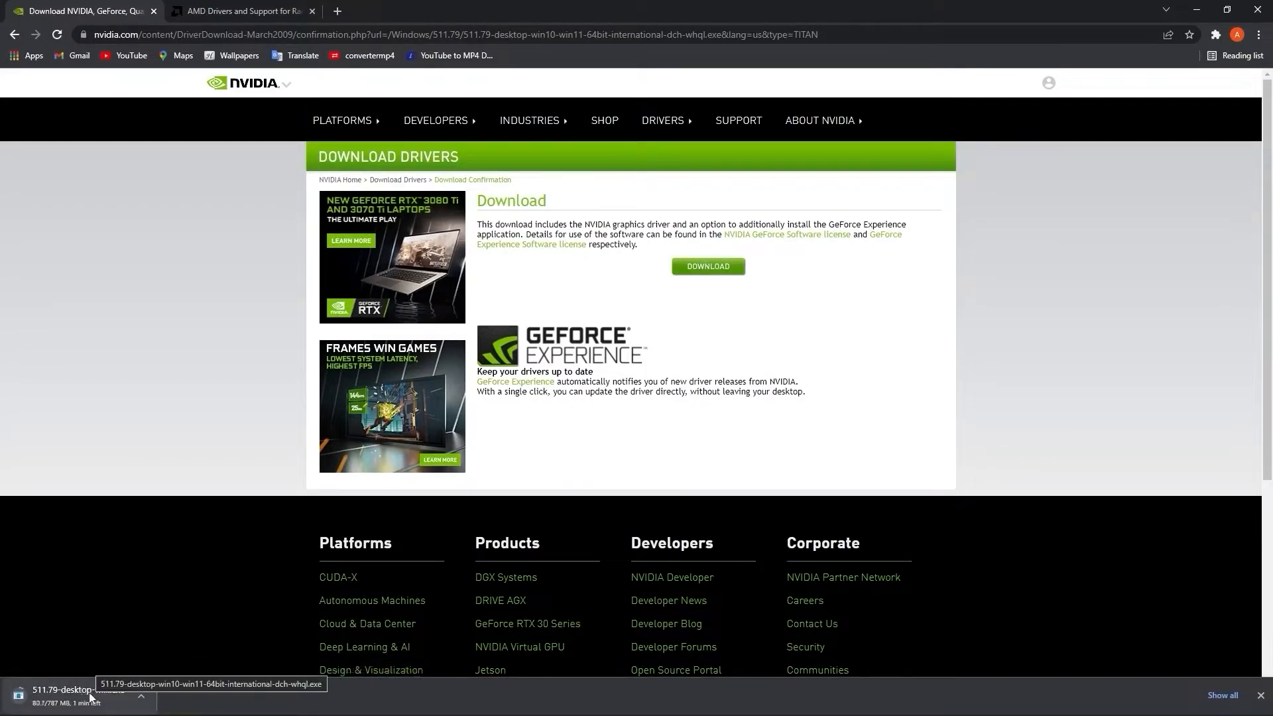
click(240, 11)
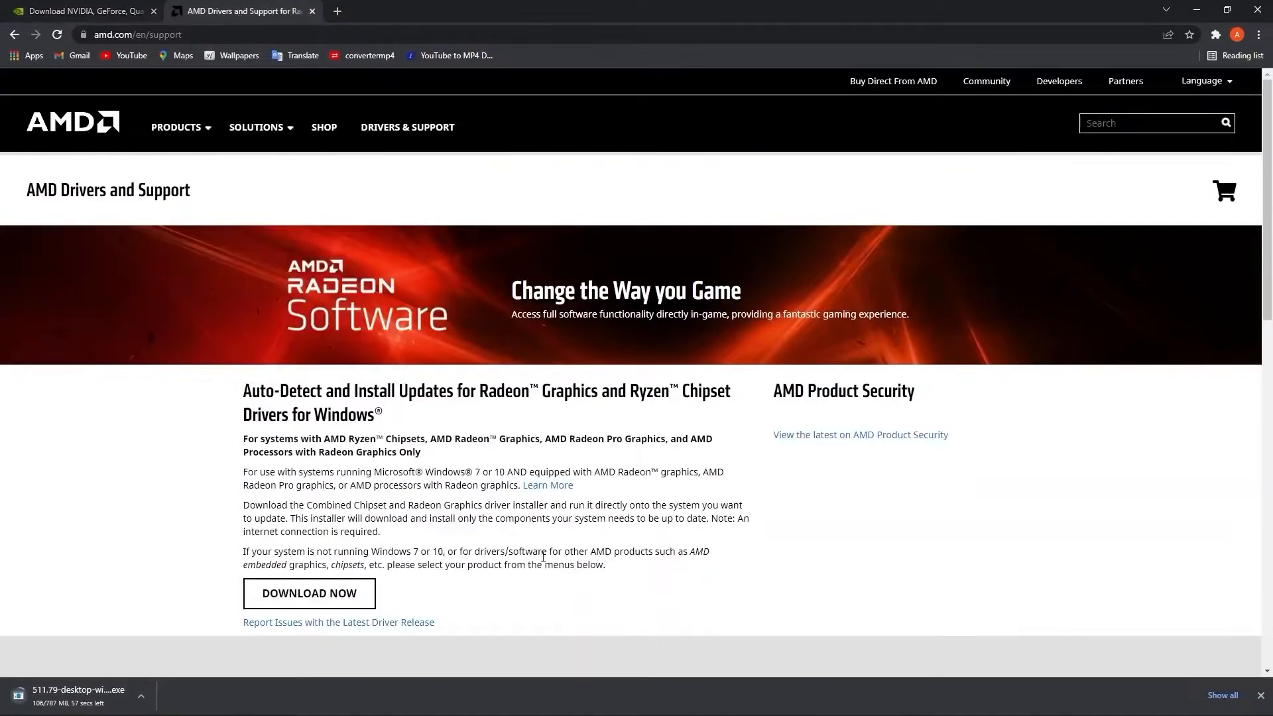
scroll(down, 3)
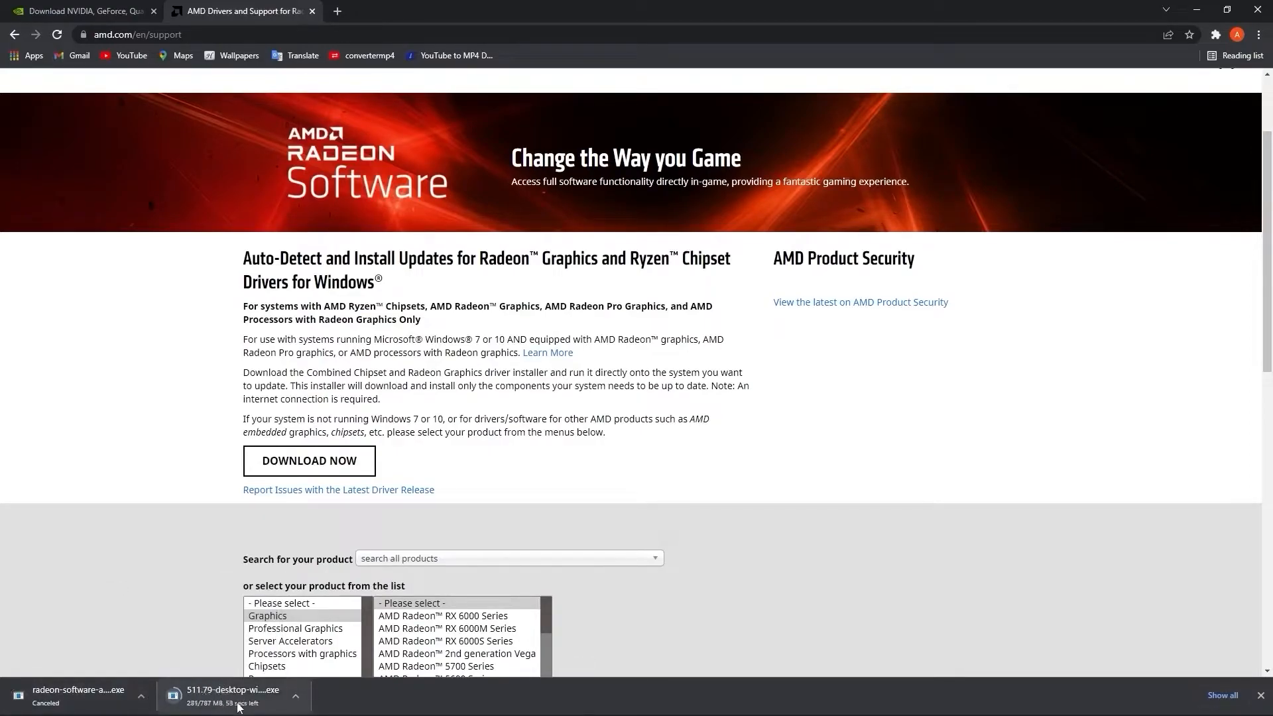
Launch the downloaded NVIDIA driver installer from Chrome's download menu
click(295, 696)
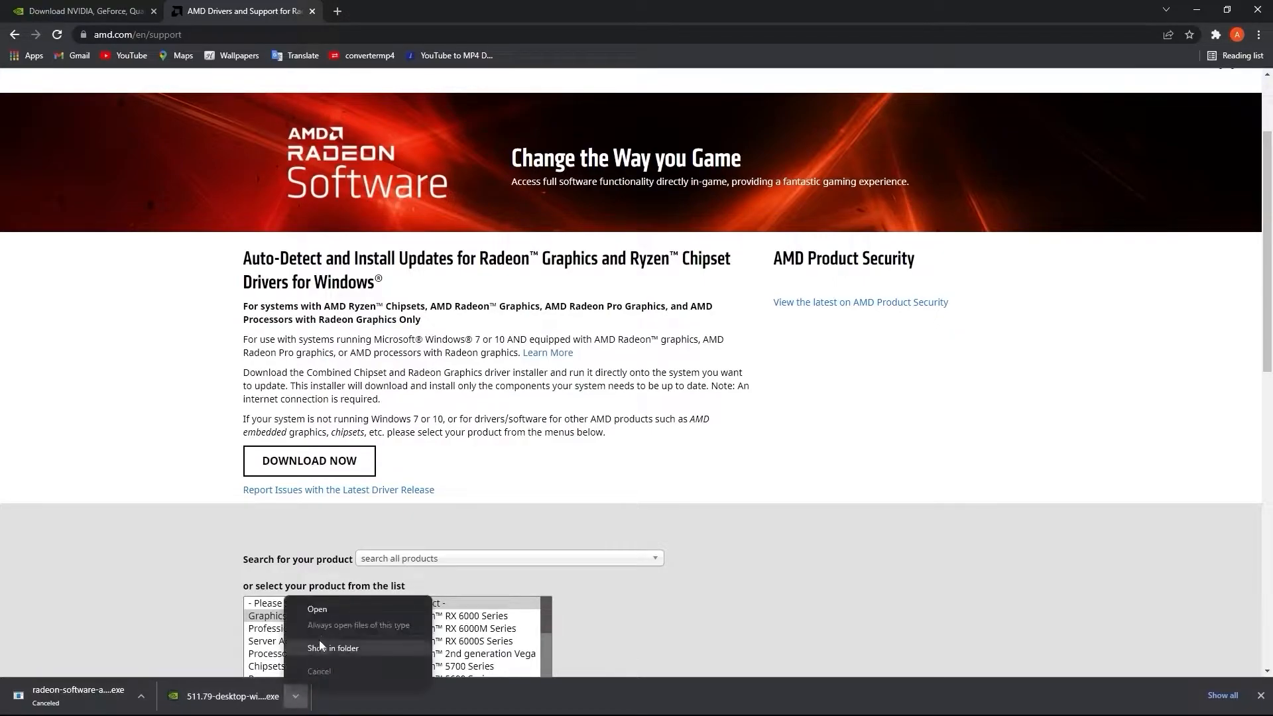
click(317, 609)
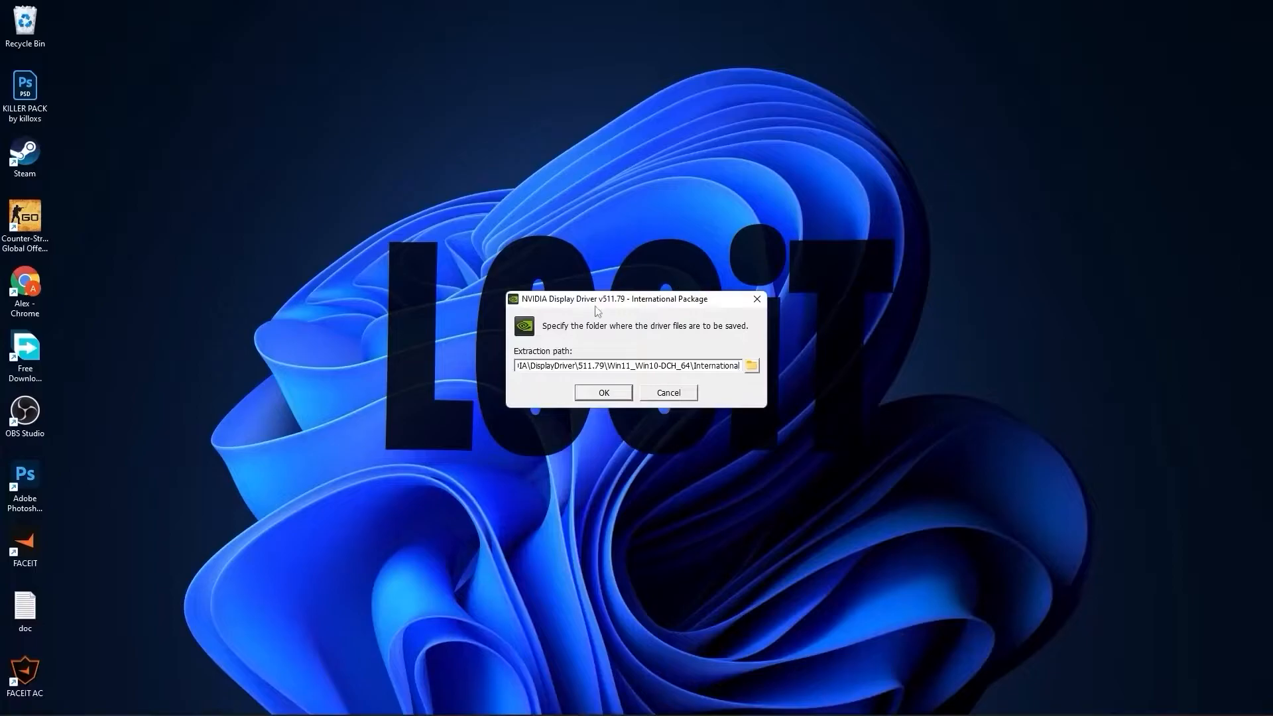
Extract the driver files, agree to the graphics-driver-only license, and choose Express install
click(602, 393)
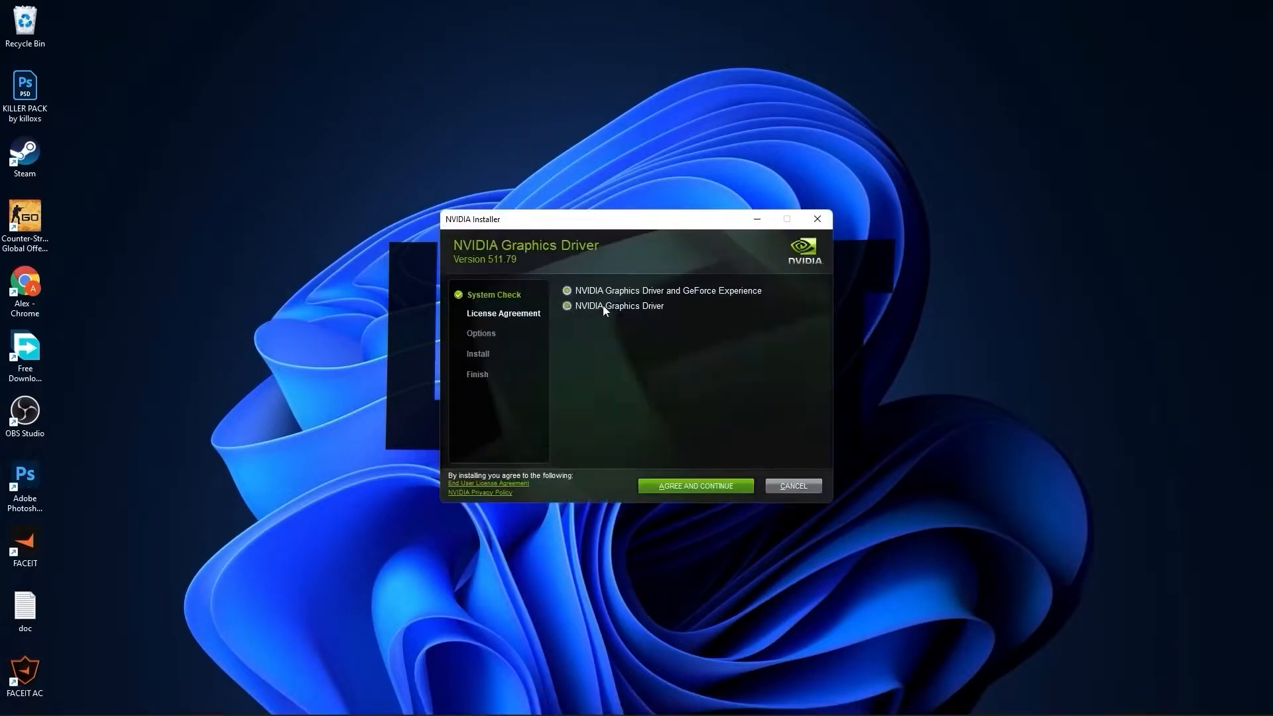
mouse_move(700, 494)
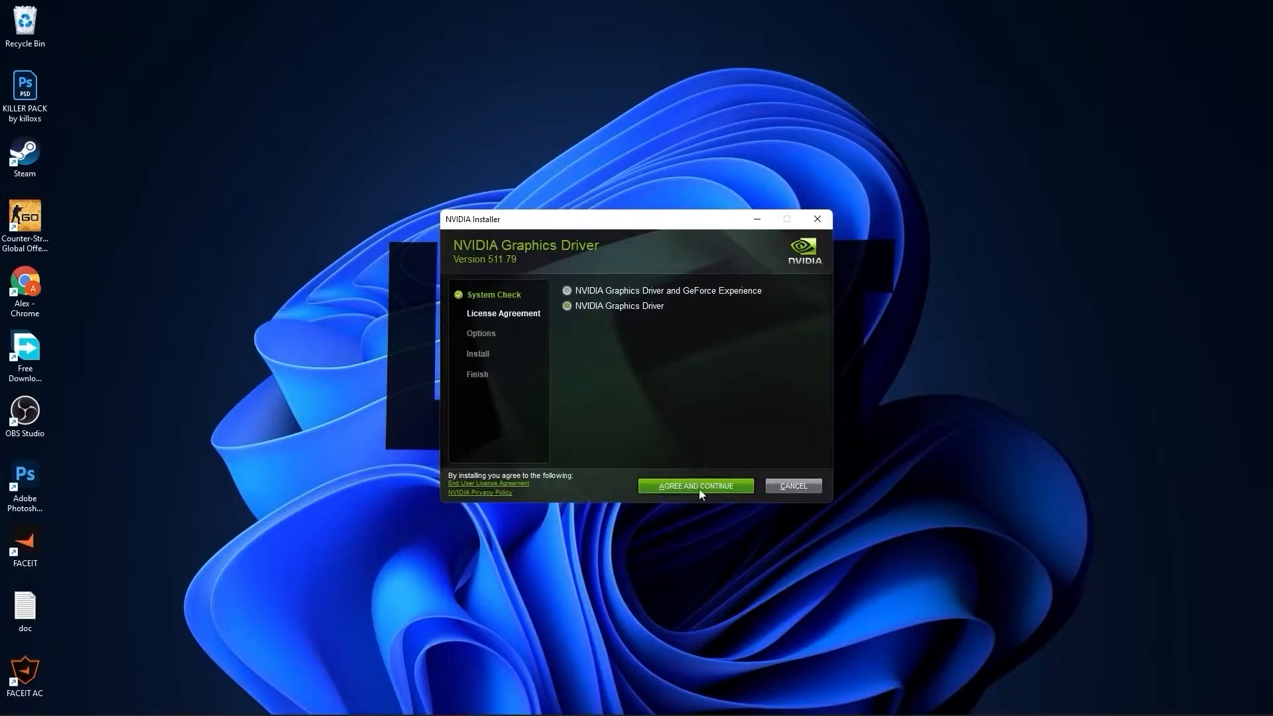
click(693, 485)
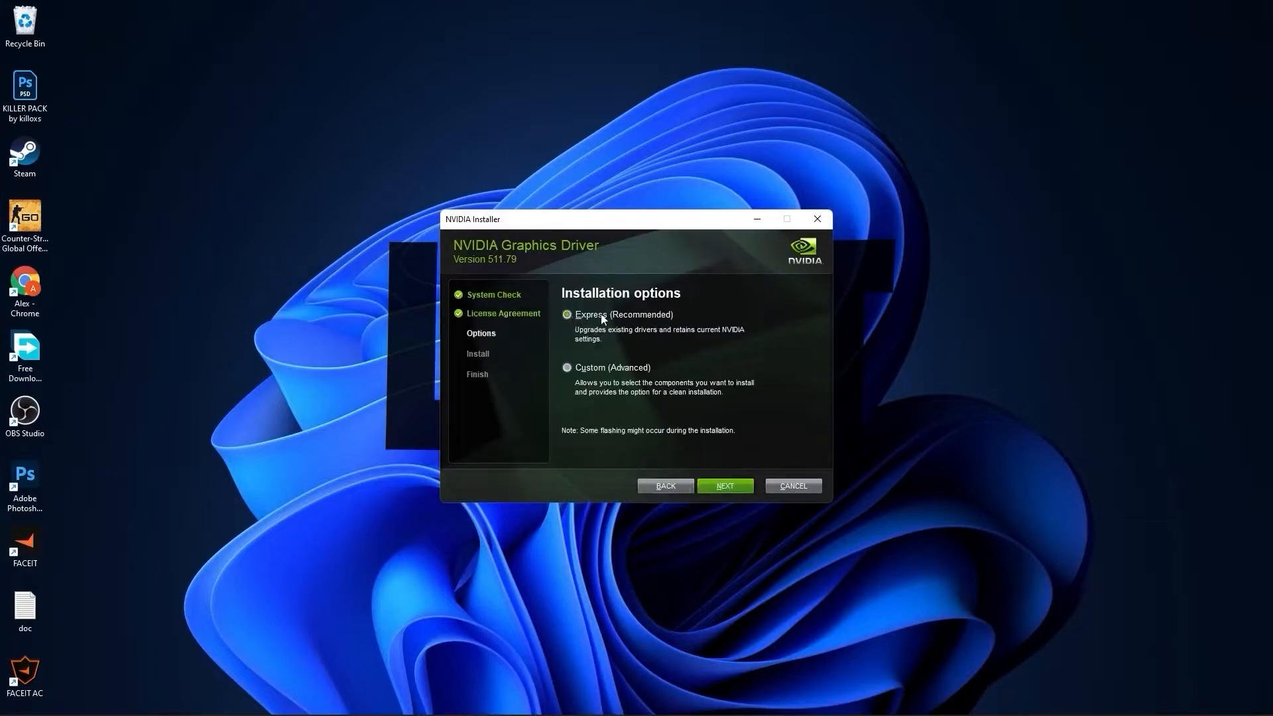
click(725, 486)
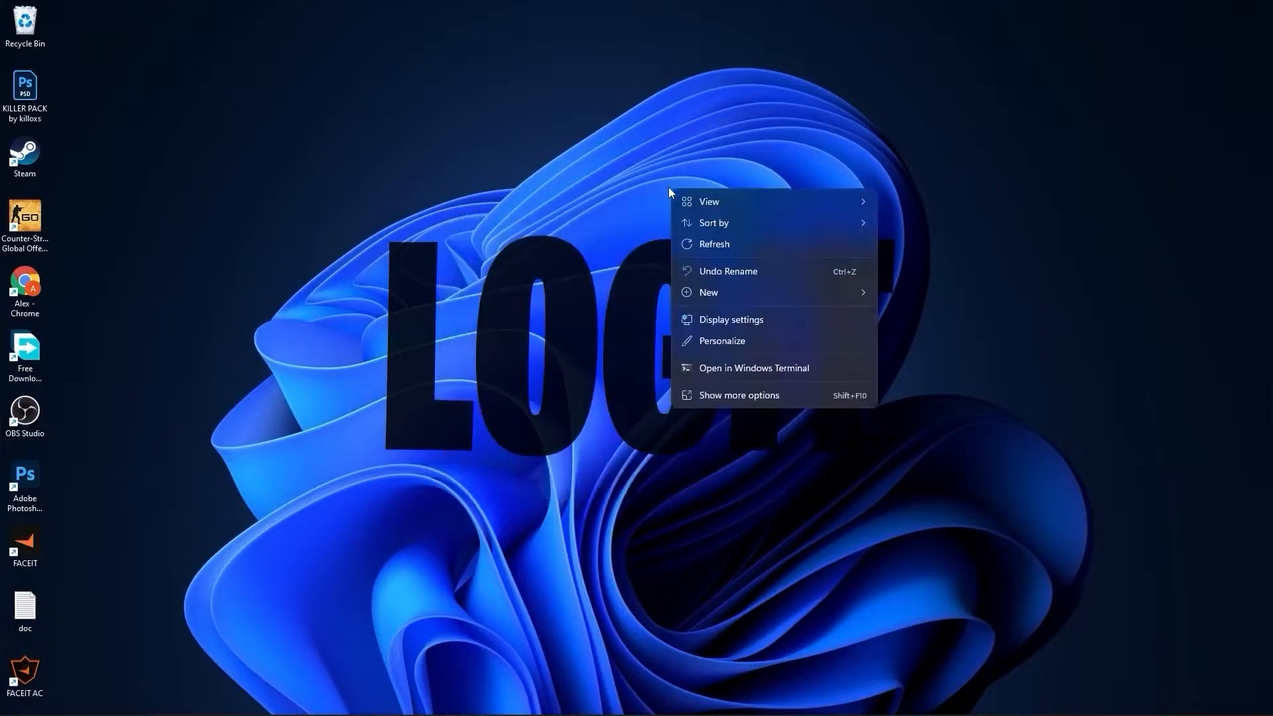
mouse_move(749, 398)
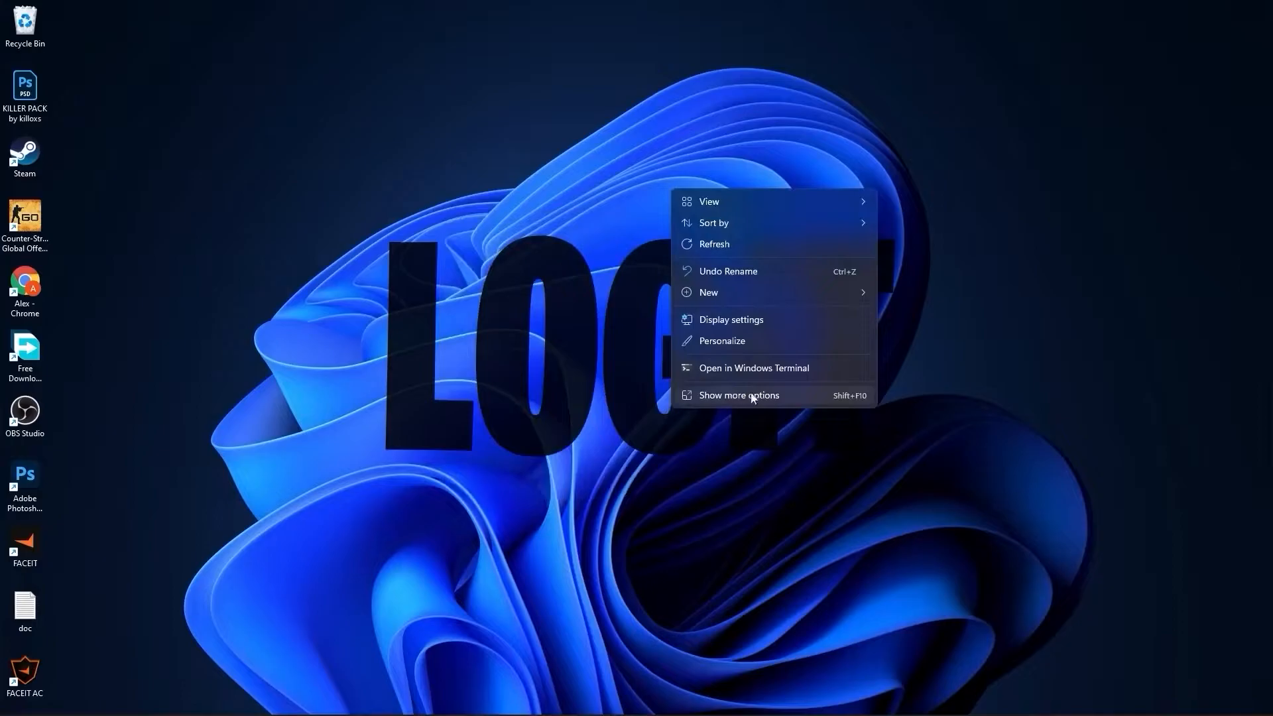
Launch the NVIDIA Control Panel from the desktop's Show more options menu
click(739, 395)
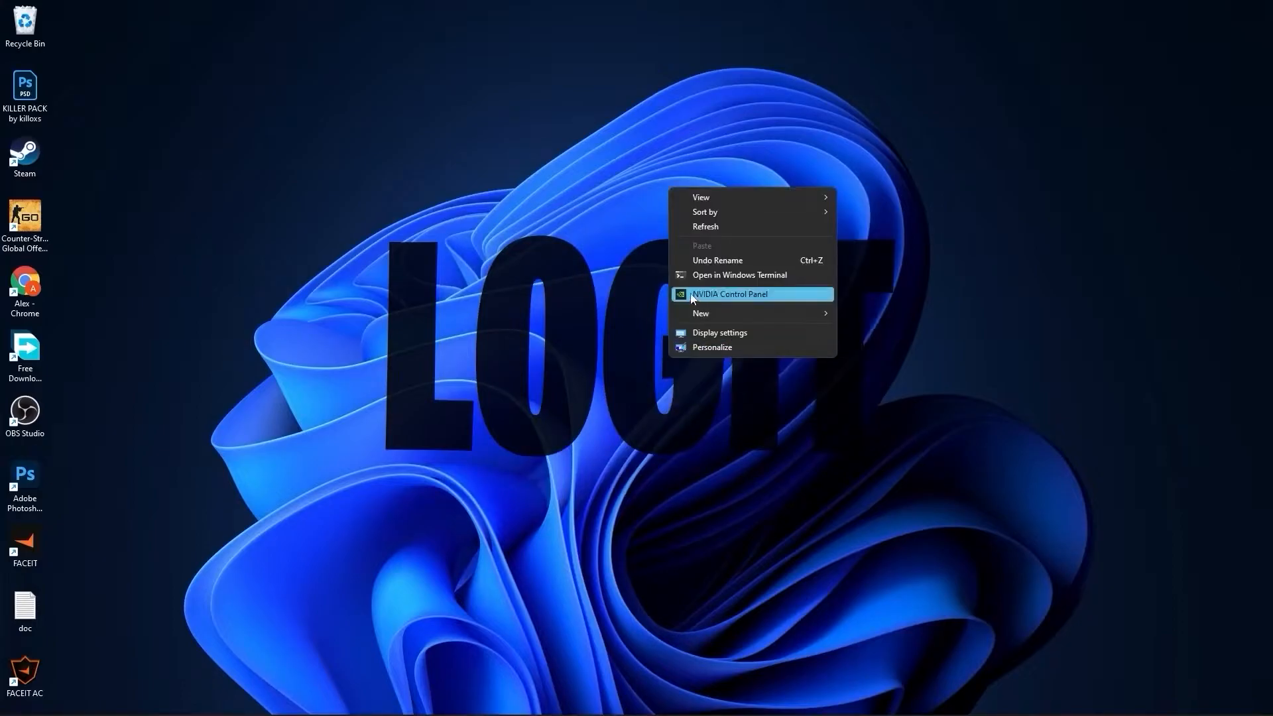
click(735, 299)
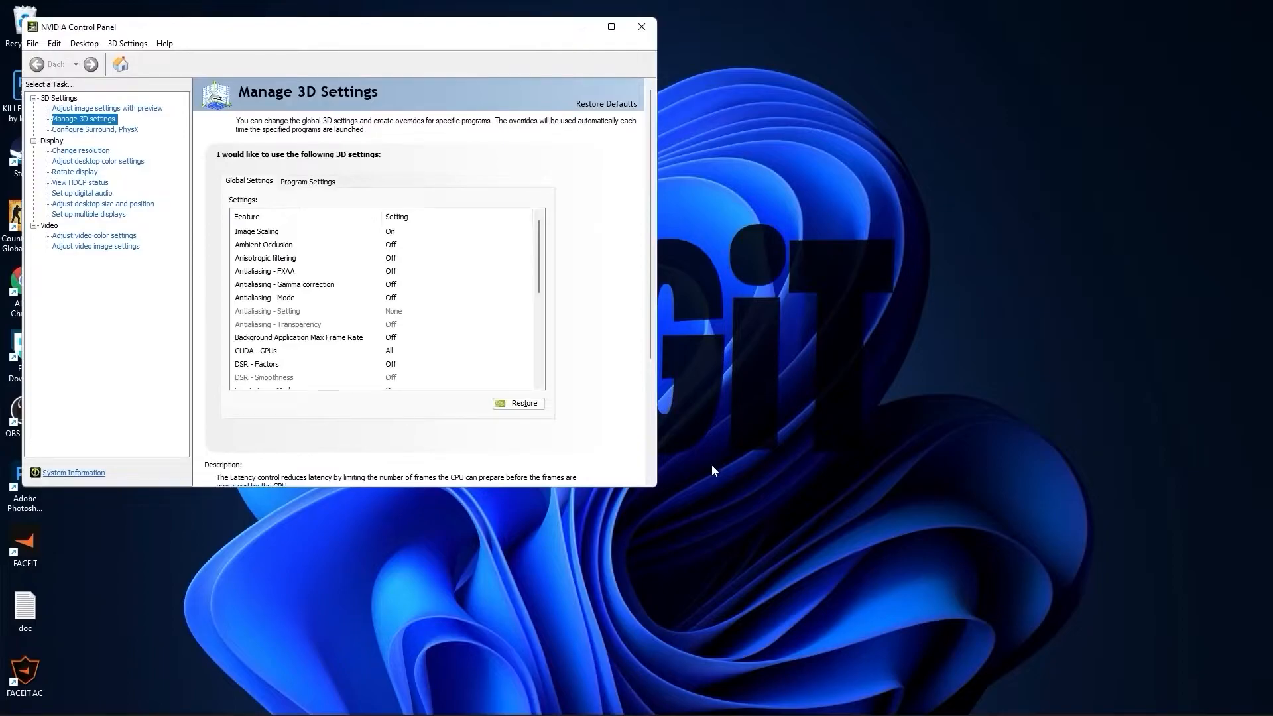
mouse_move(592, 701)
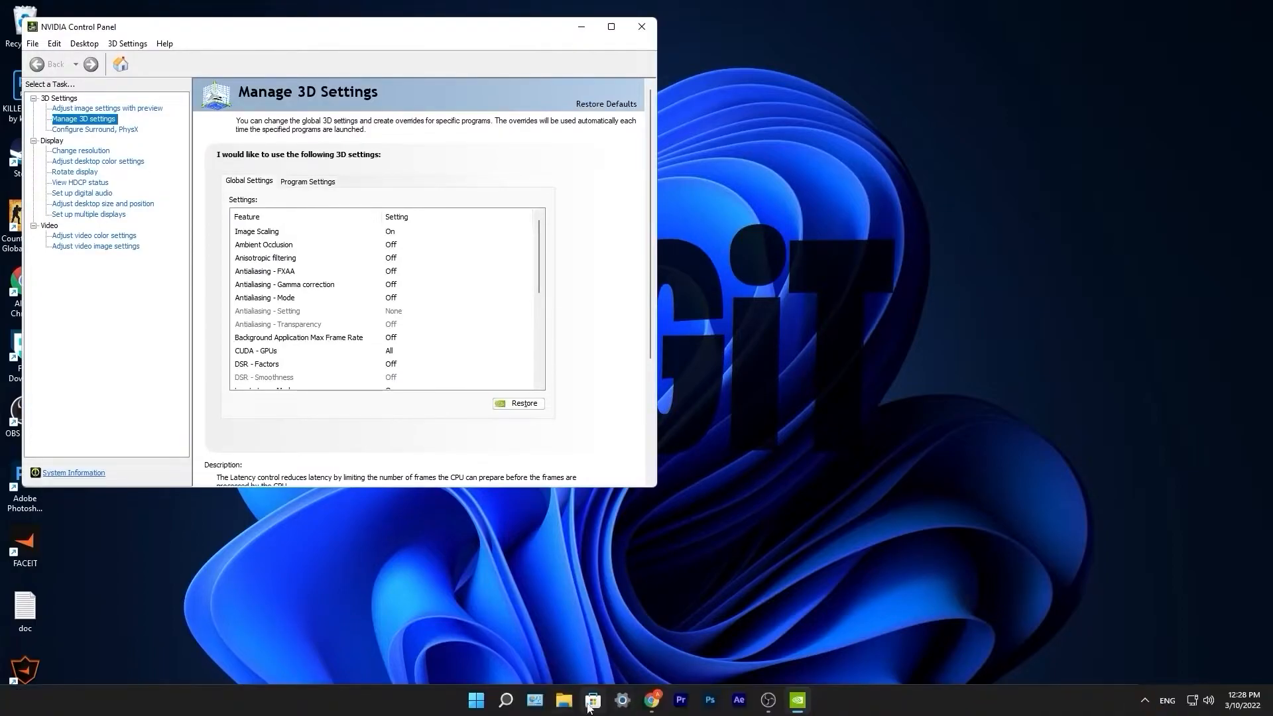
Search the Microsoft Store for 'nvidia control panel' and select the app result
click(593, 700)
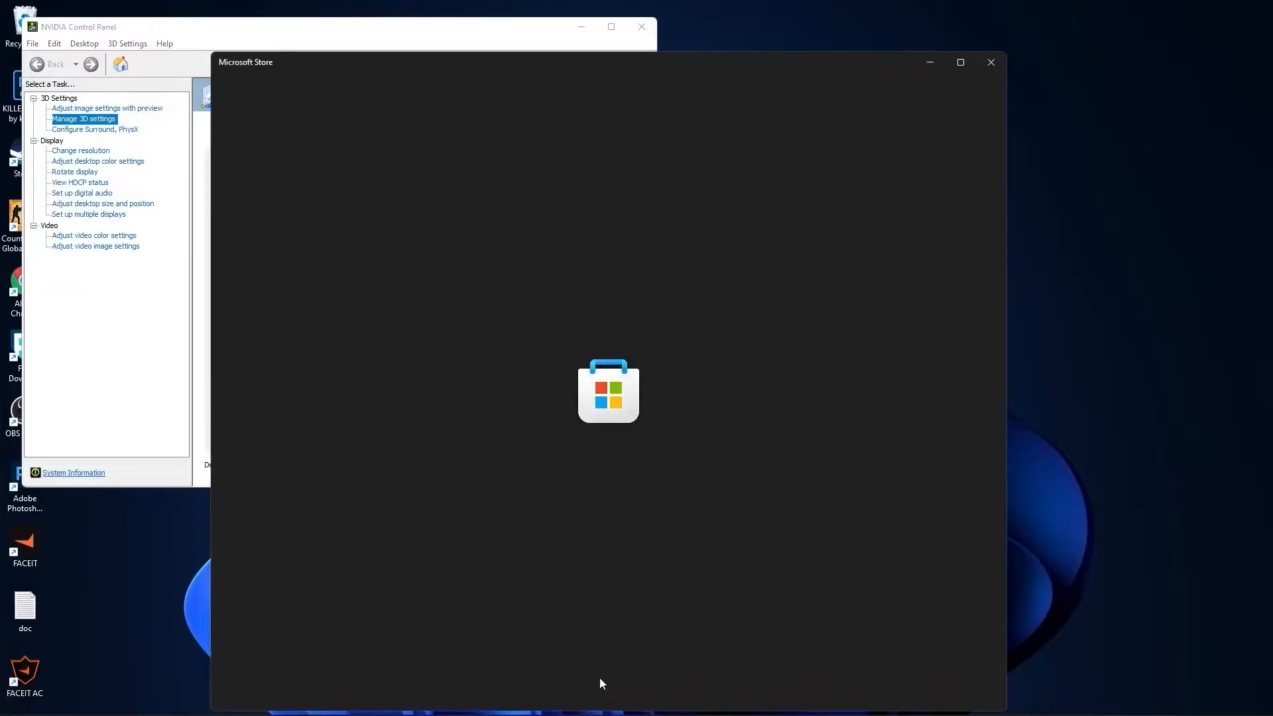
text(nvidia control panel)
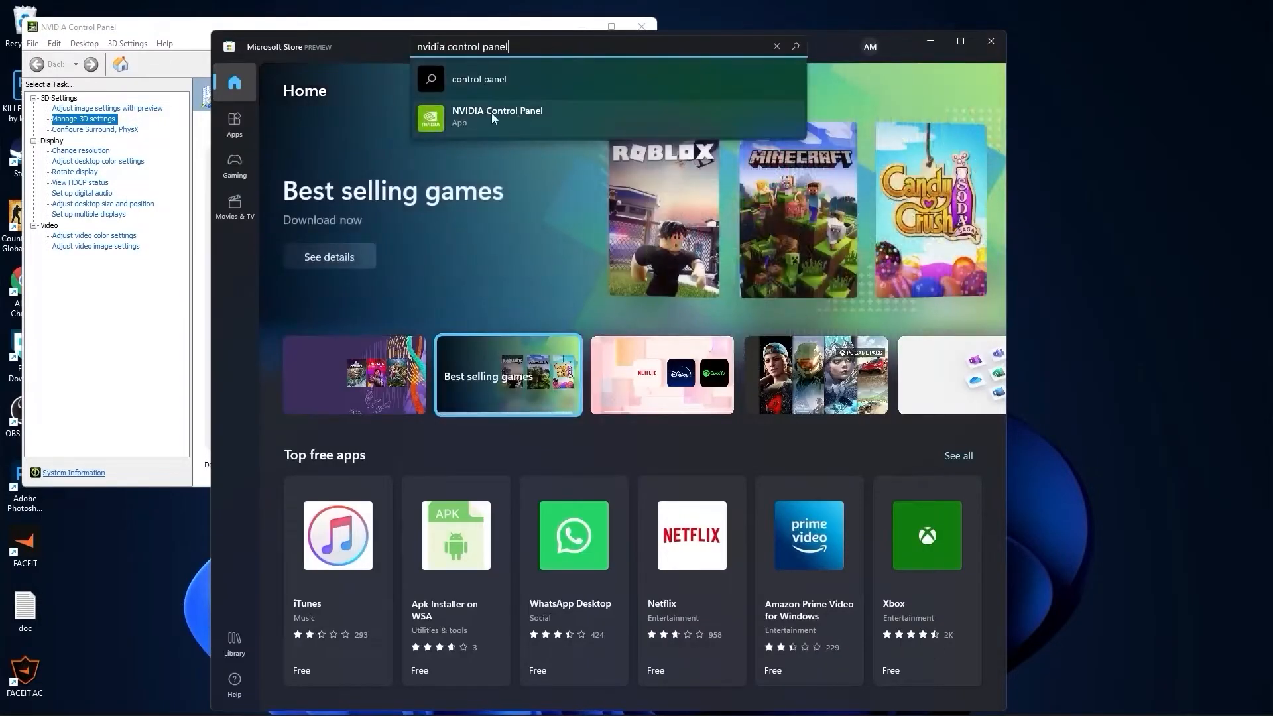
click(496, 117)
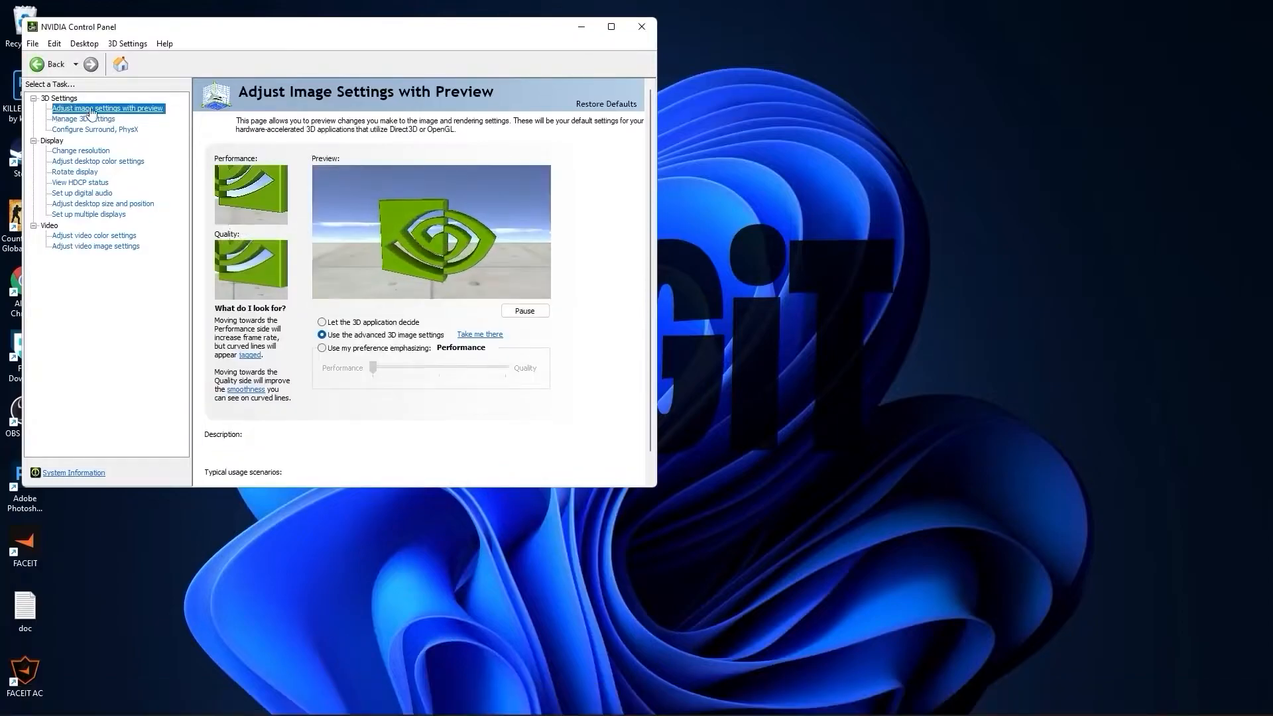
Set Adjust image settings to 'Use my preference emphasizing: Performance' and apply it
click(322, 348)
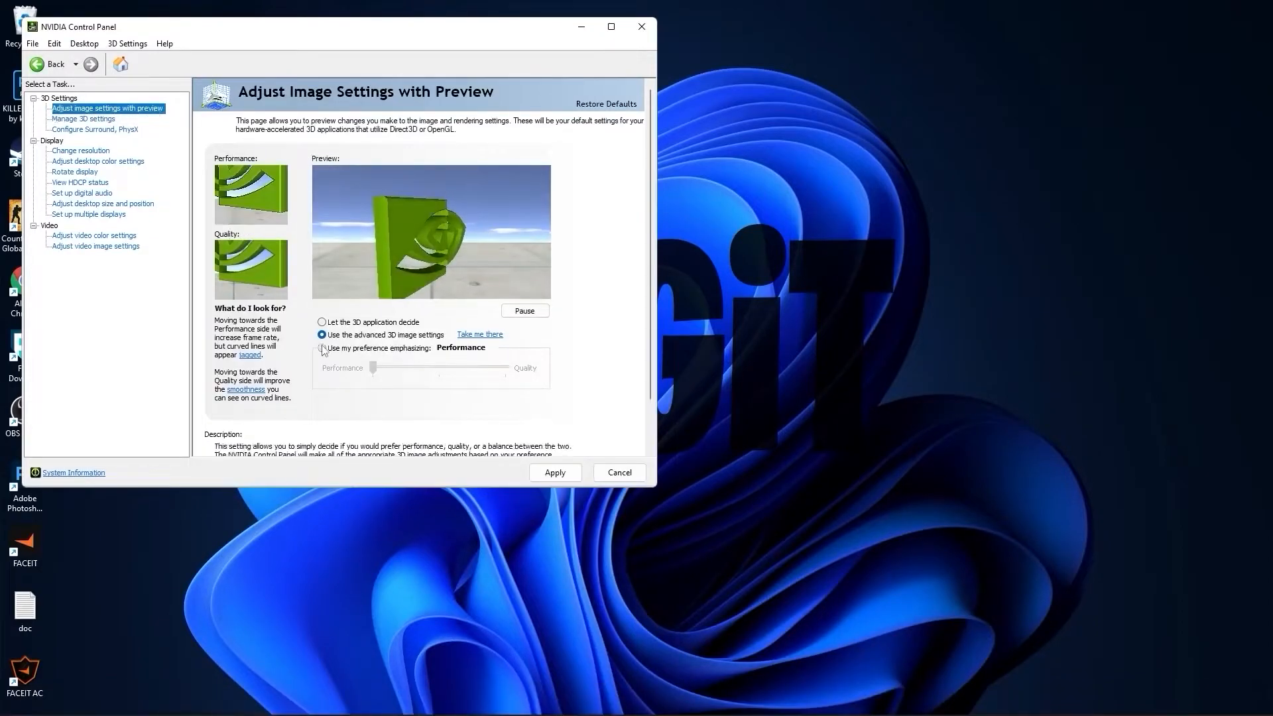
click(323, 348)
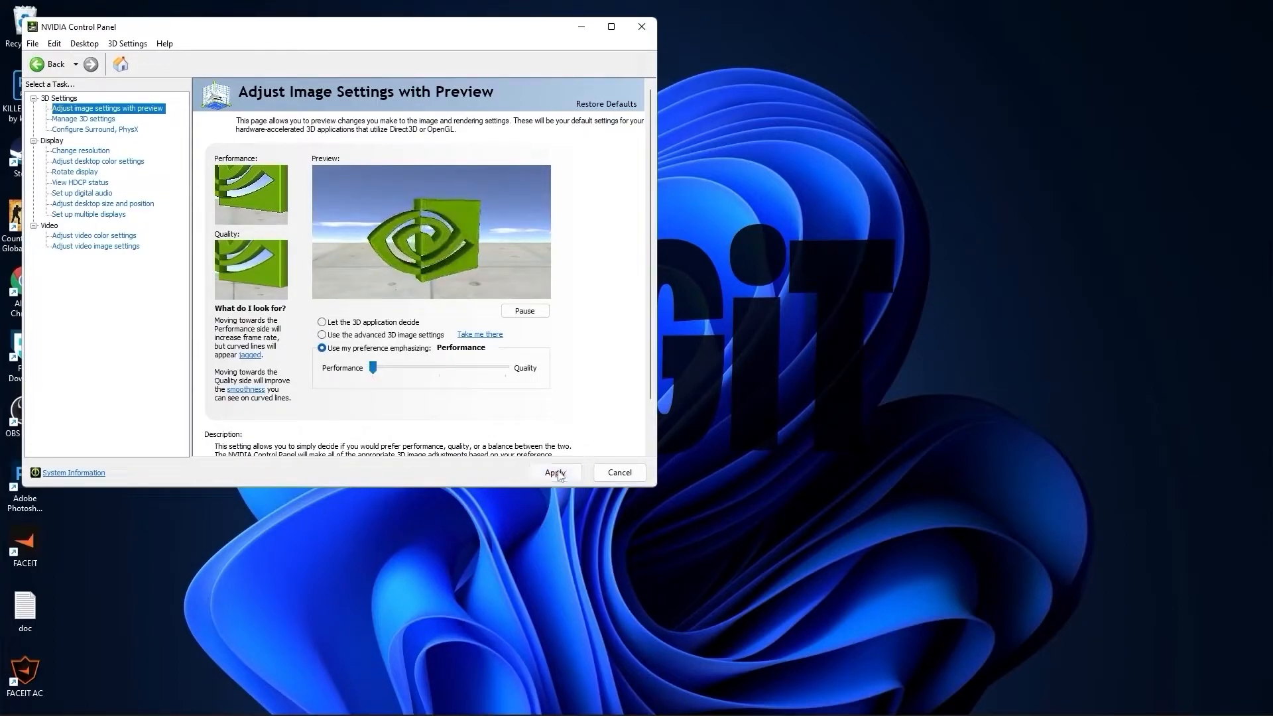
click(83, 118)
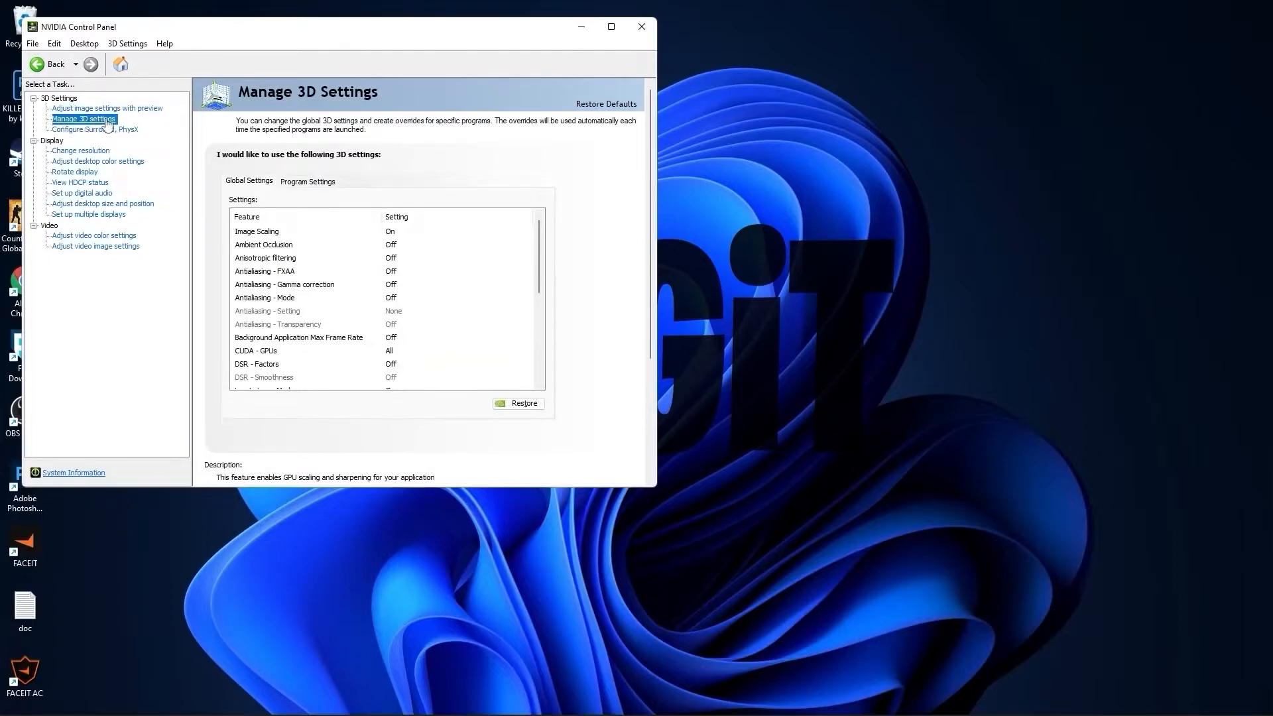
Turn Image Scaling on with 50% sharpening in the global 3D settings
click(305, 230)
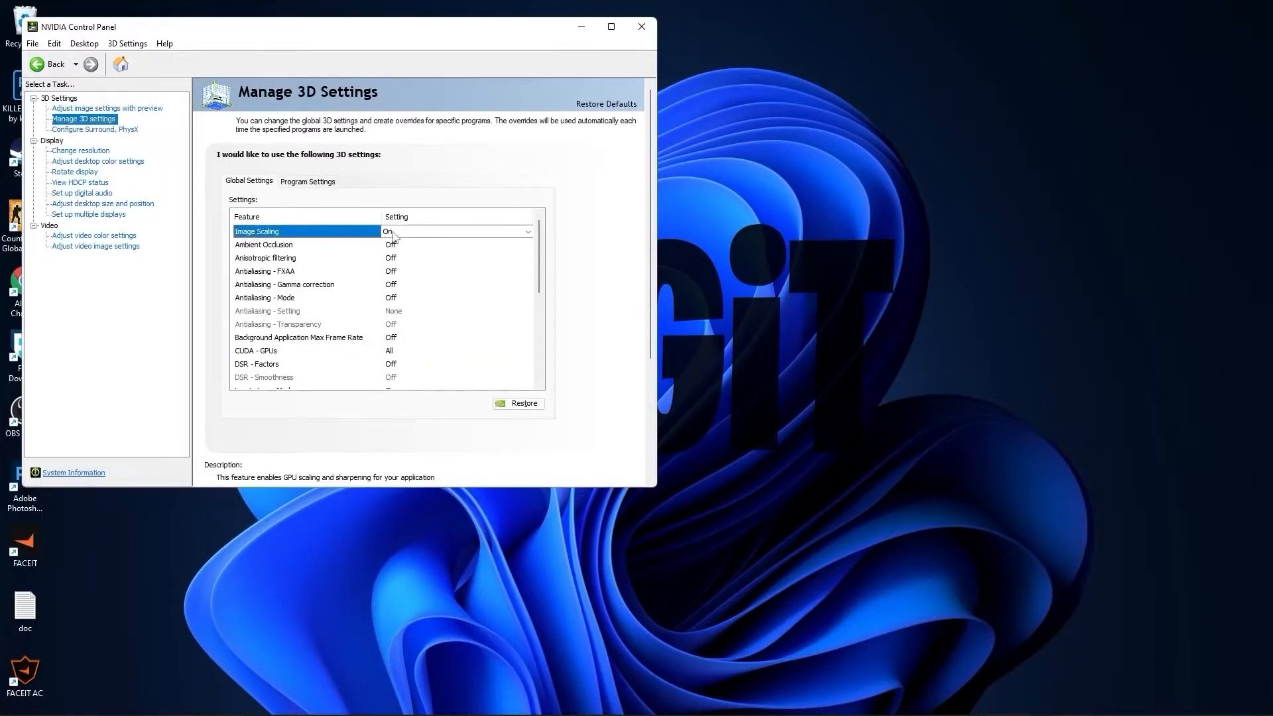
click(528, 230)
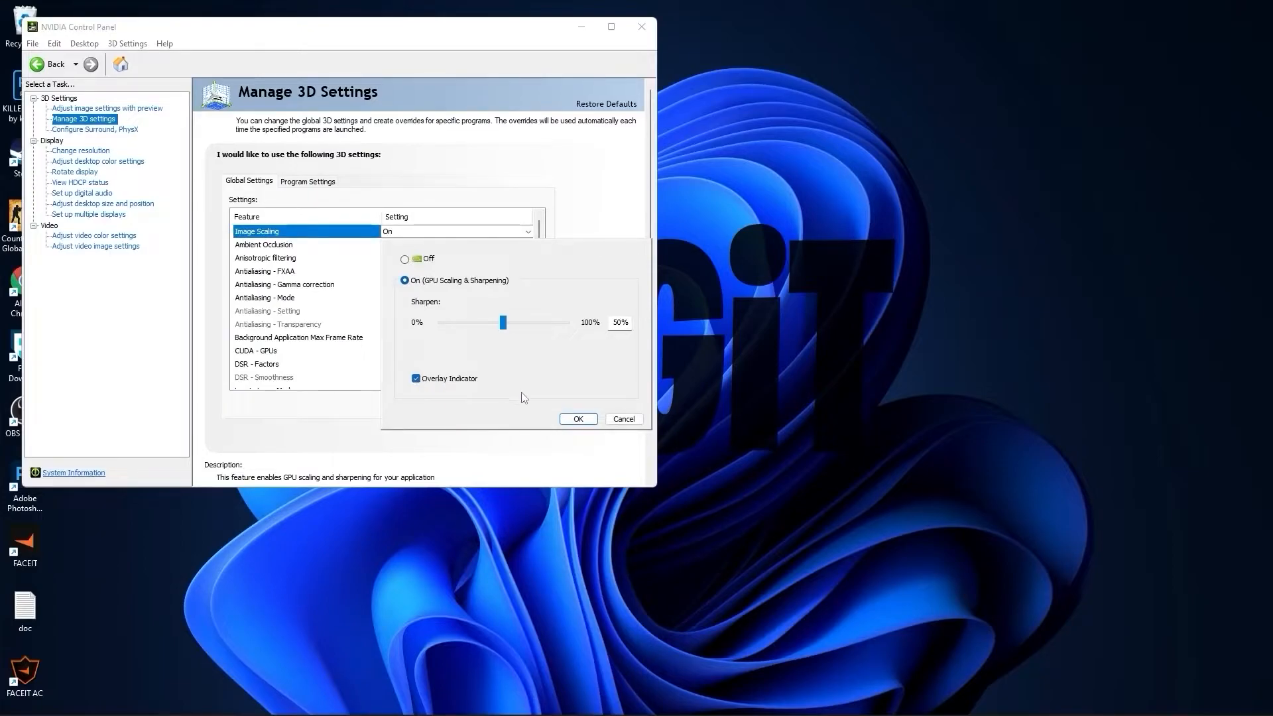
click(576, 420)
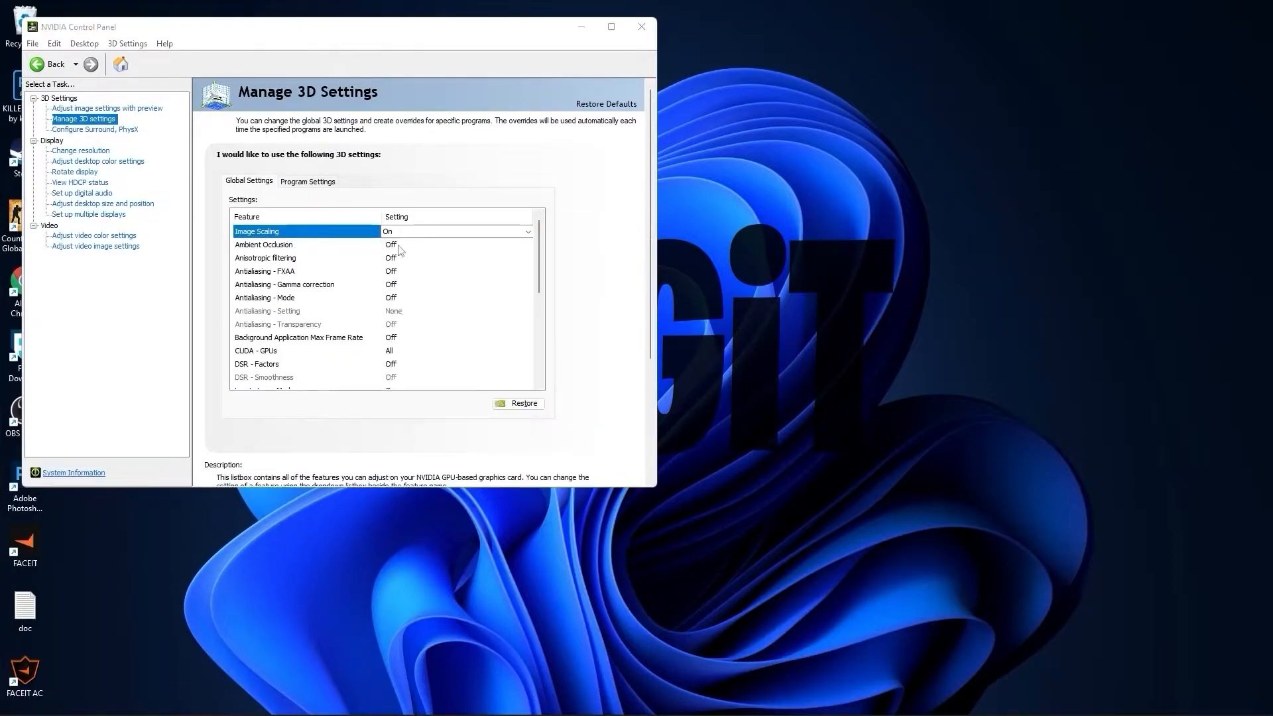
Keep Max Frame Rate off so no frame rate cap is applied
scroll(down, 3)
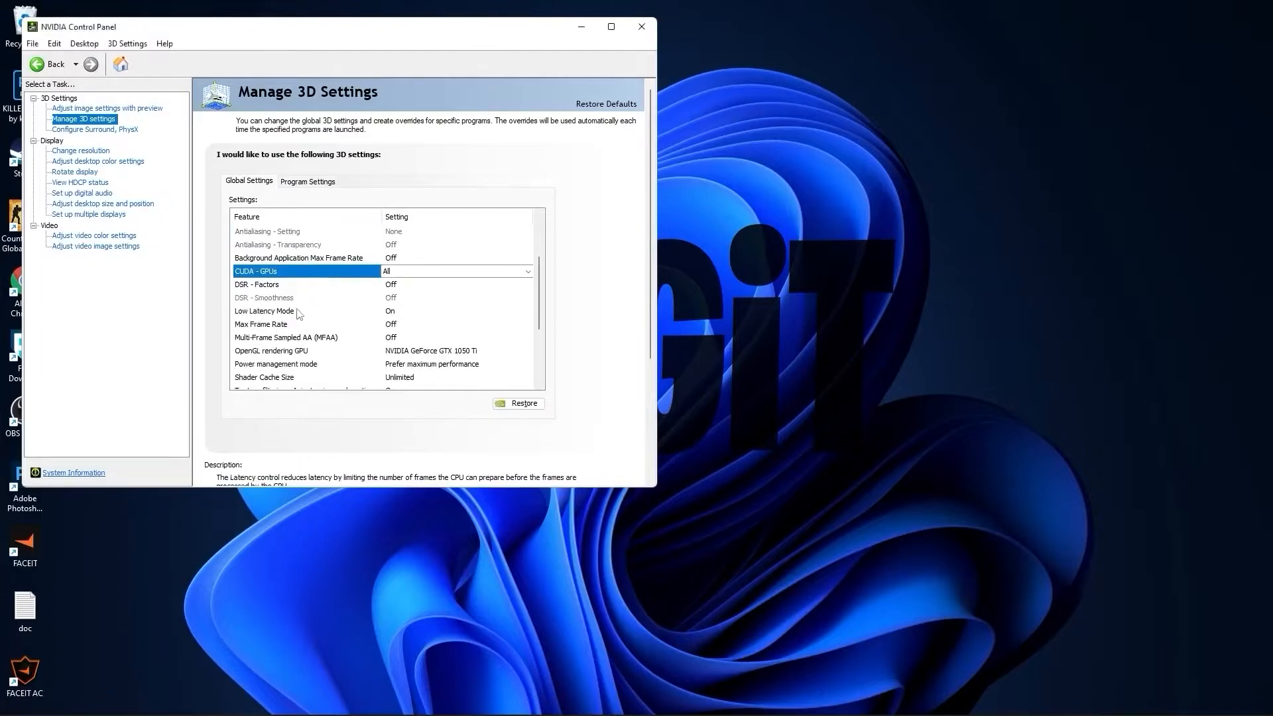
click(301, 311)
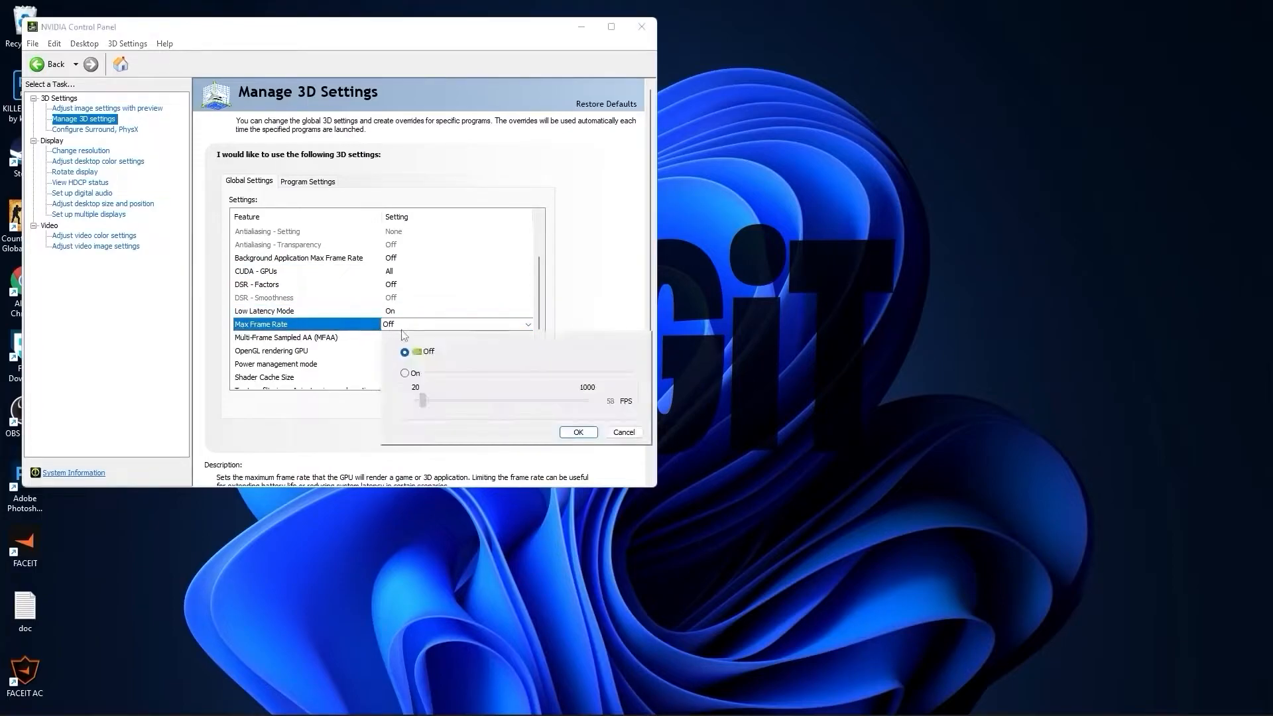
mouse_move(577, 433)
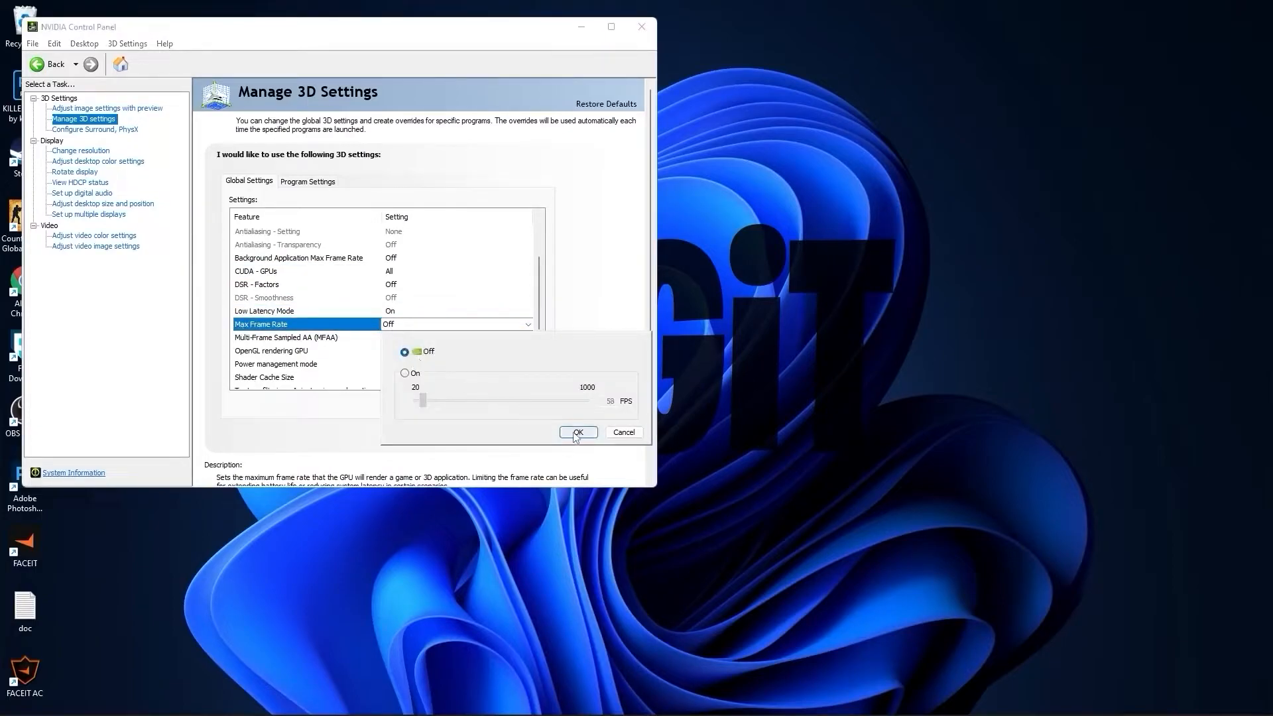
click(577, 431)
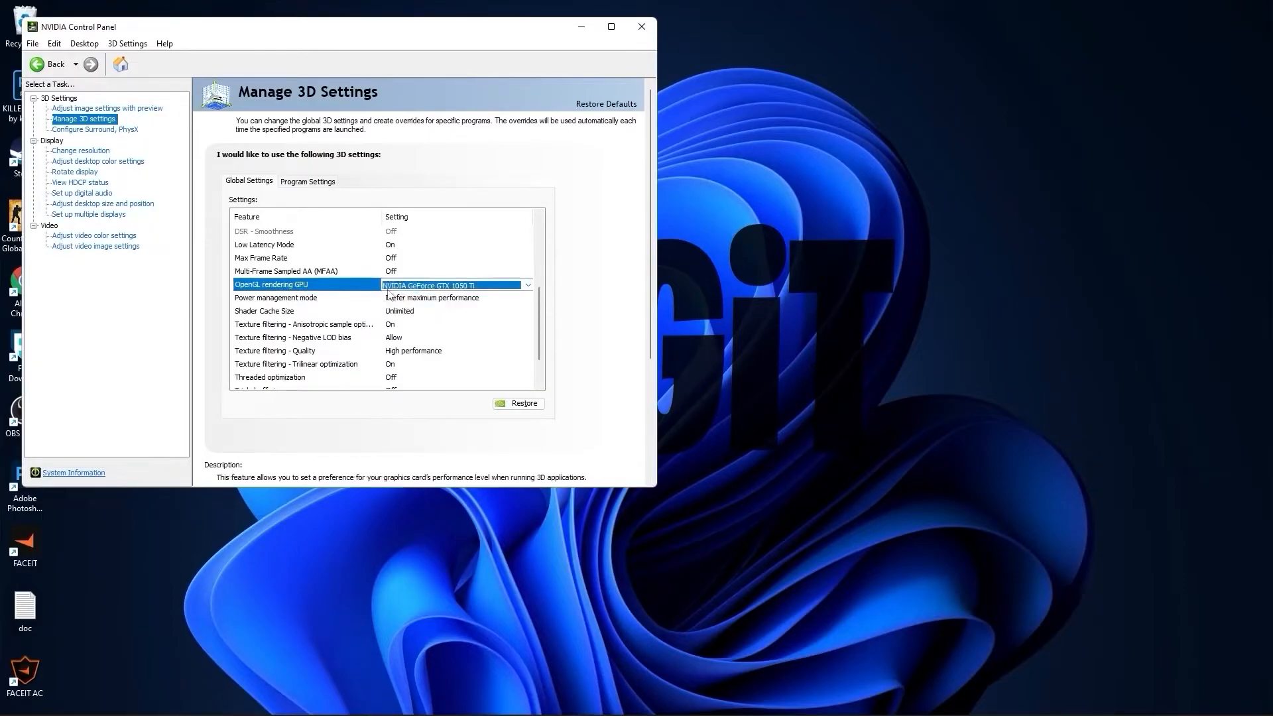
Set Power management mode to Prefer maximum performance and Vertical sync to Off
click(276, 297)
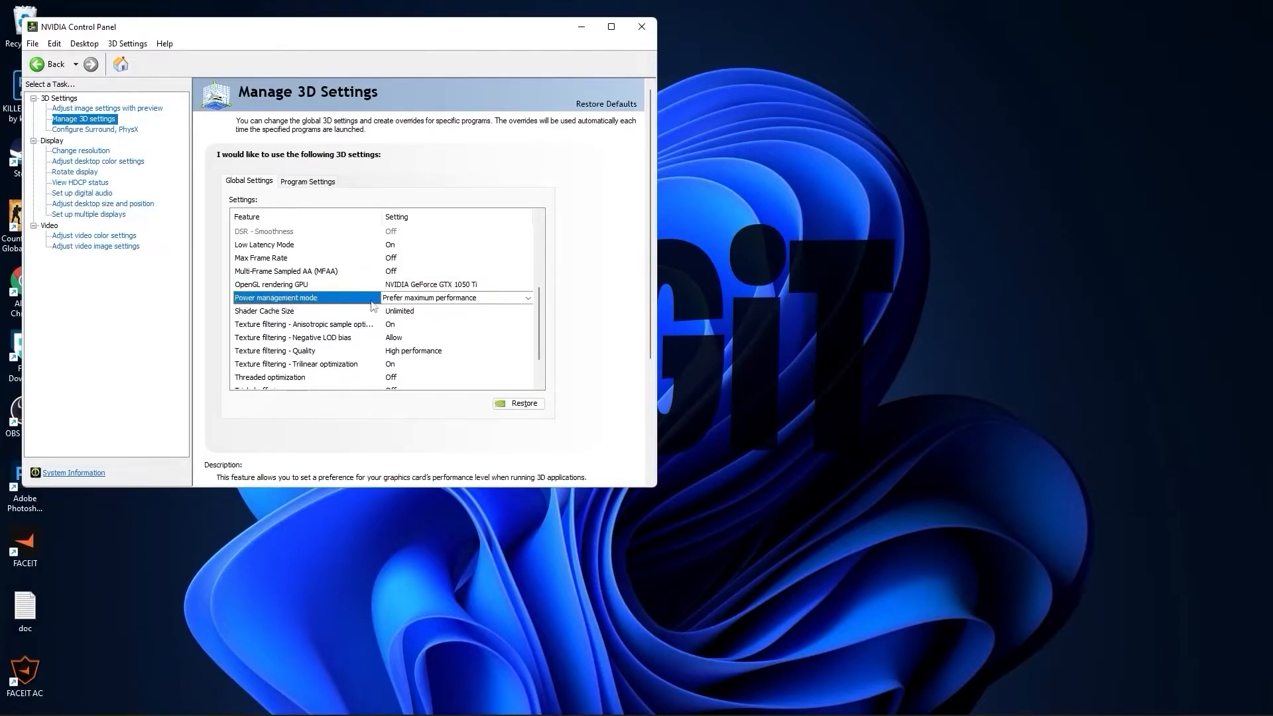
click(527, 297)
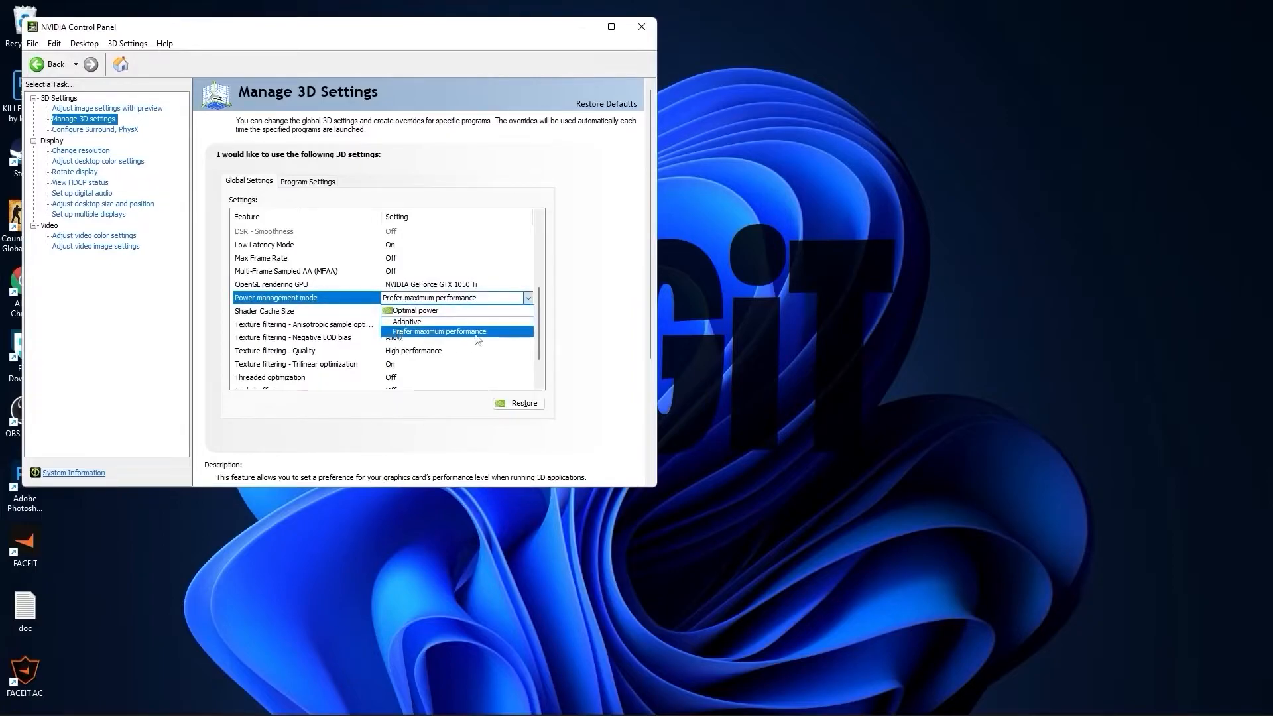
click(439, 332)
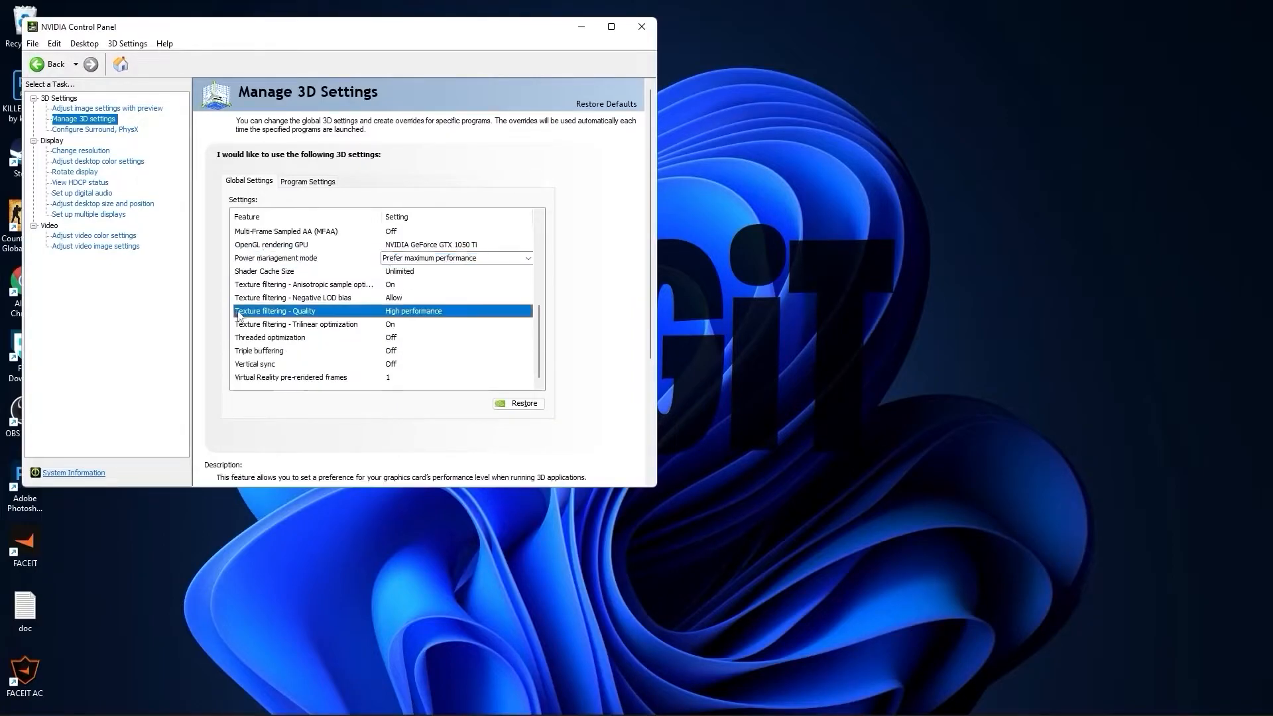
click(527, 311)
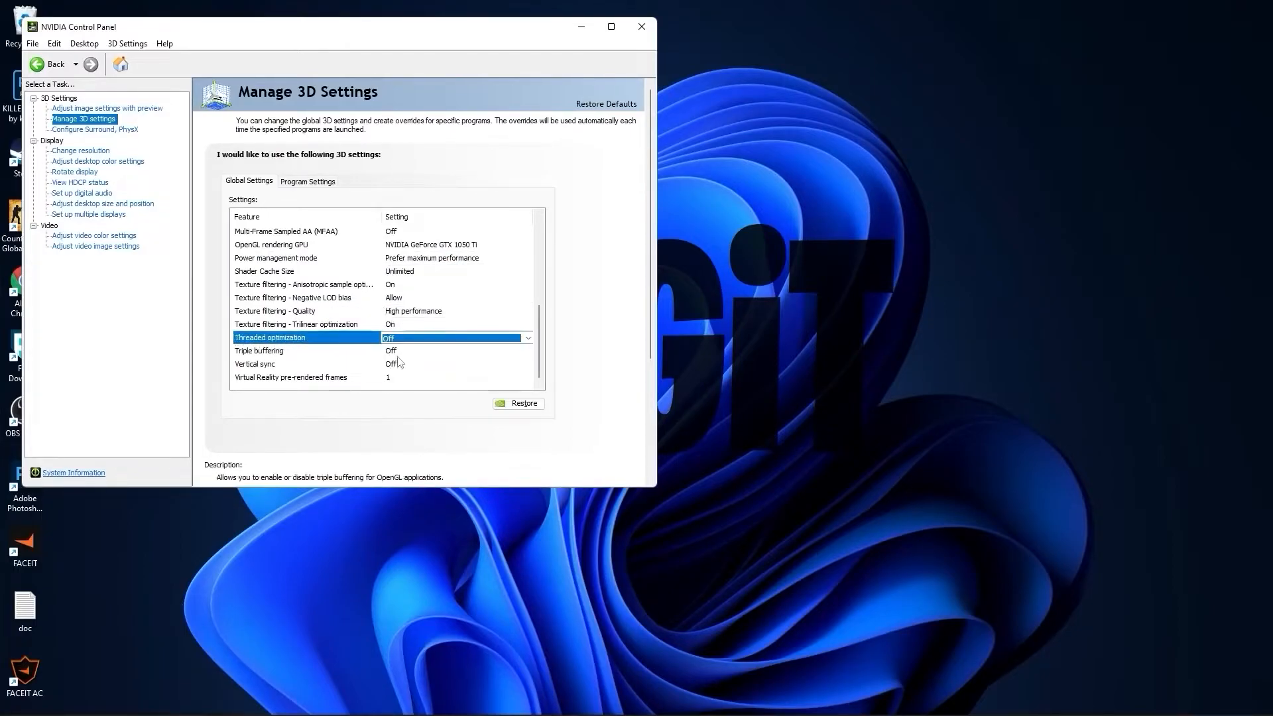
click(256, 363)
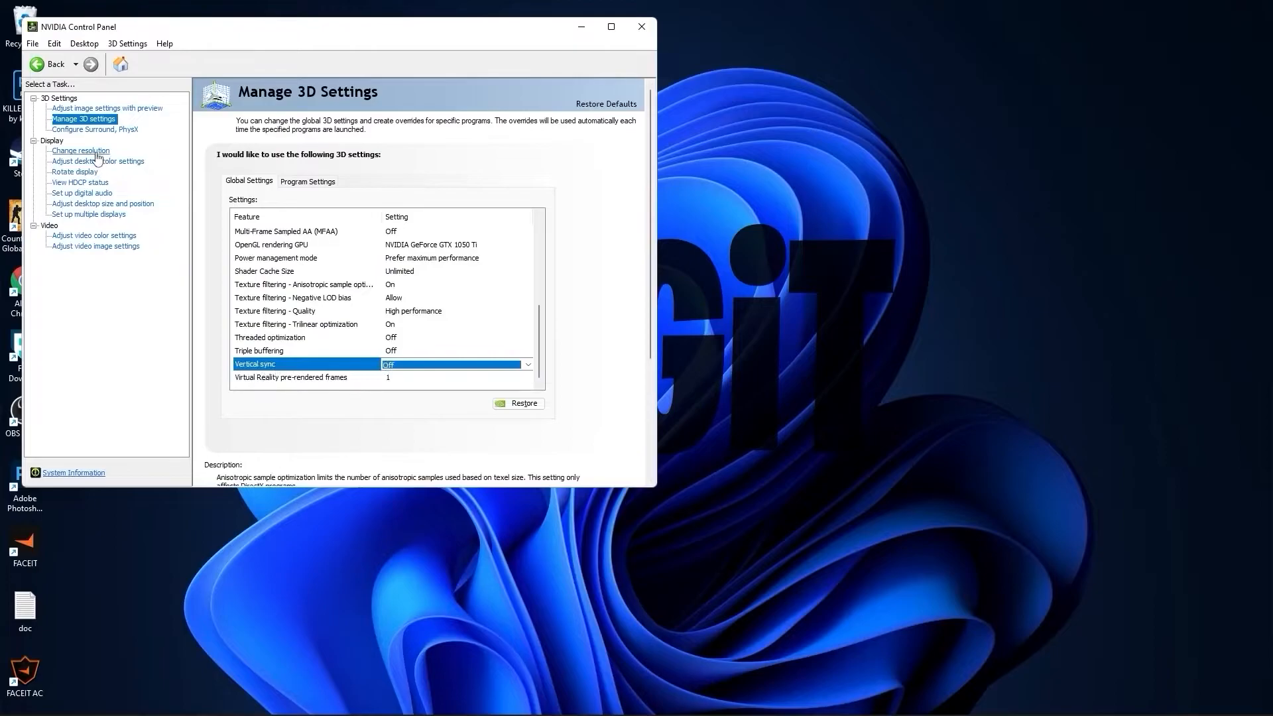
Set the PC 1920×1080 resolution at 75Hz, then show the desktop colour settings page
click(79, 151)
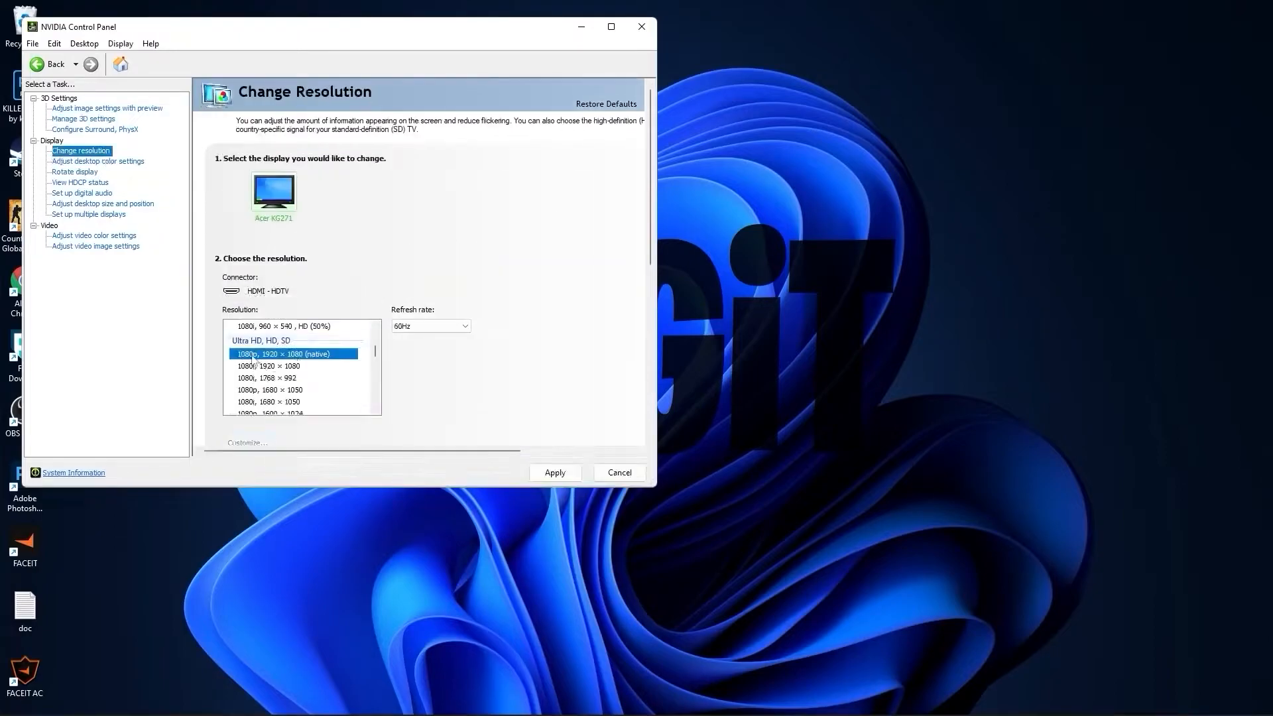
click(430, 326)
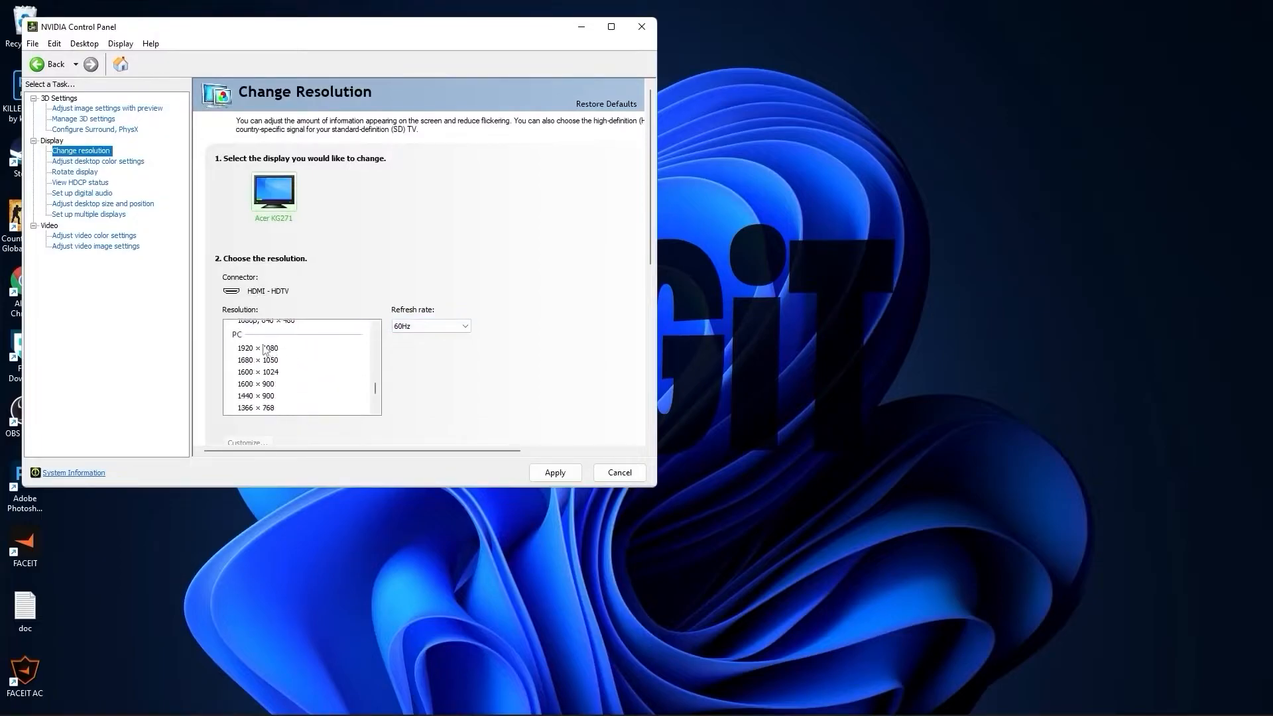
click(259, 347)
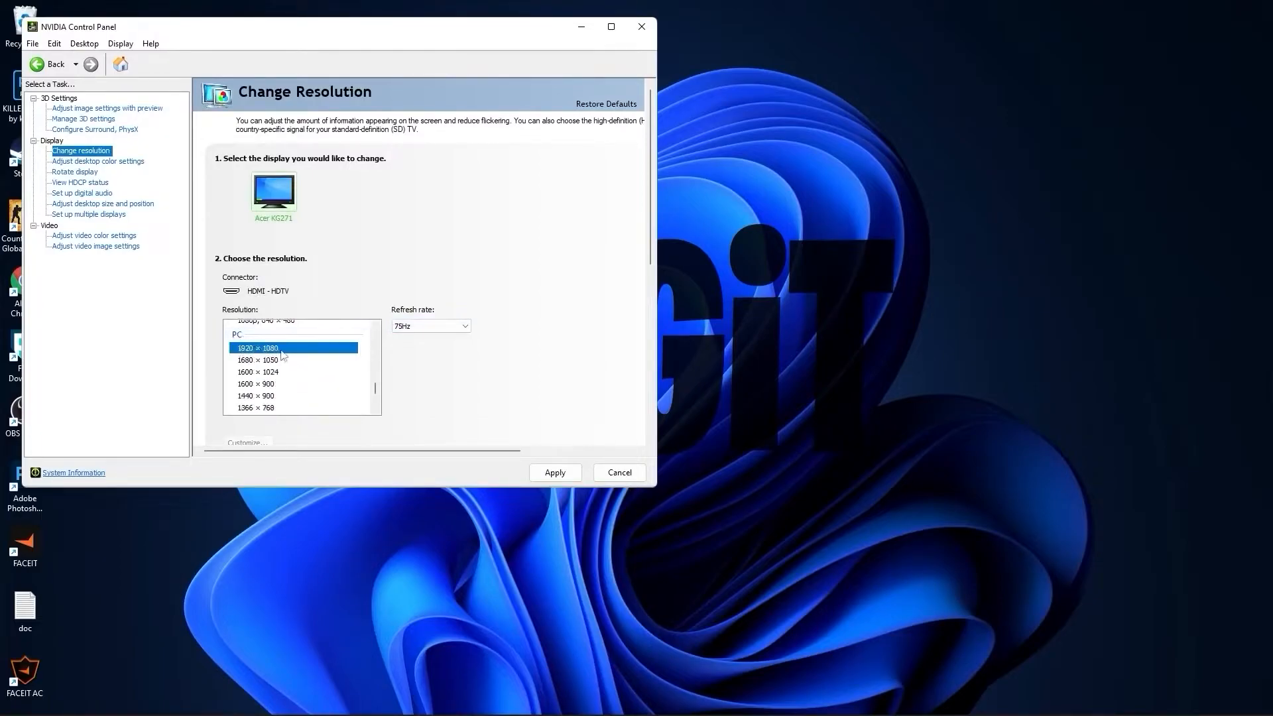
click(462, 326)
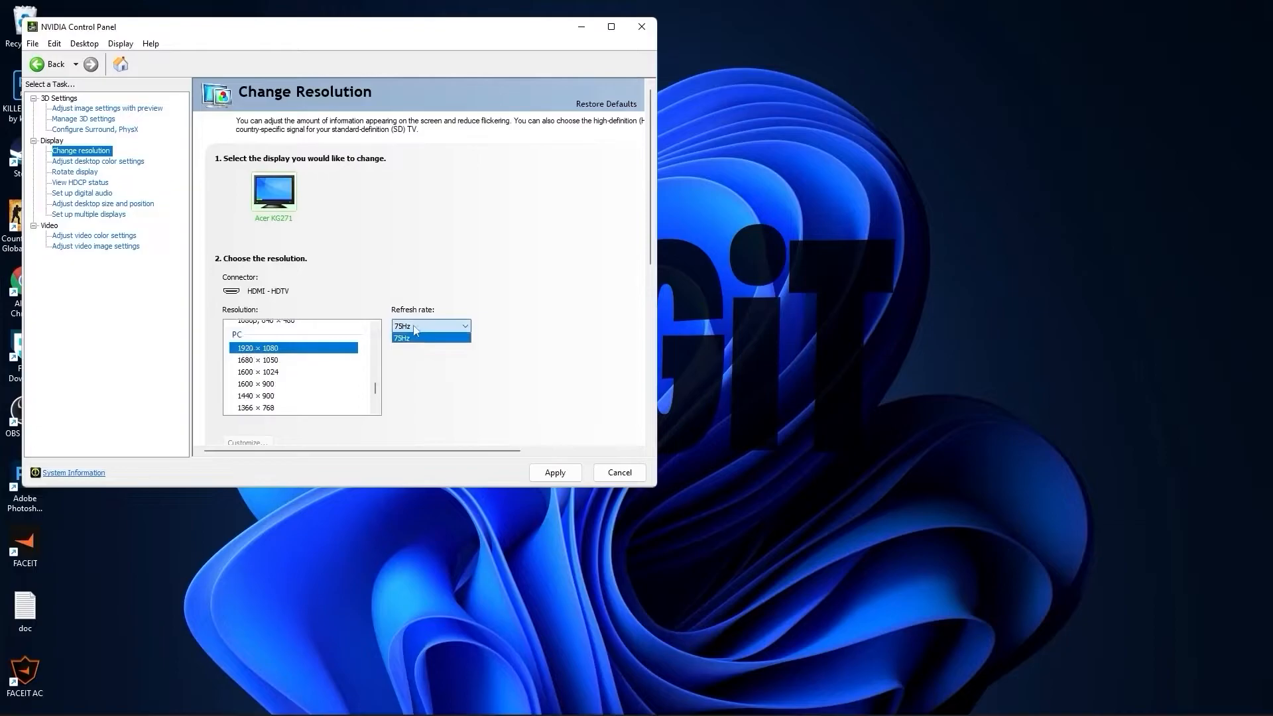
click(430, 337)
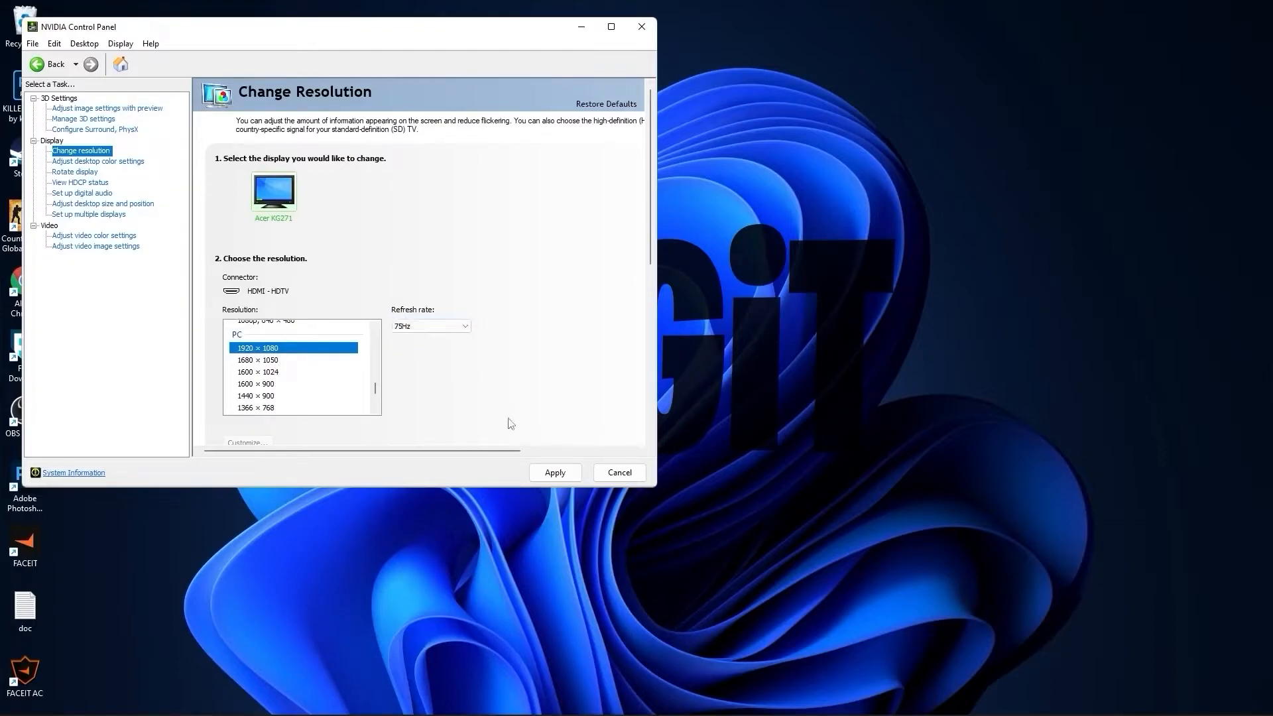
mouse_move(392, 285)
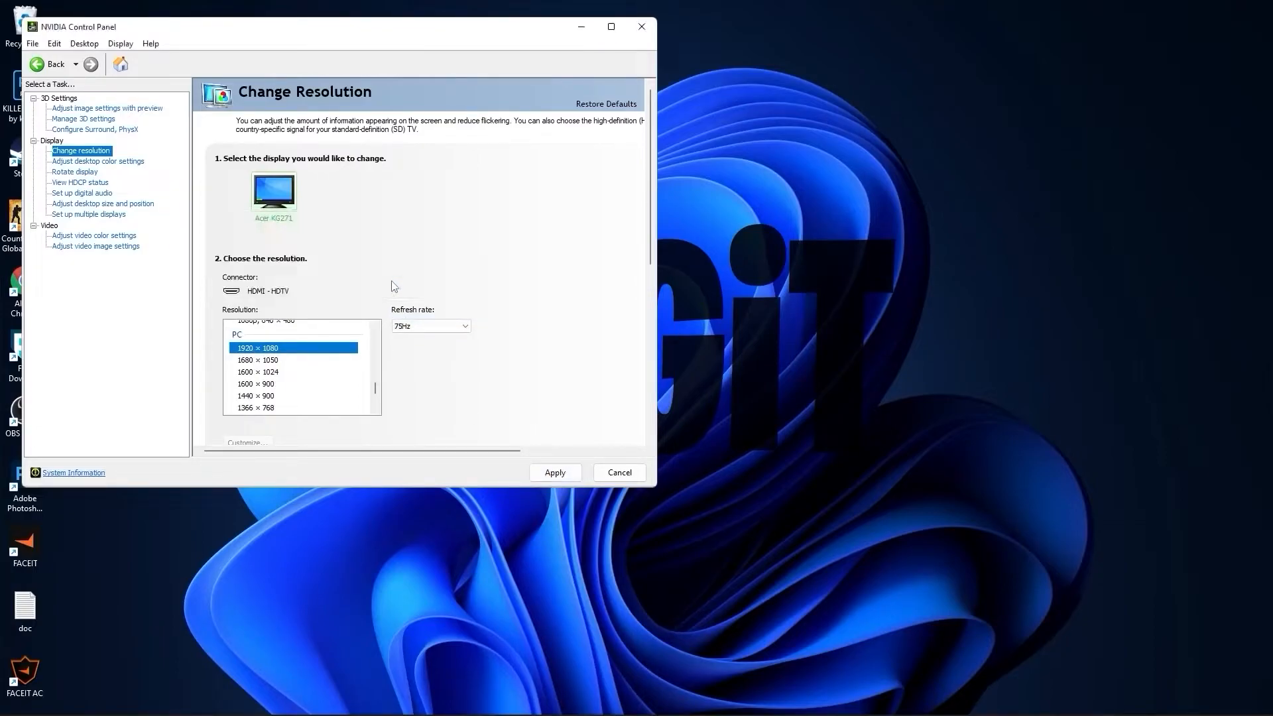
click(97, 160)
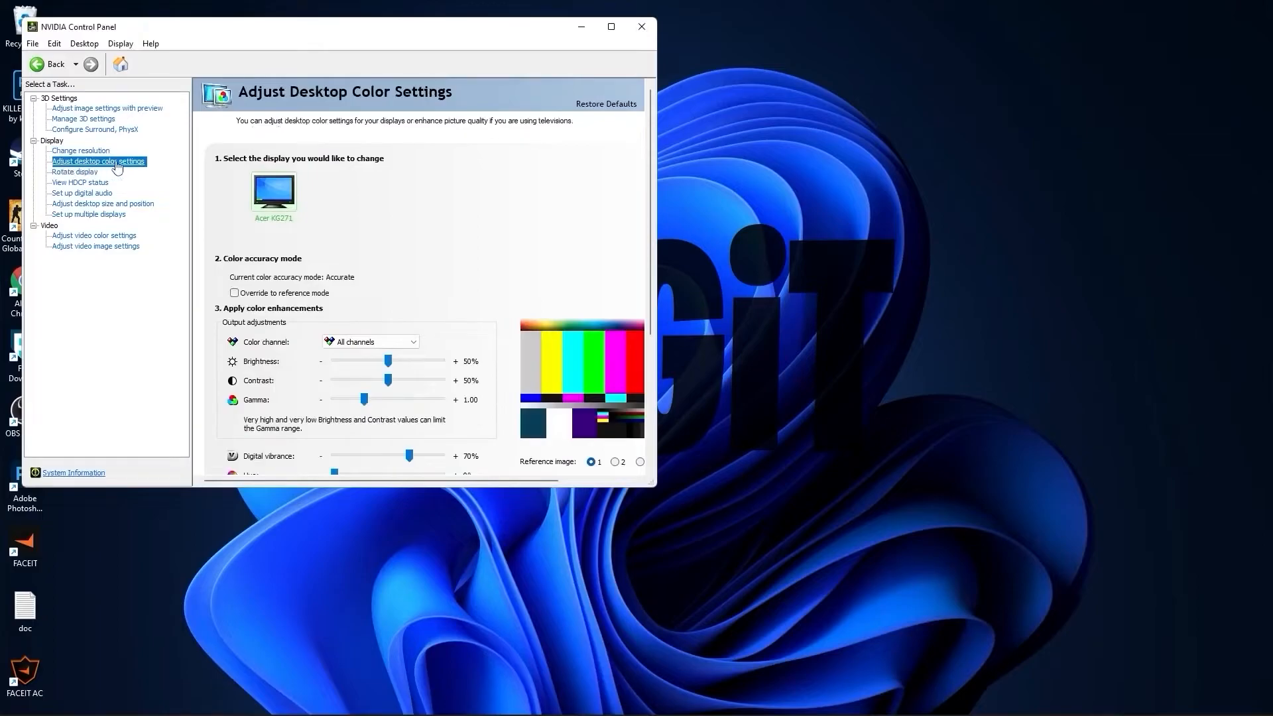
scroll(down, 3)
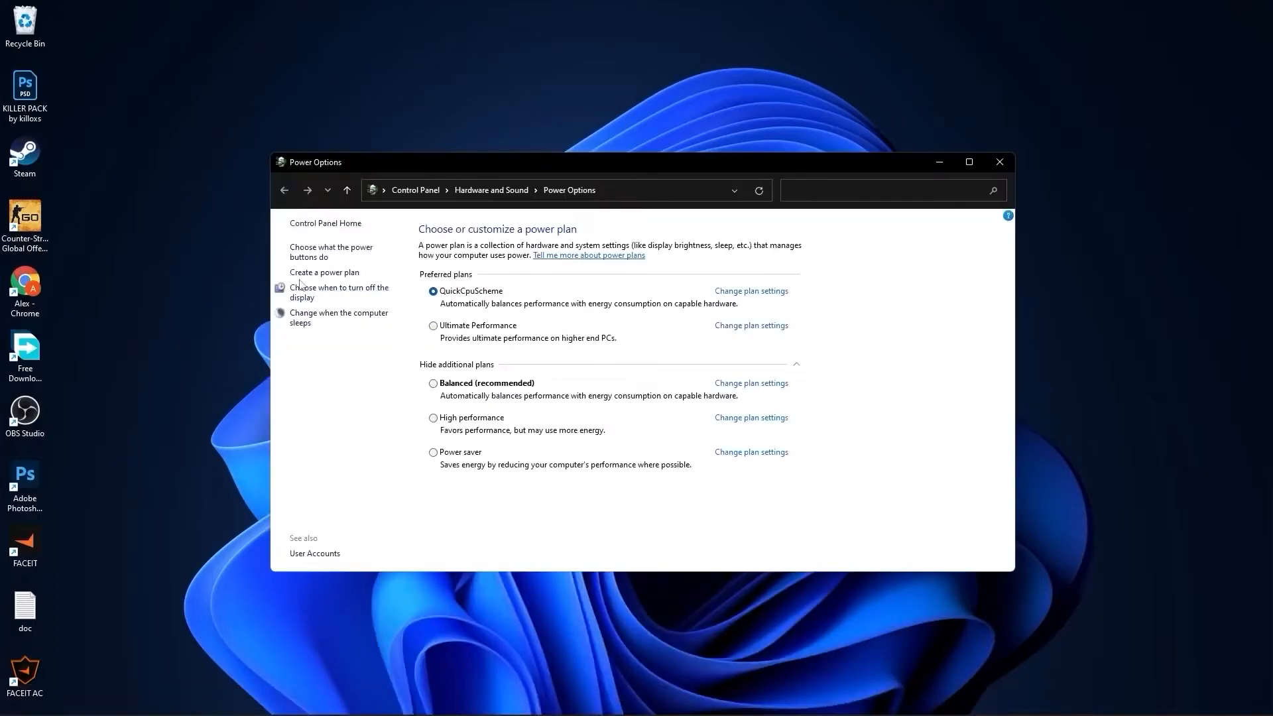
mouse_move(324, 272)
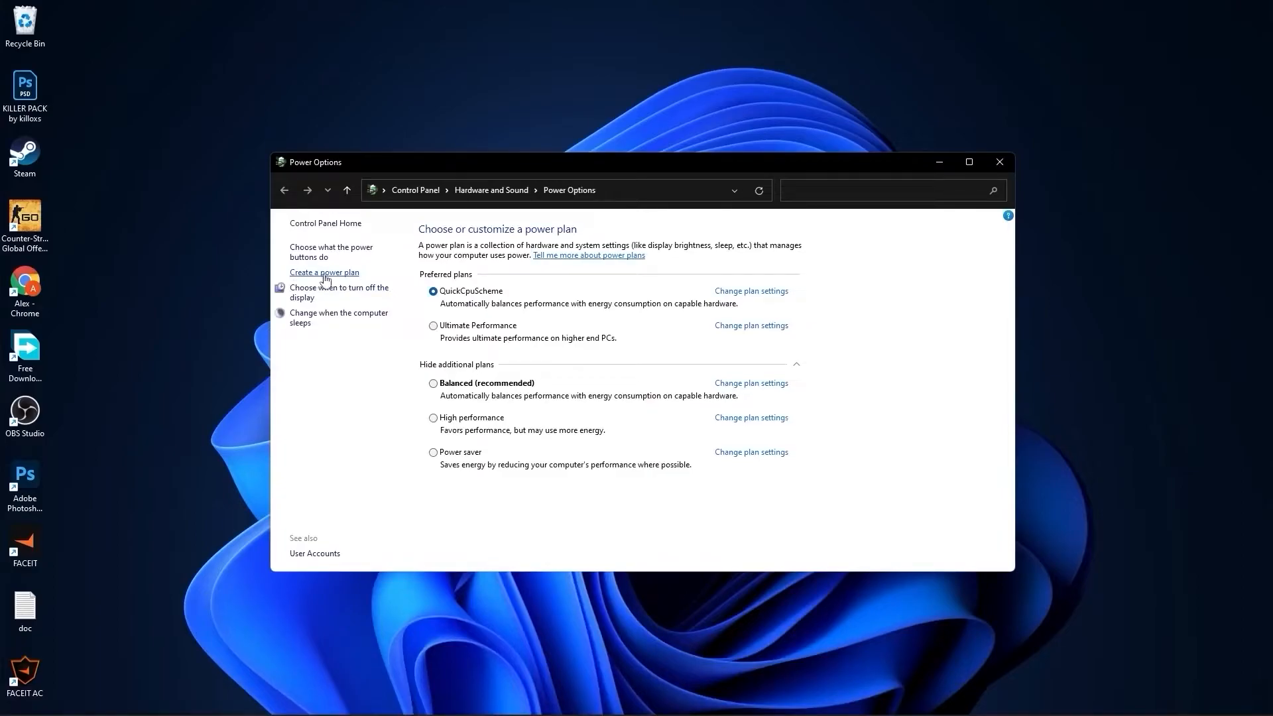
Create a High performance-based power plan named LOGiT in Power Options
click(324, 272)
text(LOGiT)
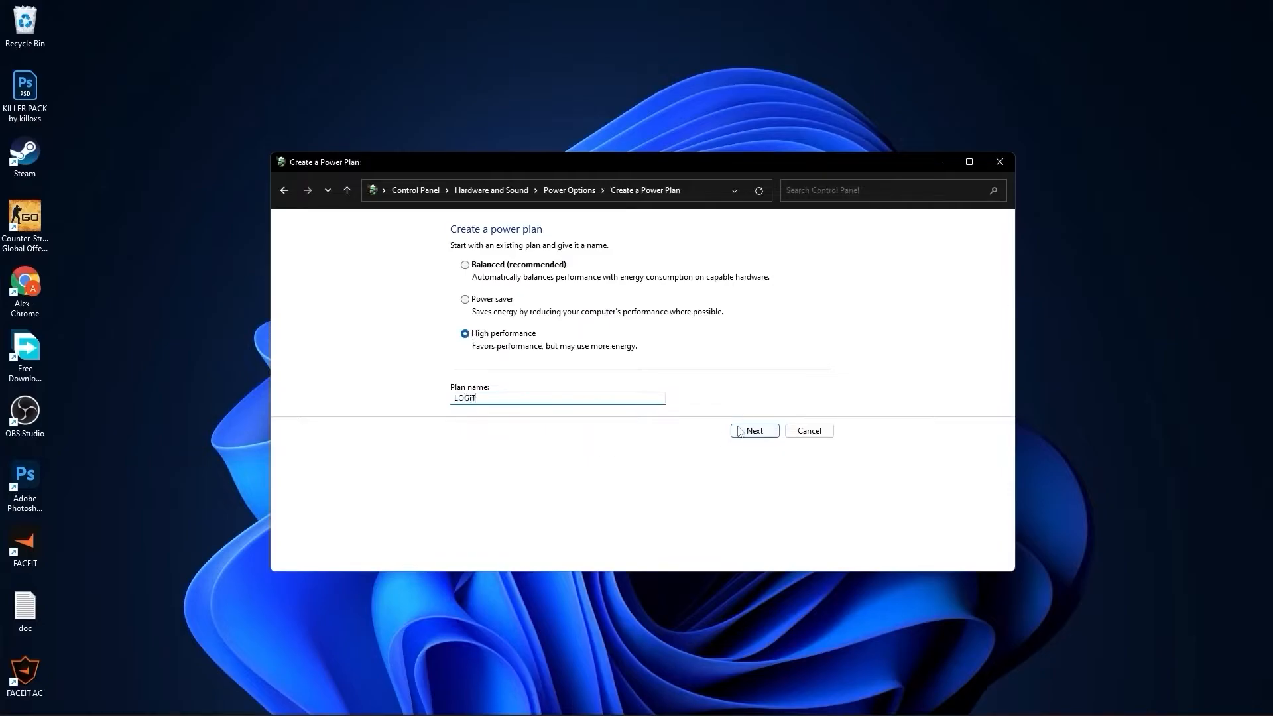
click(753, 430)
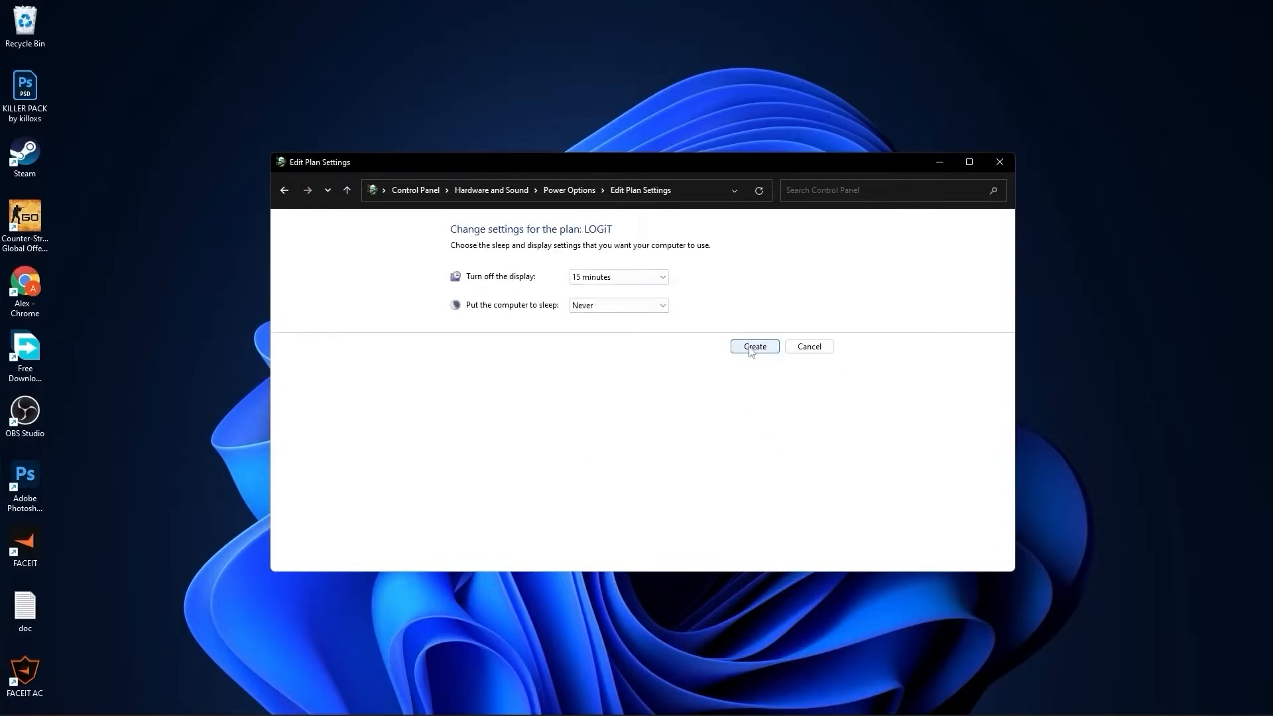
click(754, 346)
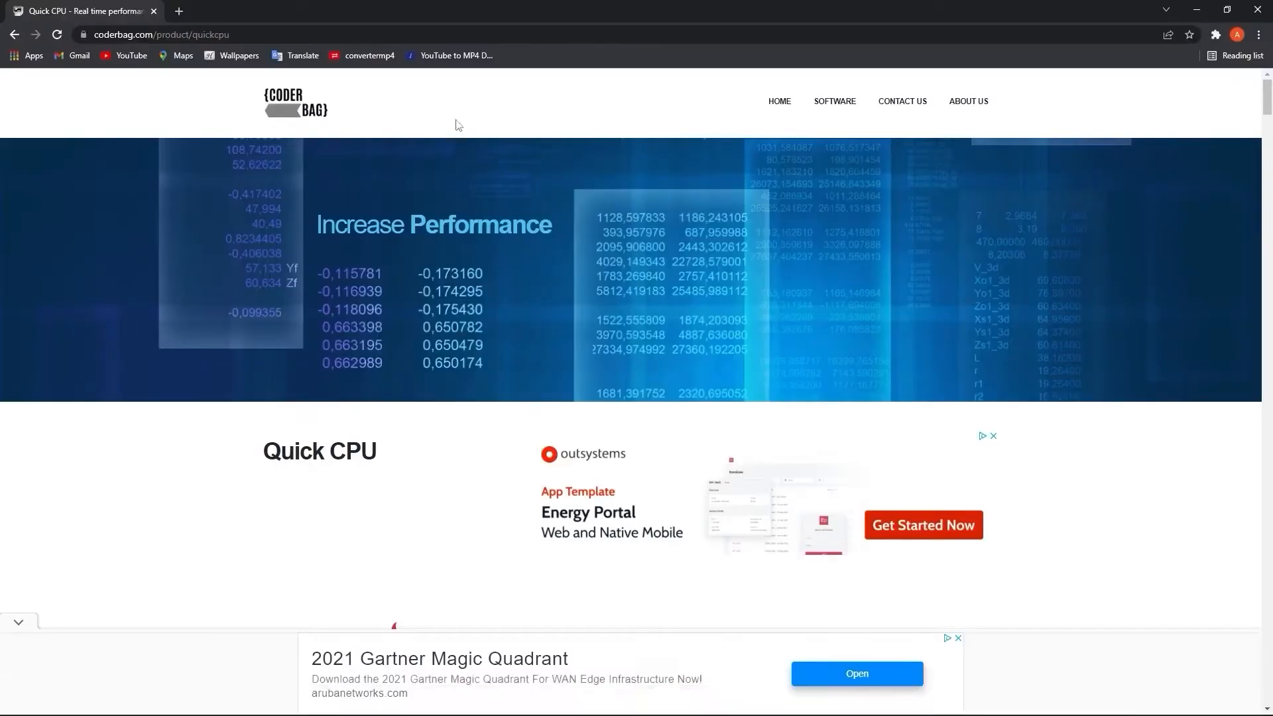
Download the Quick CPU x64 setup zip from coderbag.com and open it in WinRAR
scroll(down, 3)
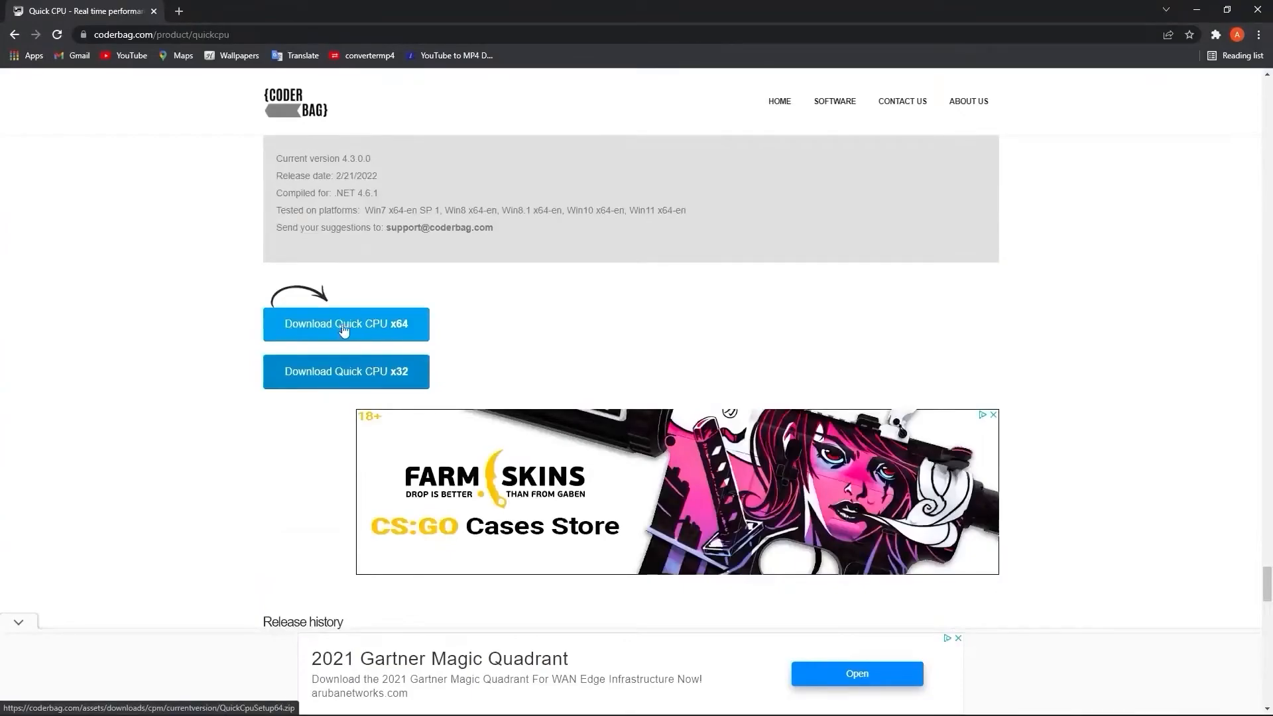
click(344, 324)
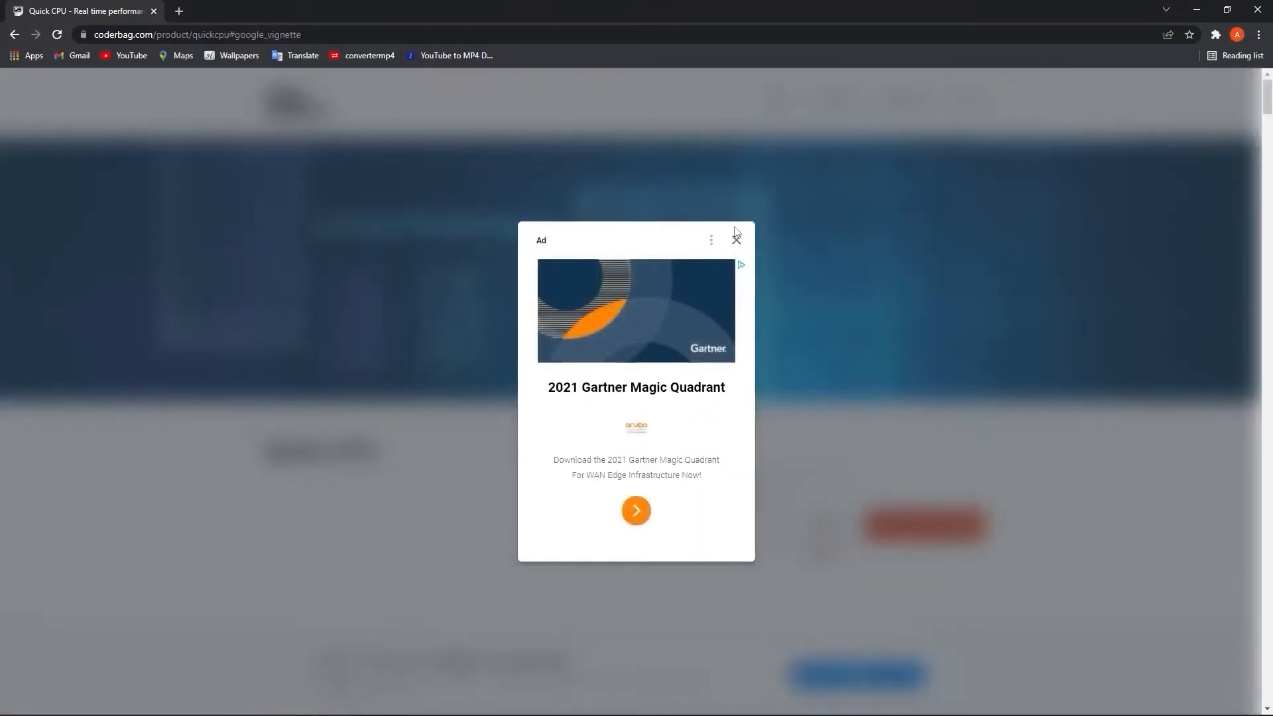
click(736, 238)
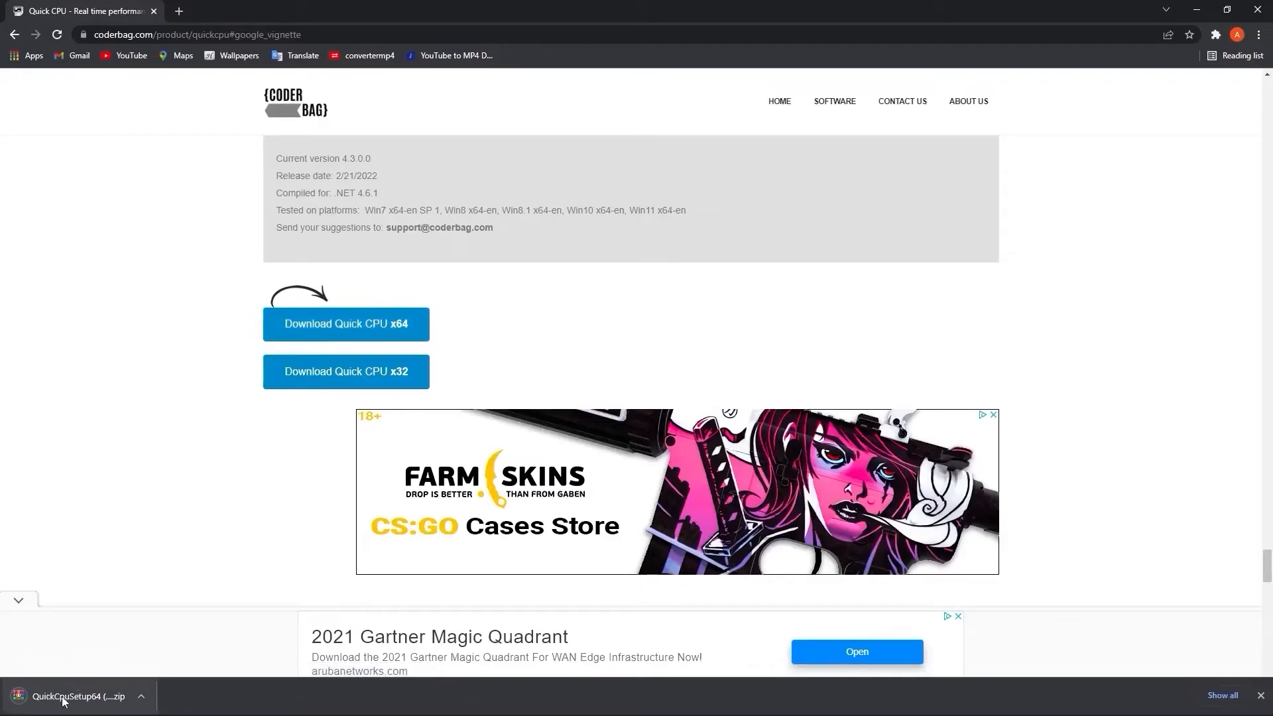
click(139, 696)
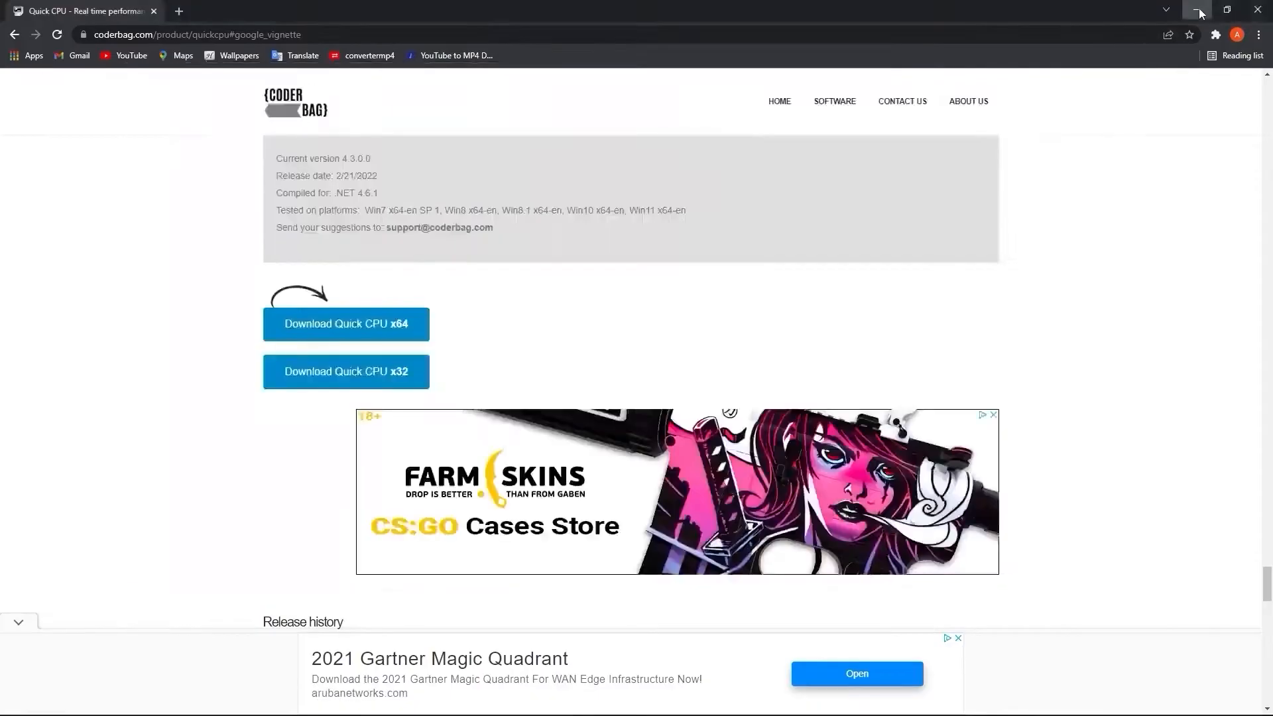
click(1196, 12)
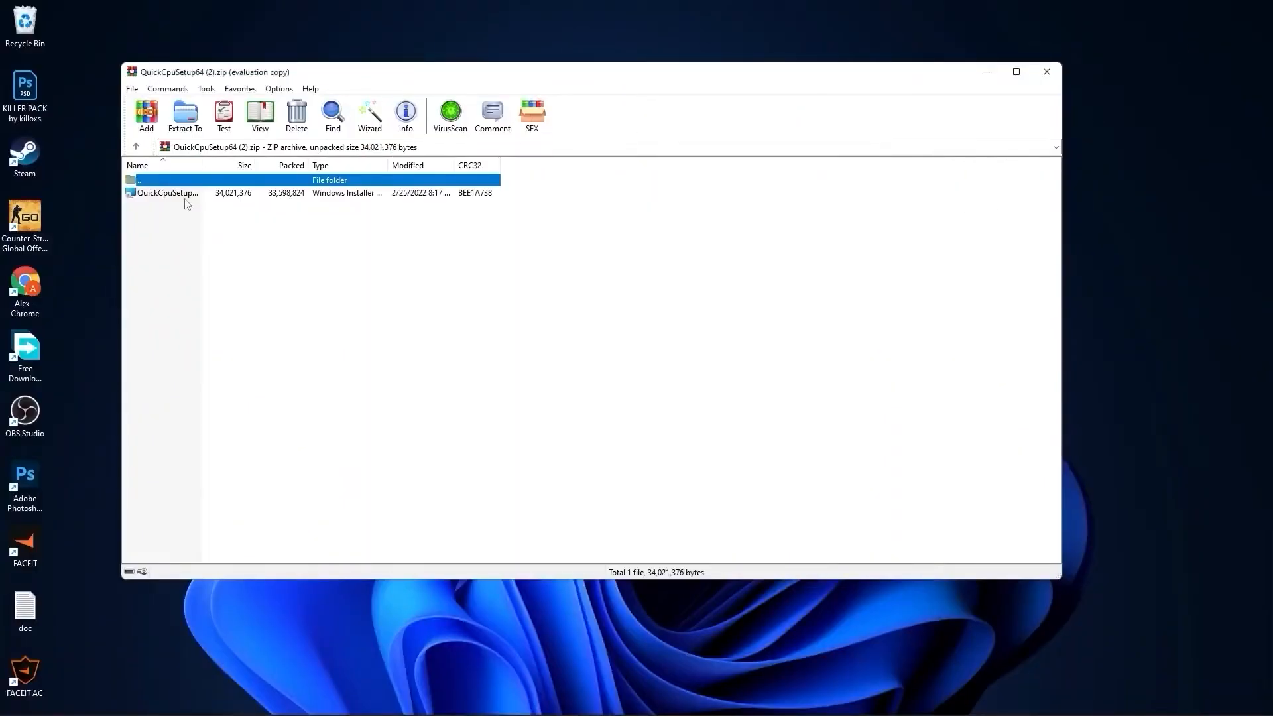
Install Quick CPU x64 to C:\Program Files\QuickCPU\ via the wizard and launch it
double_click(167, 192)
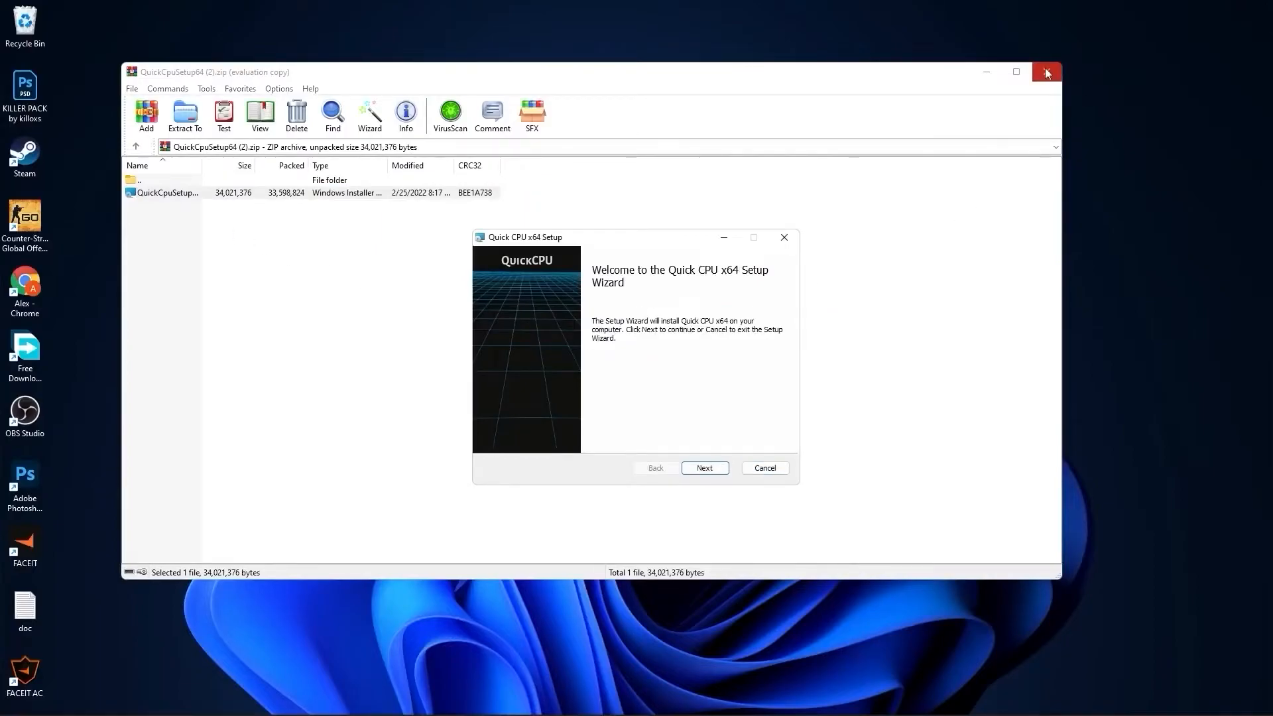
click(704, 468)
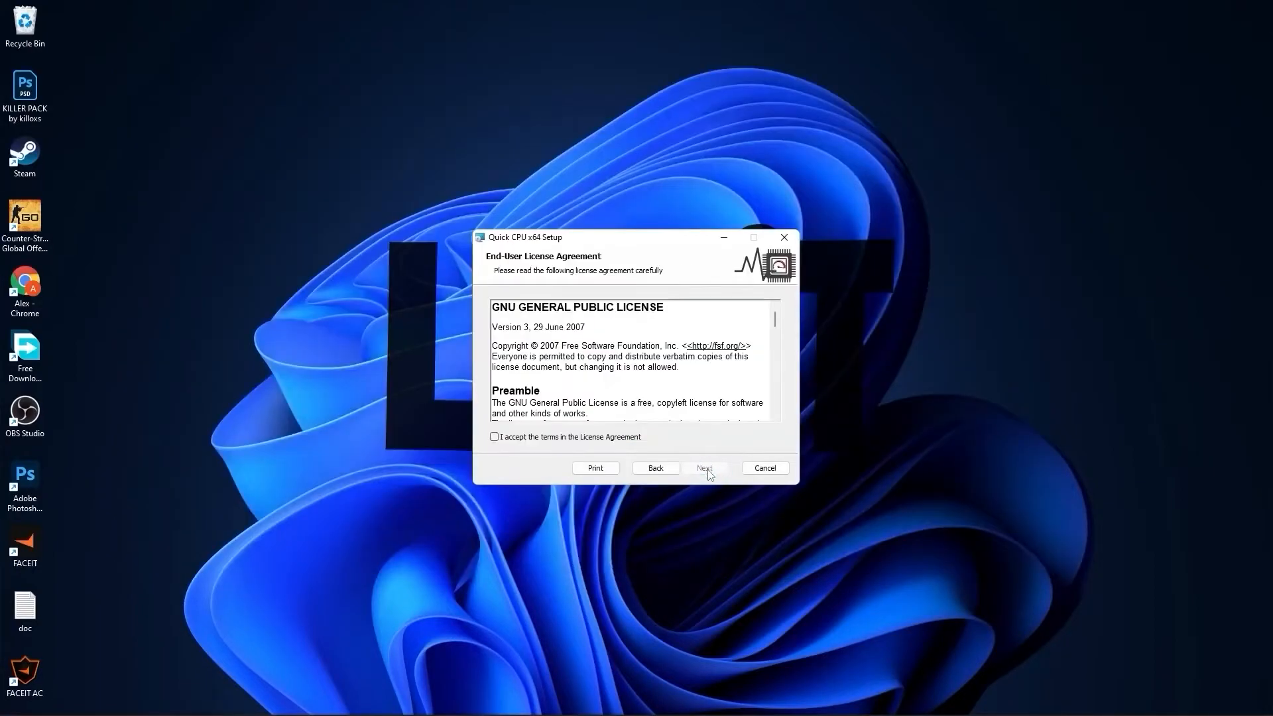
click(493, 436)
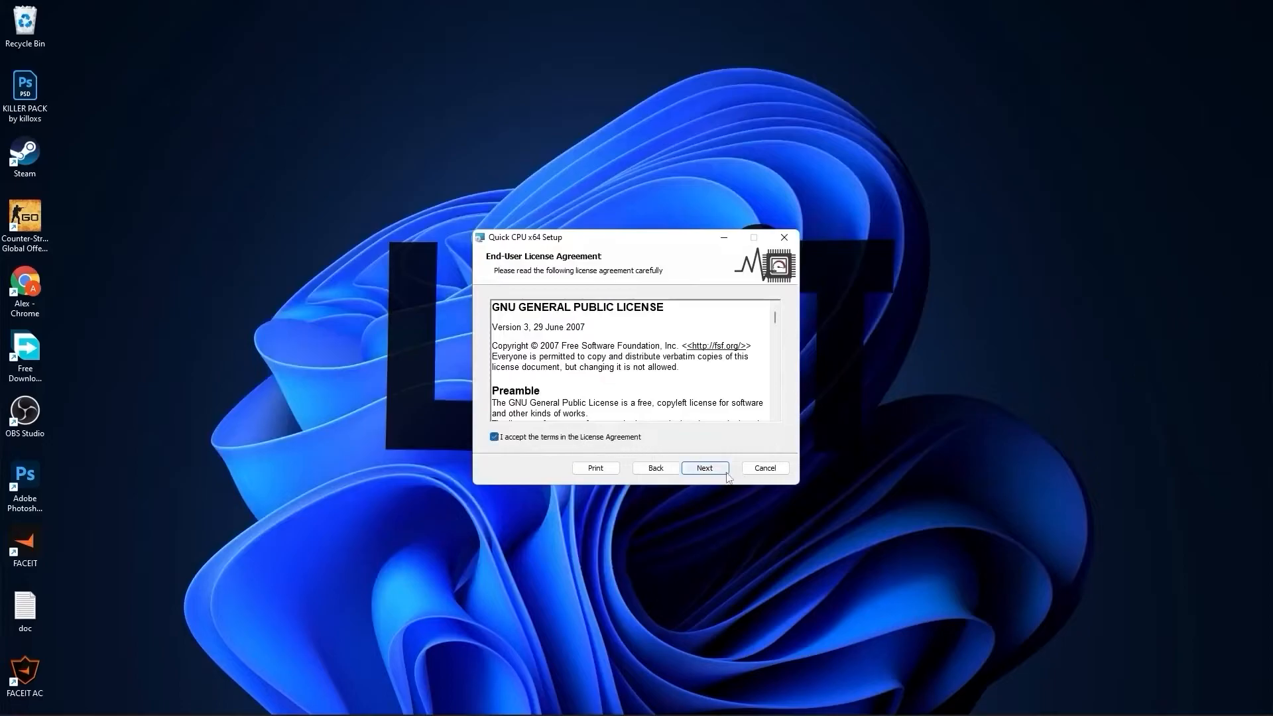
click(703, 468)
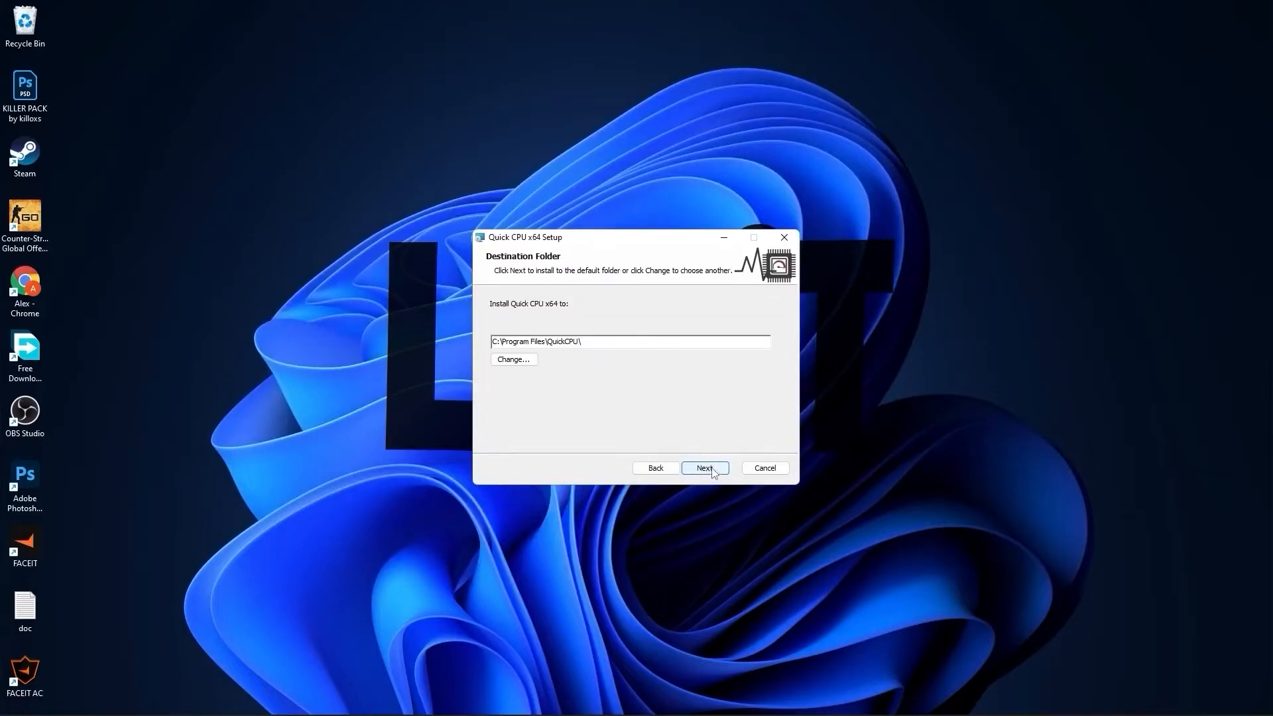
click(704, 468)
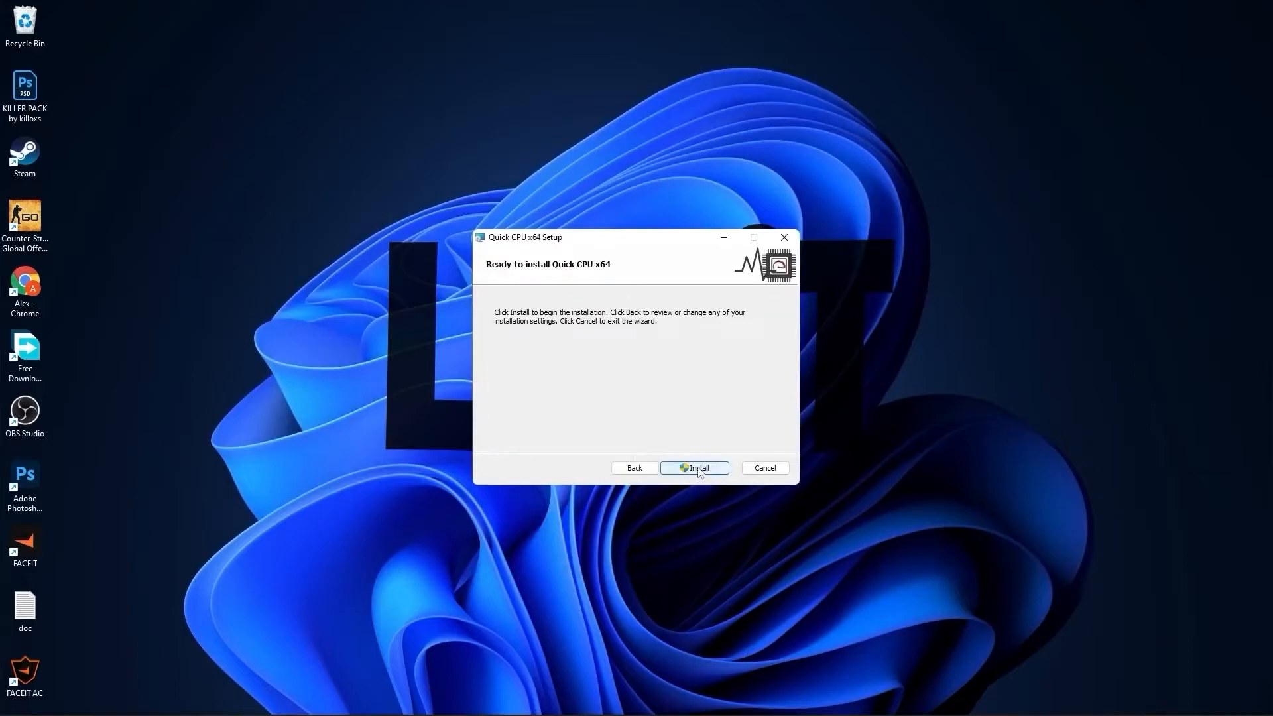
click(694, 468)
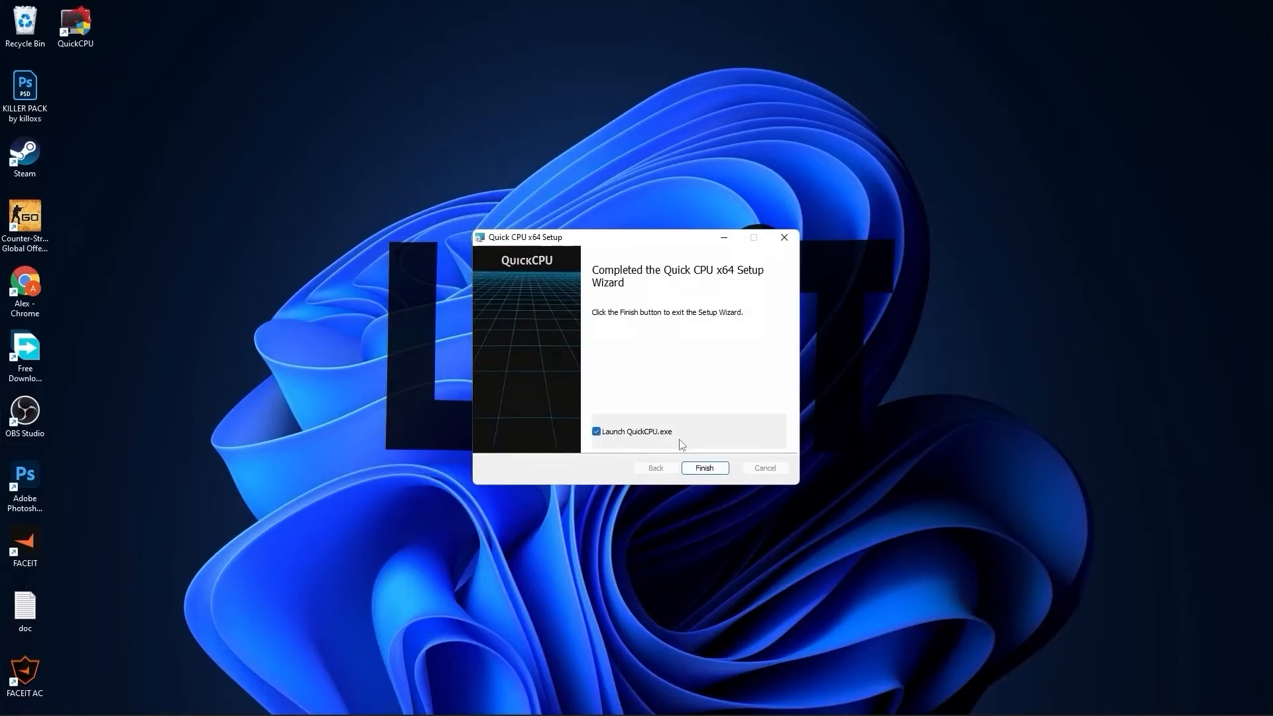
click(703, 468)
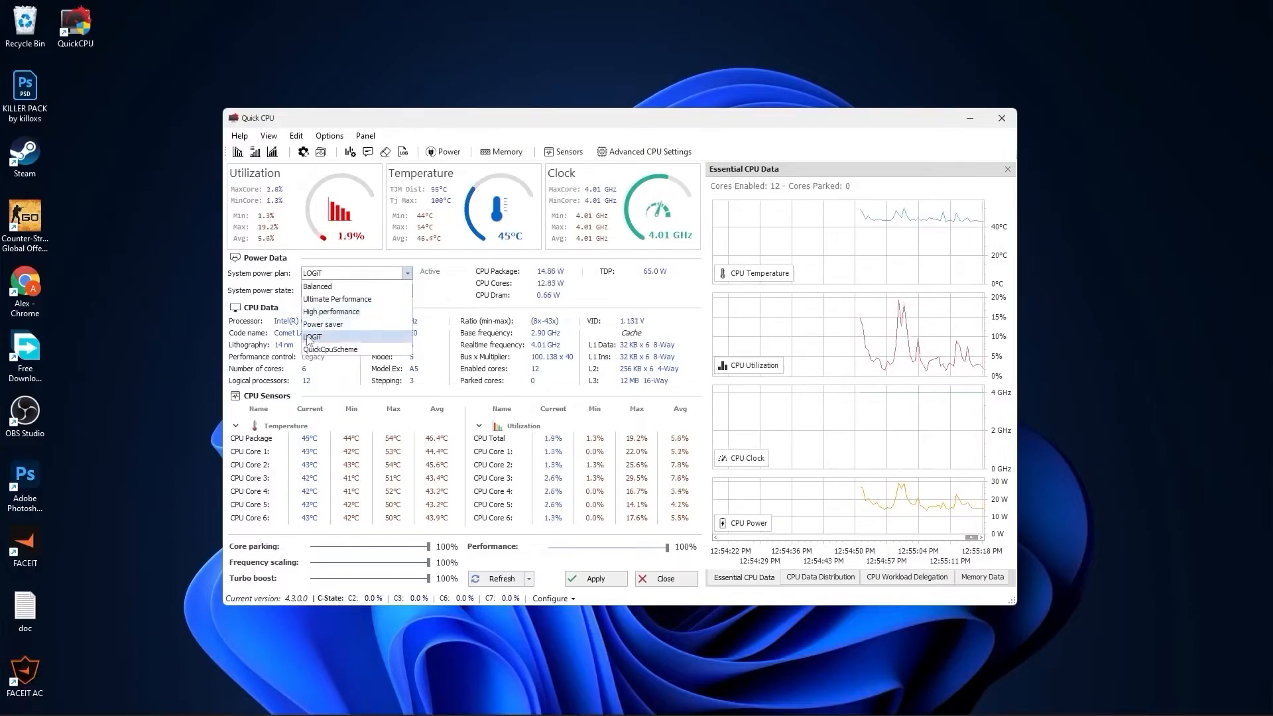
Make LOGiT the system power plan with all sliders at 100% and apply the changes
click(313, 336)
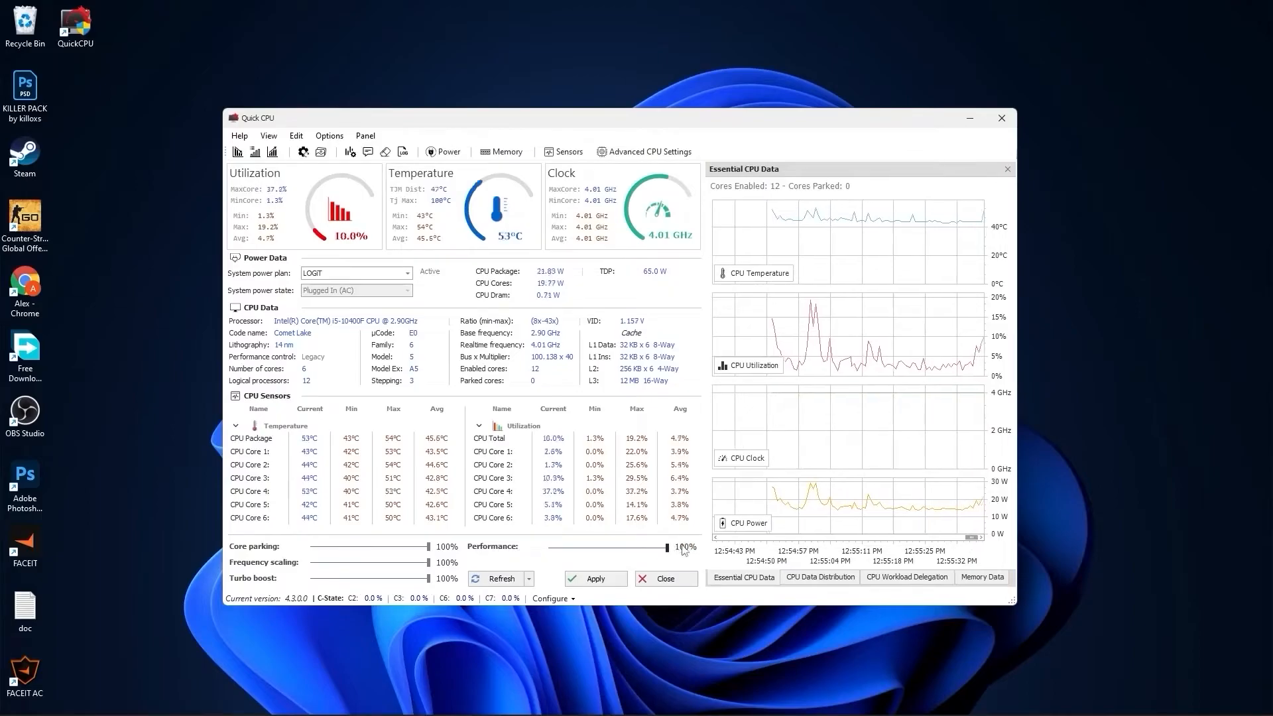
click(596, 578)
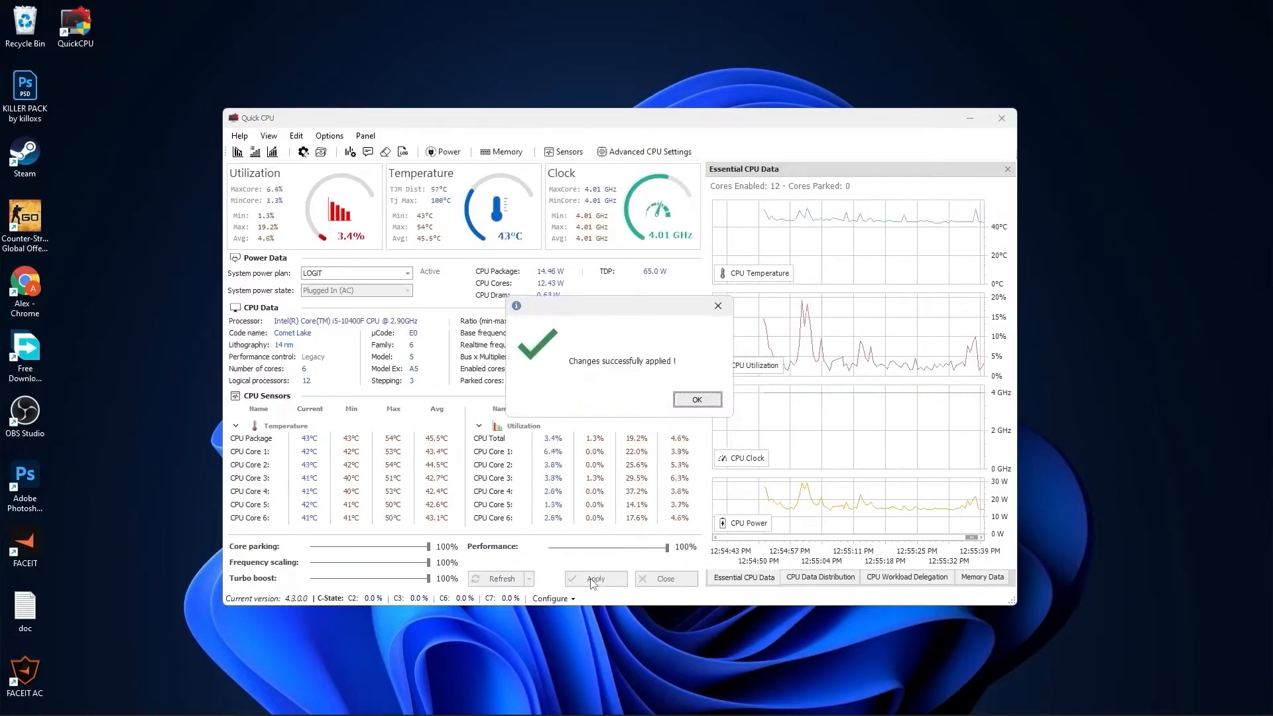
click(696, 400)
text(t)
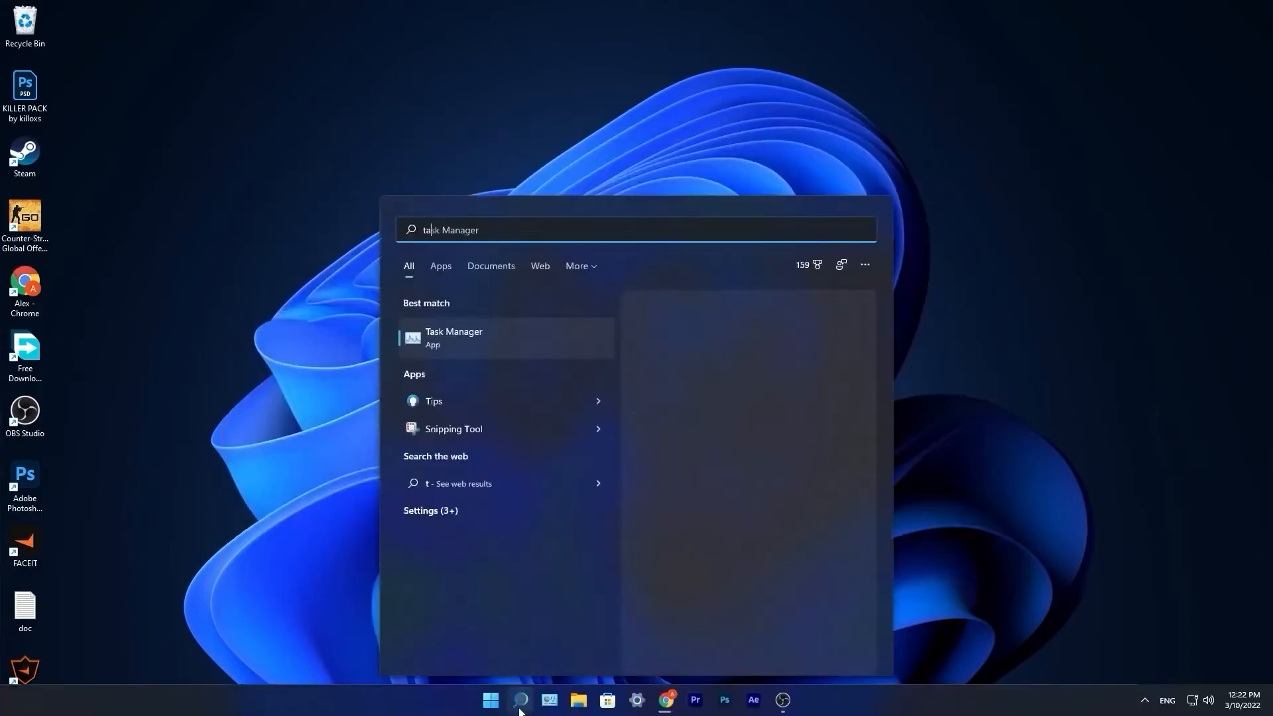
Review Task Manager's Startup list, all disabled except SecurityHealthSystray, and close it
click(454, 337)
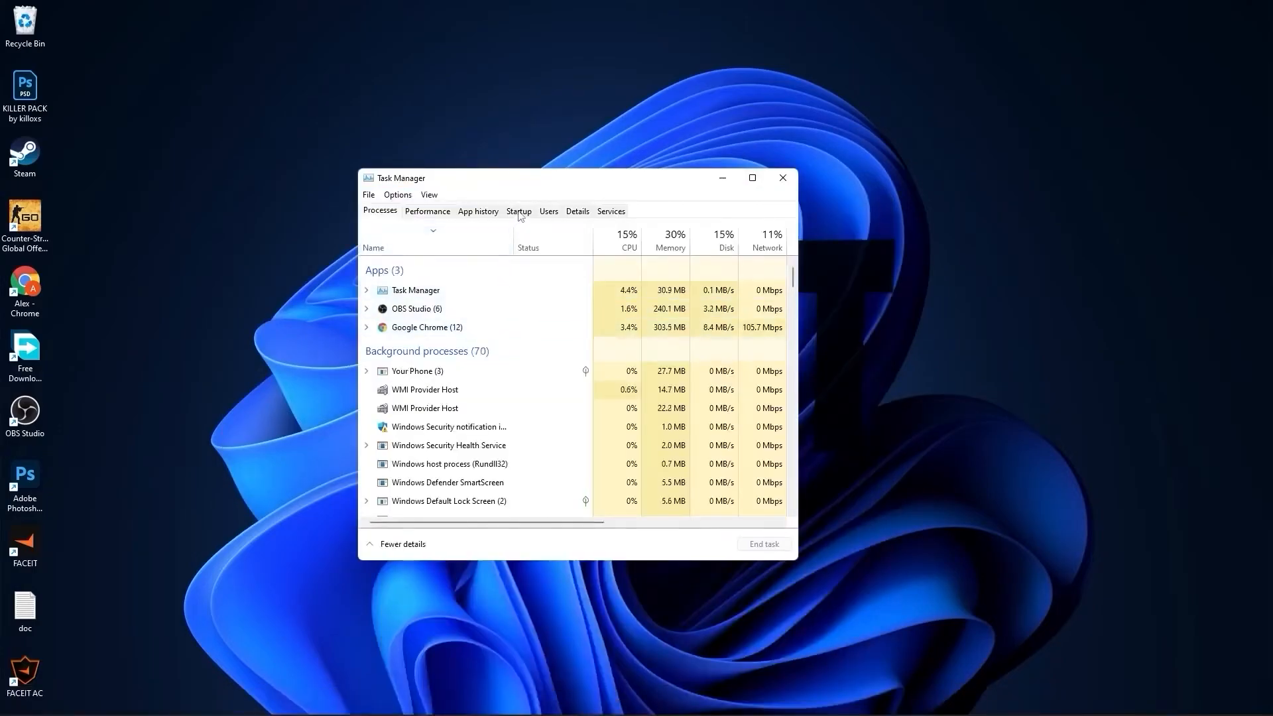
click(519, 211)
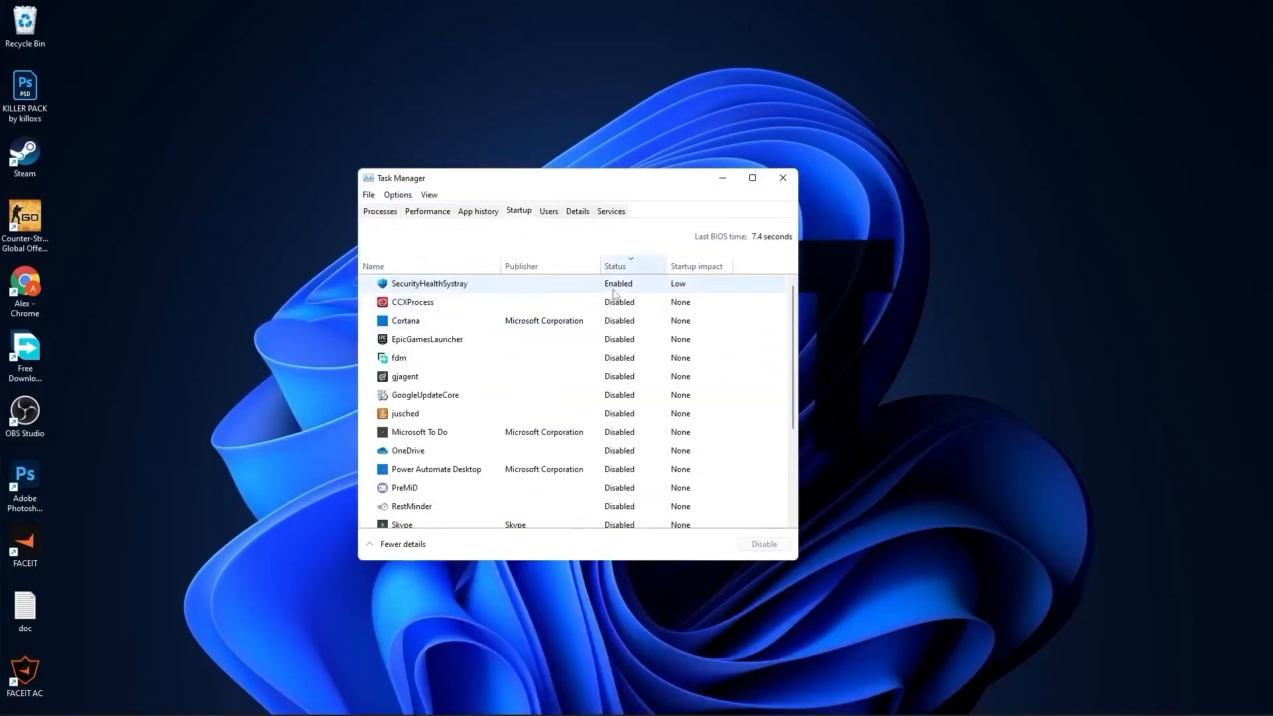
scroll(down, 3)
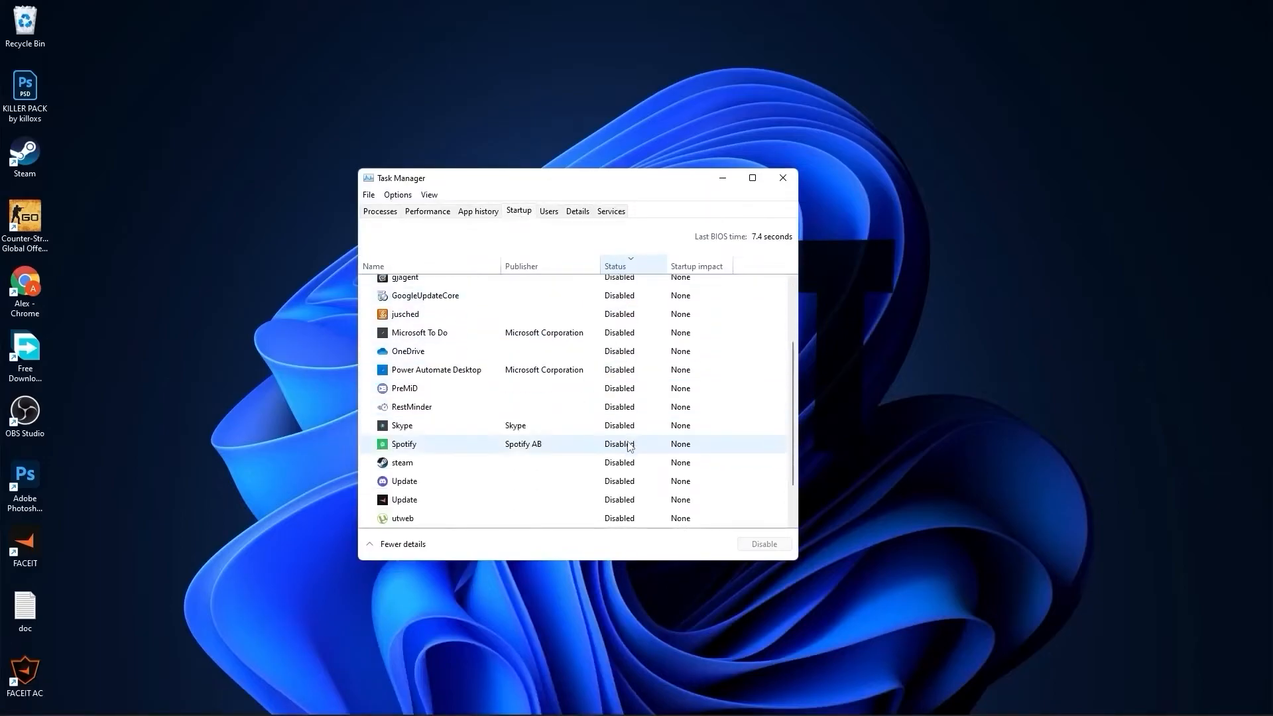
scroll(down, 3)
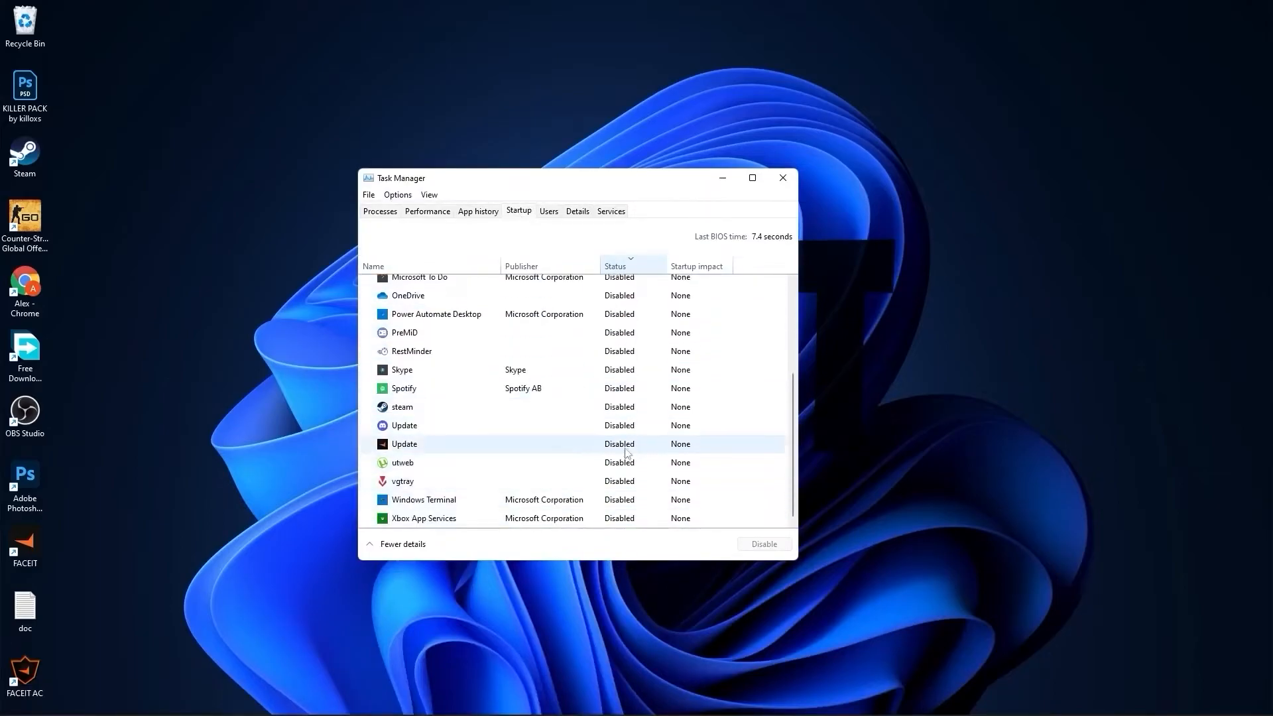
scroll(up, 3)
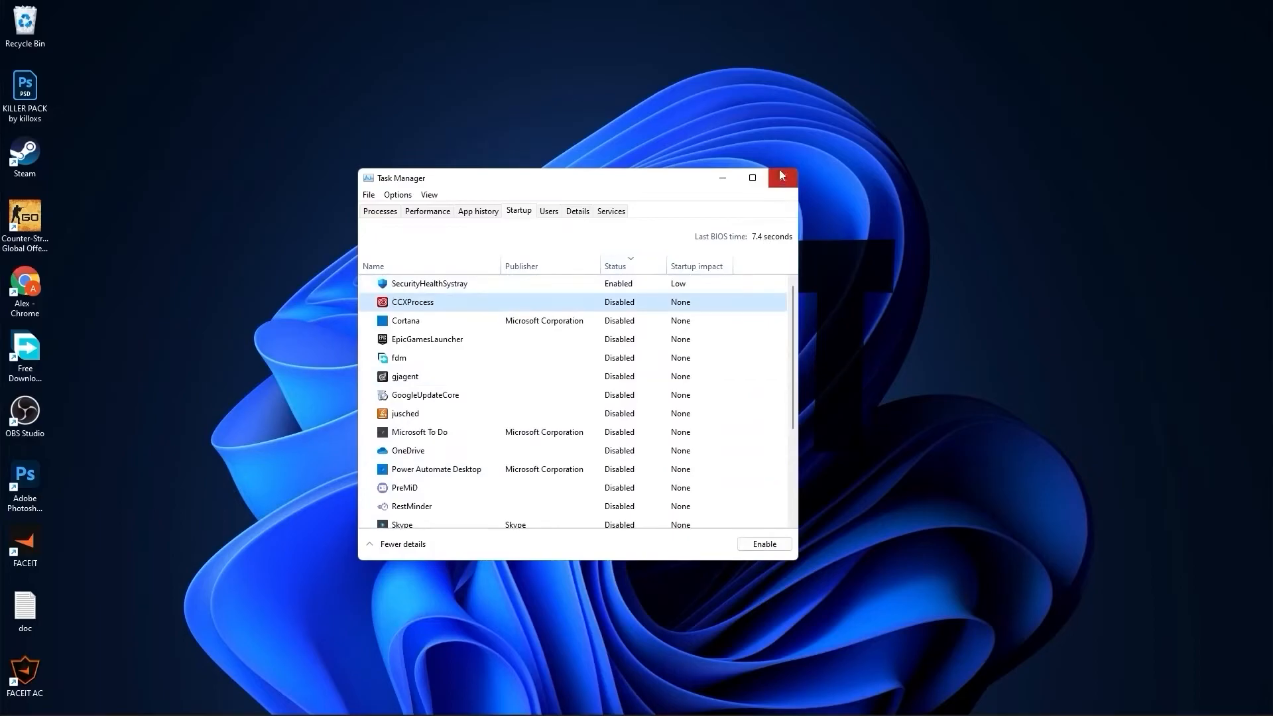
click(489, 701)
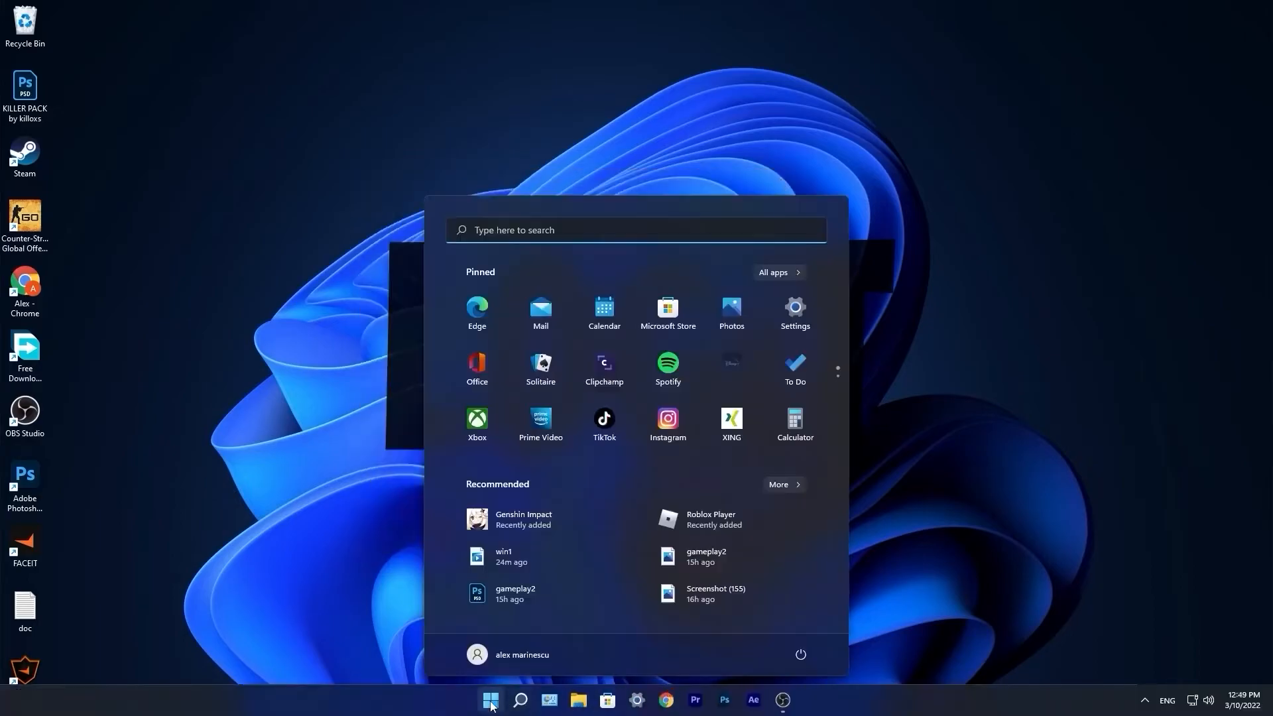
Confirm Game Mode on and hardware-accelerated GPU scheduling on in default graphics settings
click(793, 313)
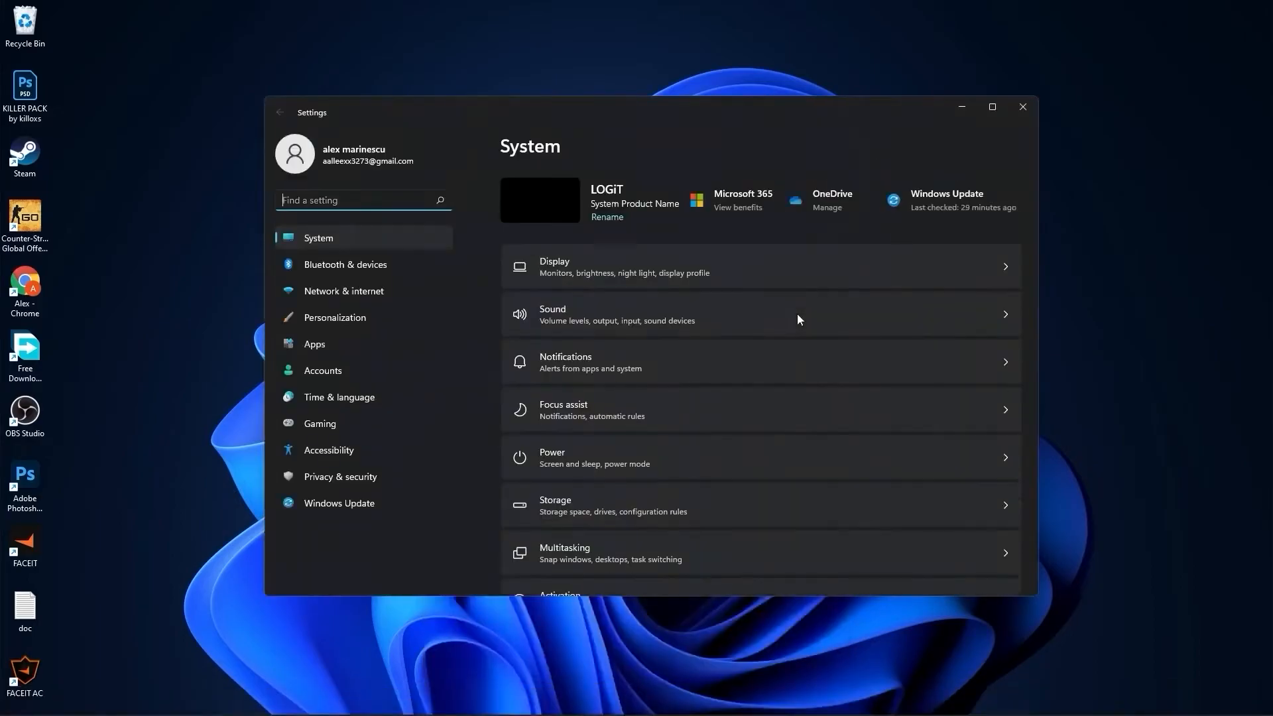
click(320, 423)
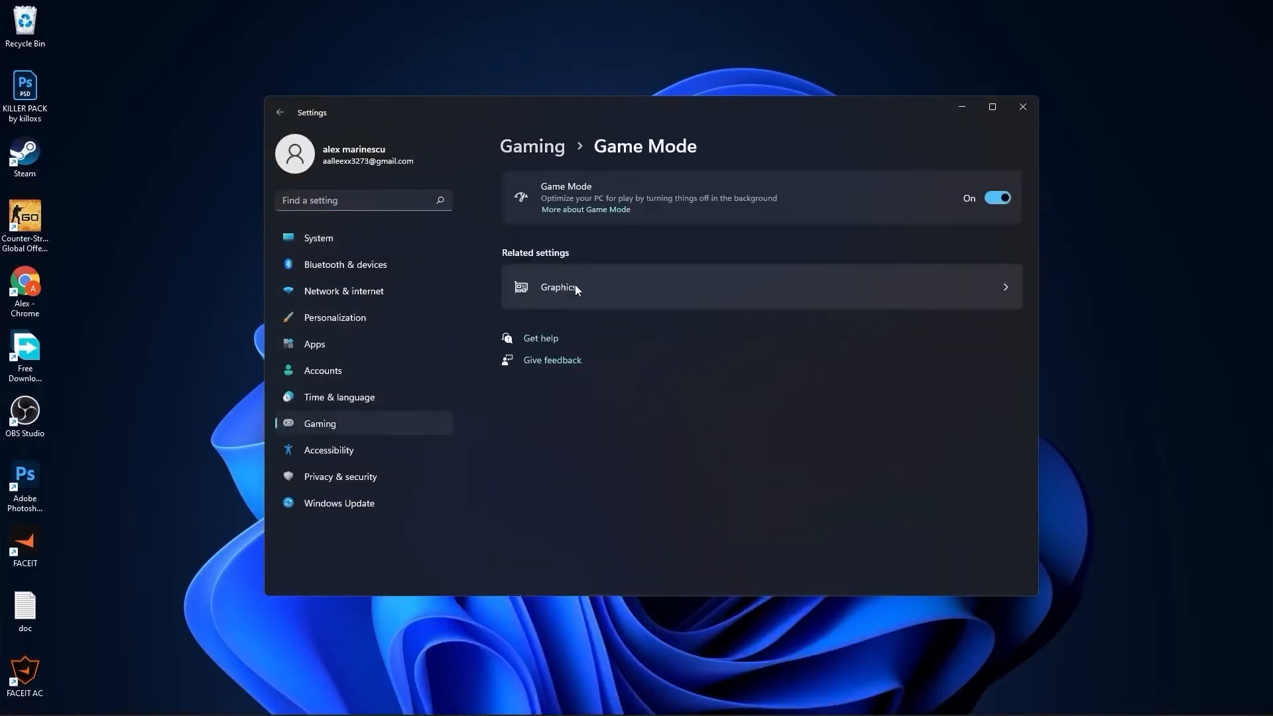
mouse_move(1012, 193)
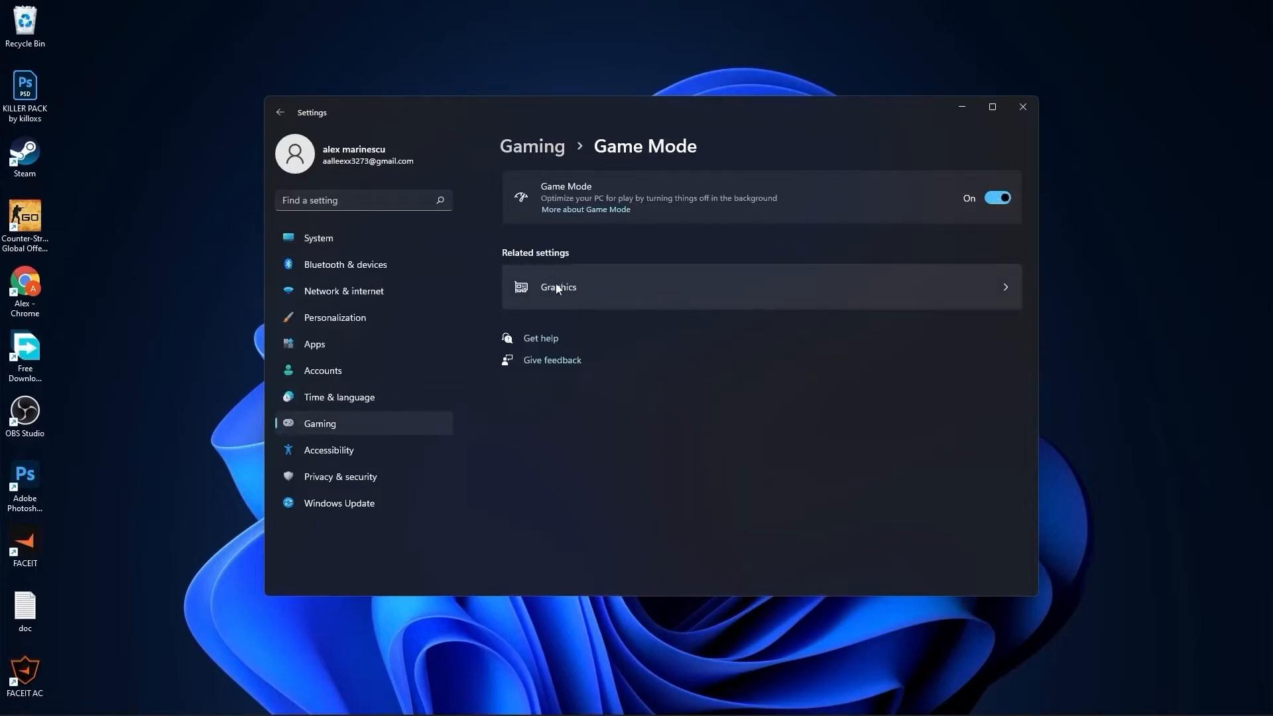
click(559, 287)
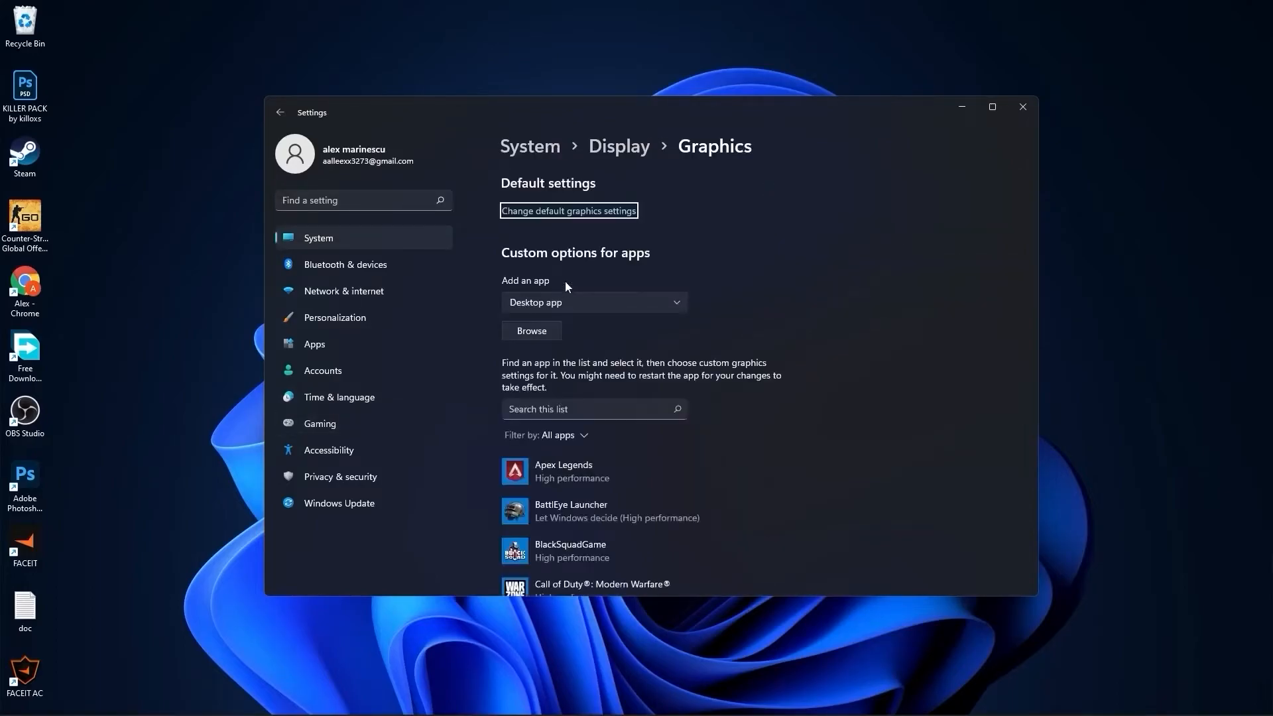
click(569, 210)
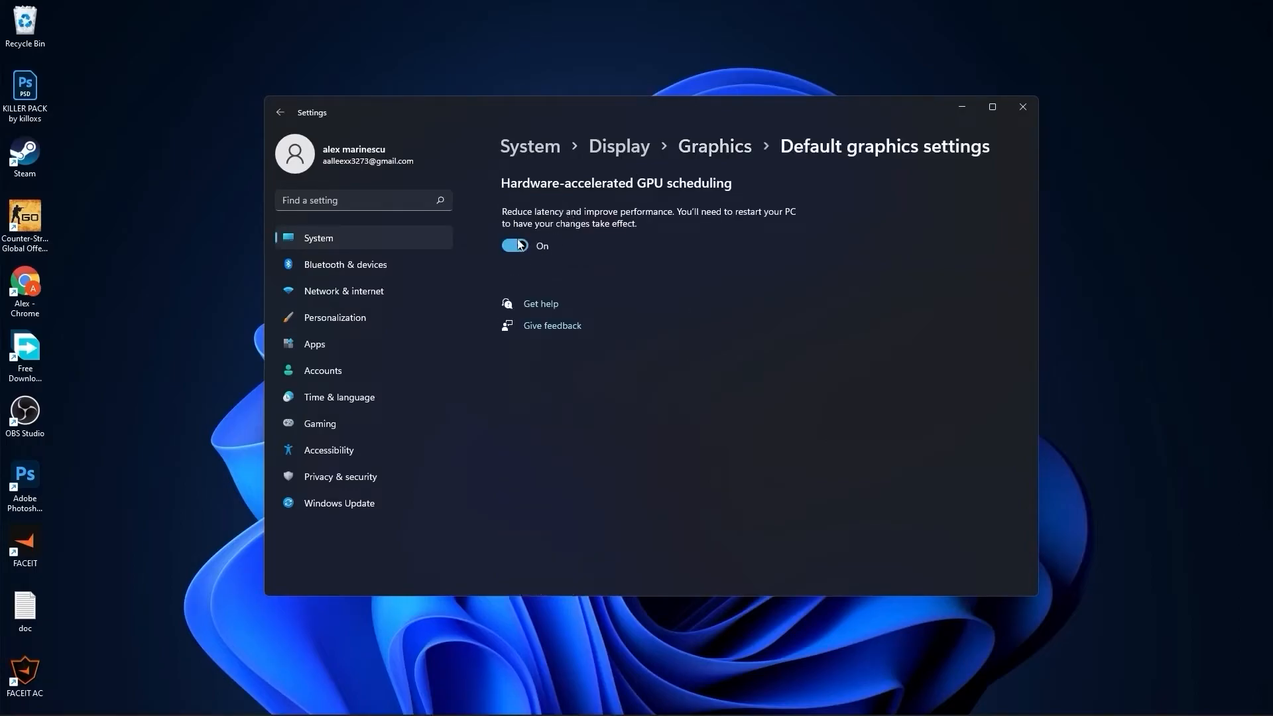
click(1021, 106)
text(performance)
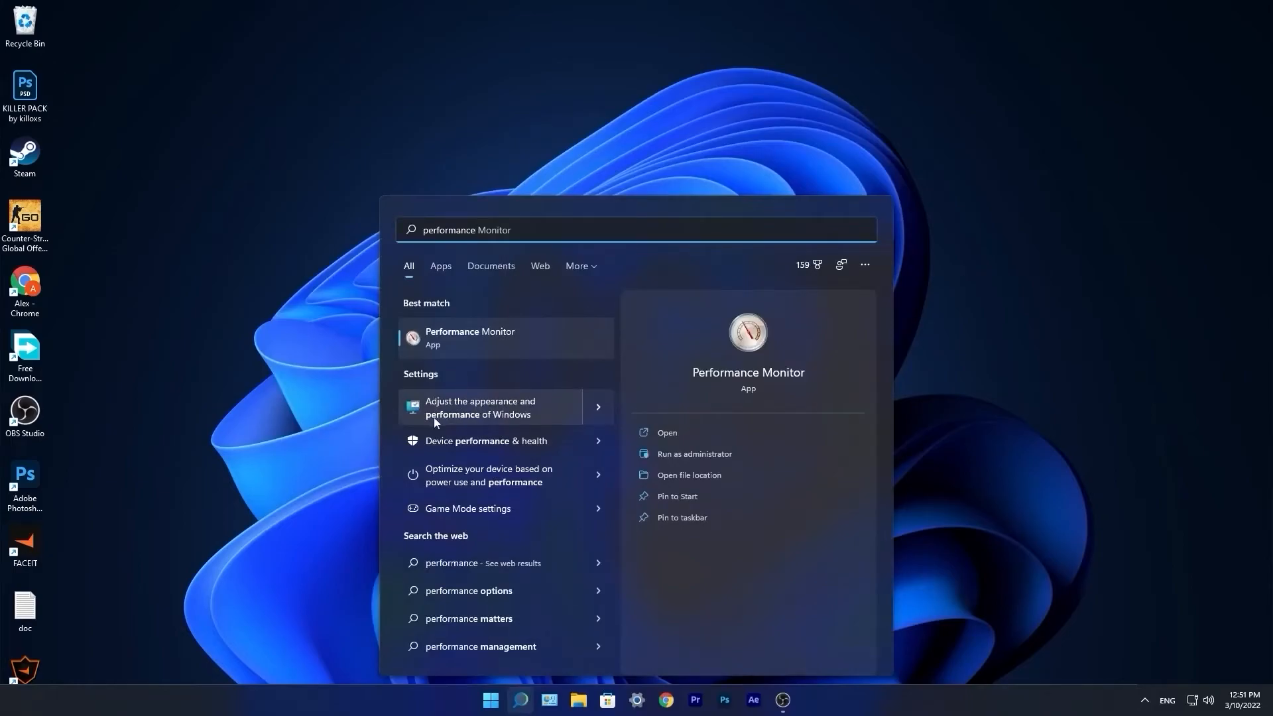
Set visual effects for best performance, keeping only Smooth edges of screen fonts, and confirm
click(480, 407)
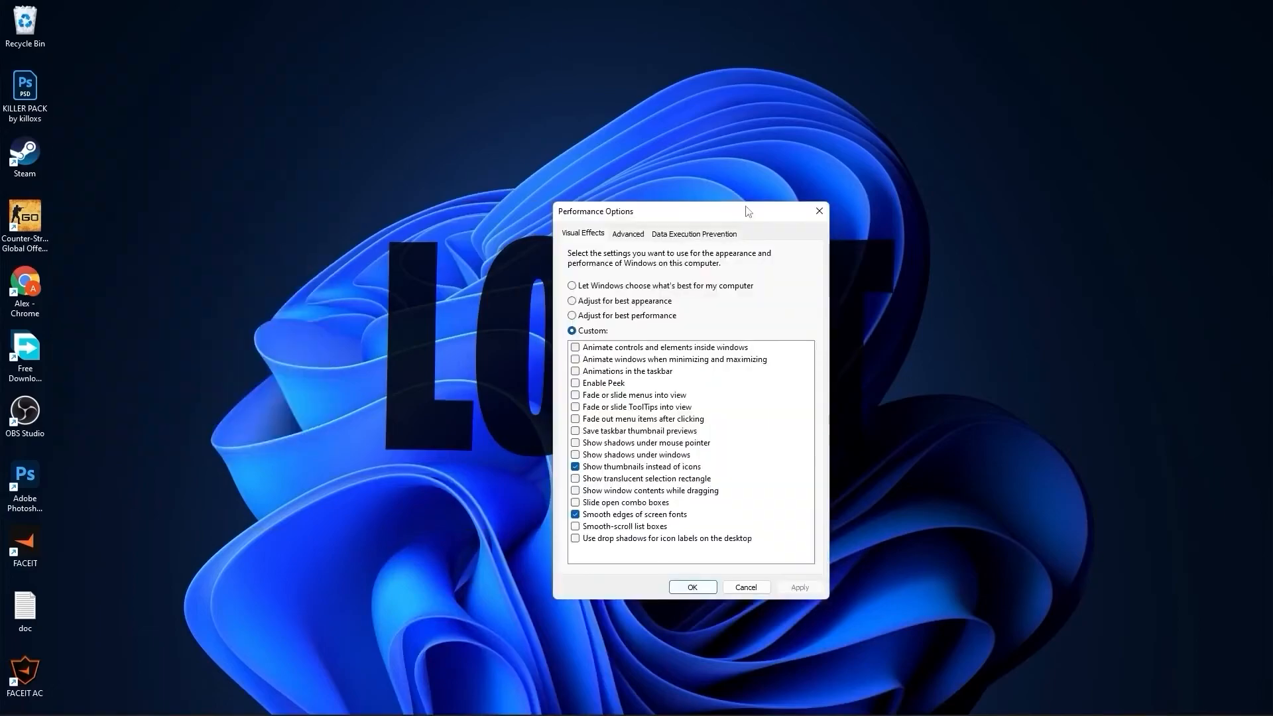
click(573, 316)
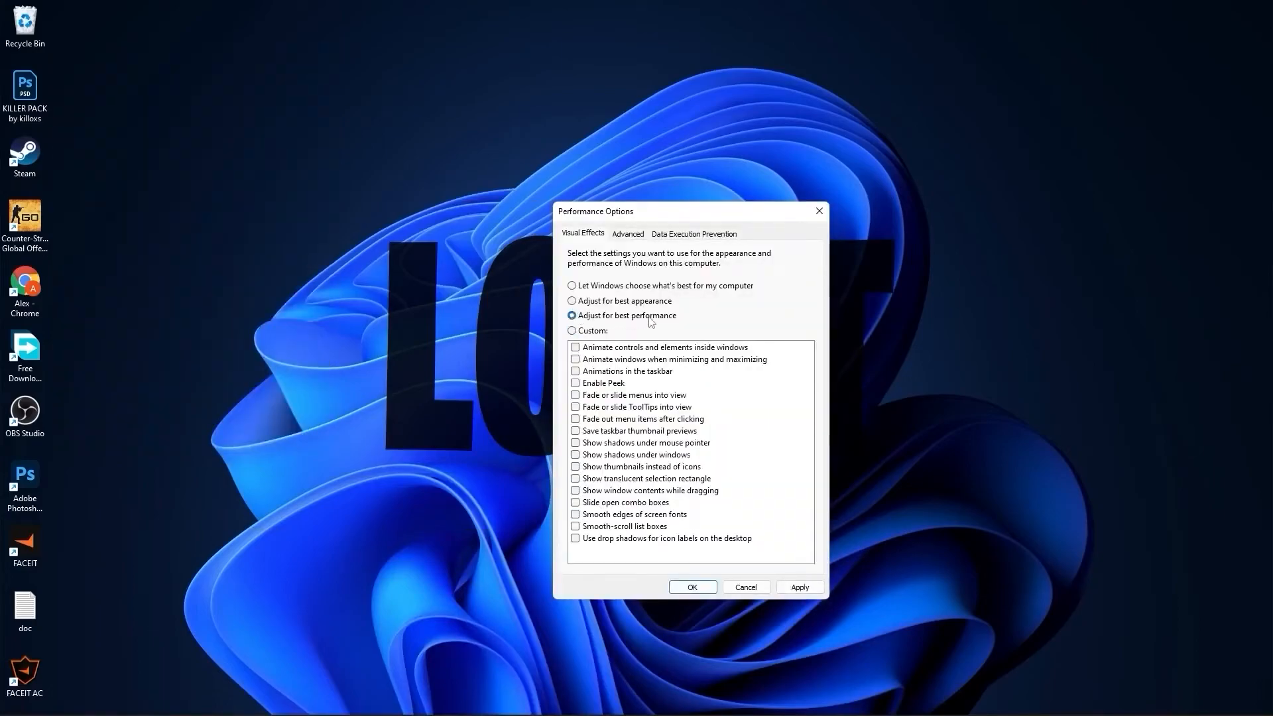
click(574, 514)
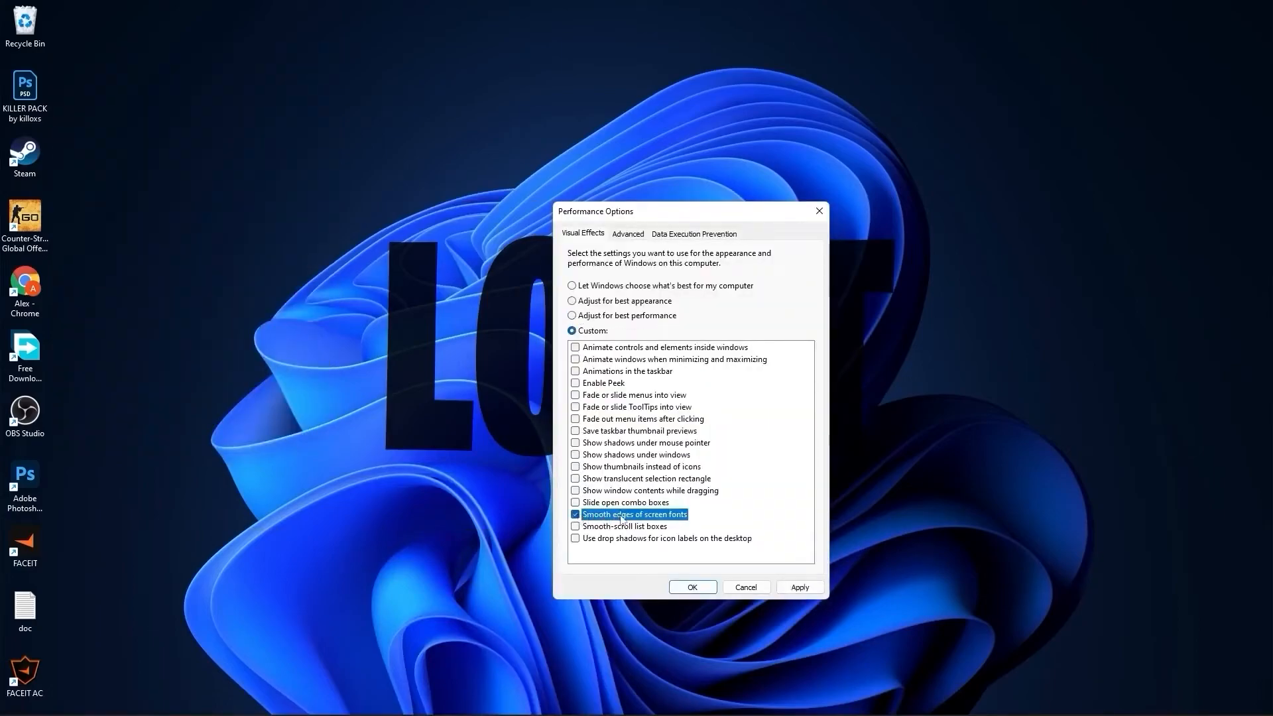
click(574, 466)
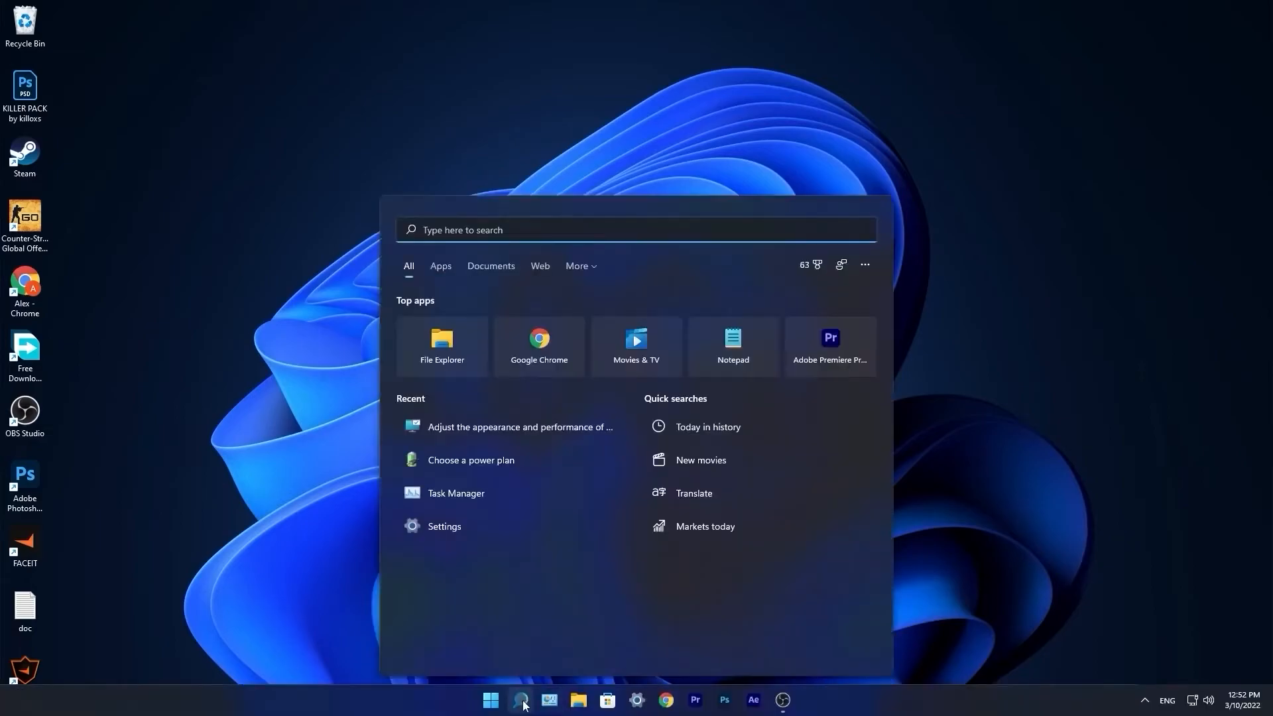
Optimize the C: solid state drive and the HDD D: drive in Optimize Drives
text(optimize)
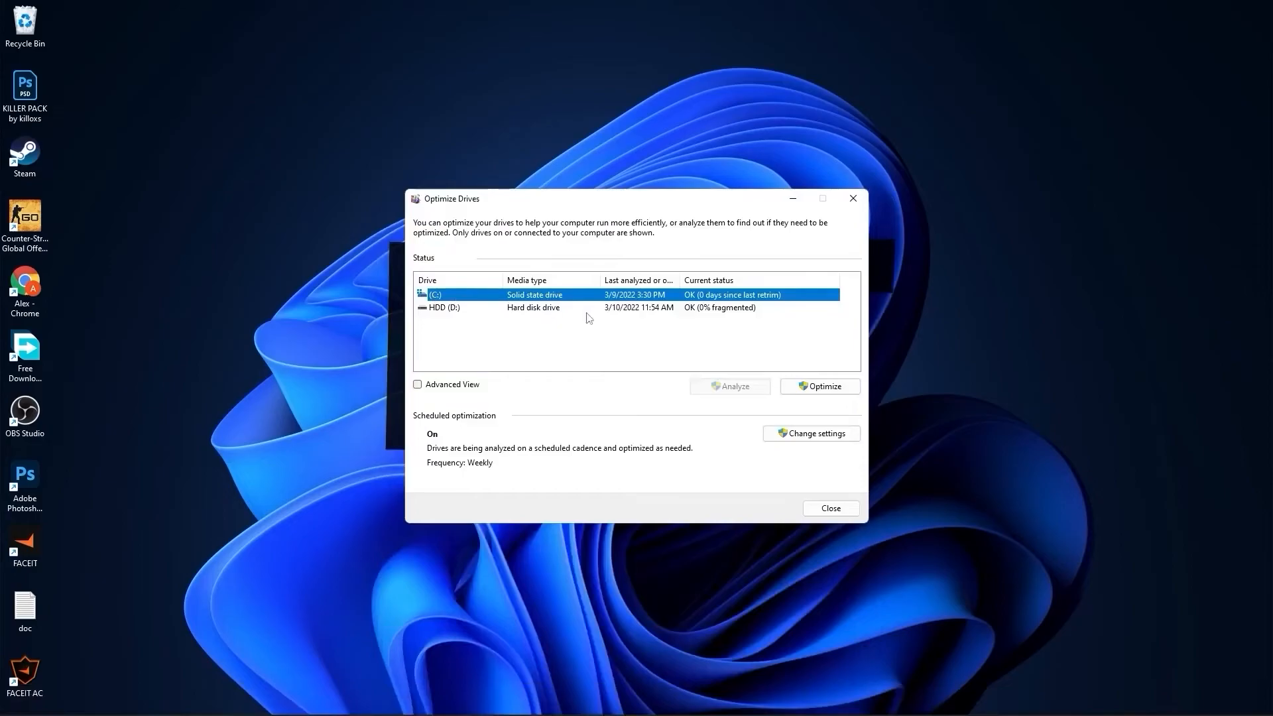
click(820, 386)
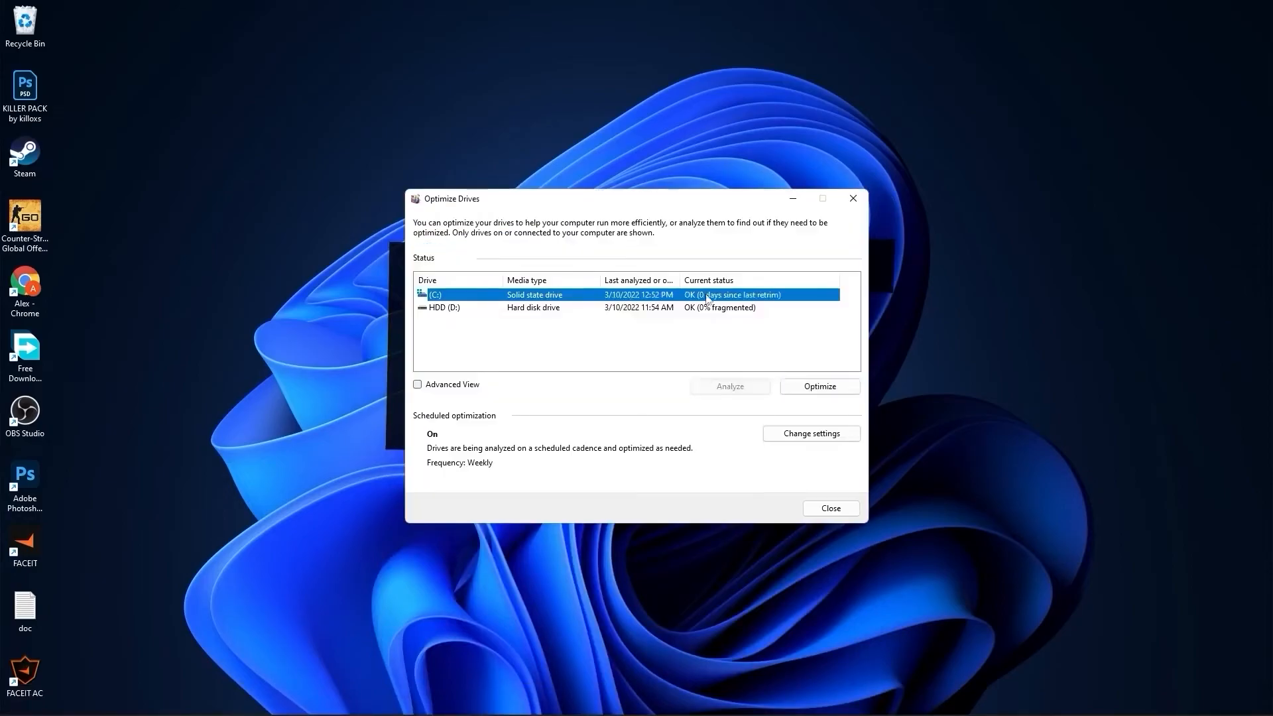
click(534, 306)
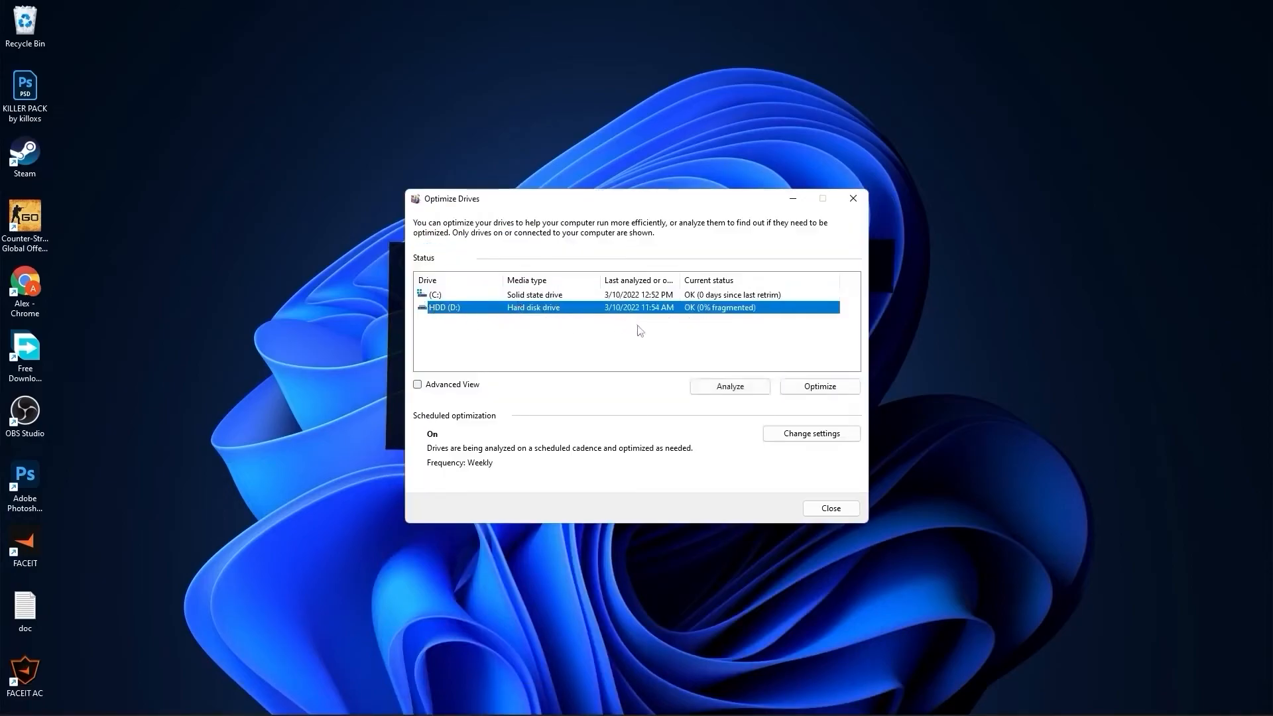
click(729, 386)
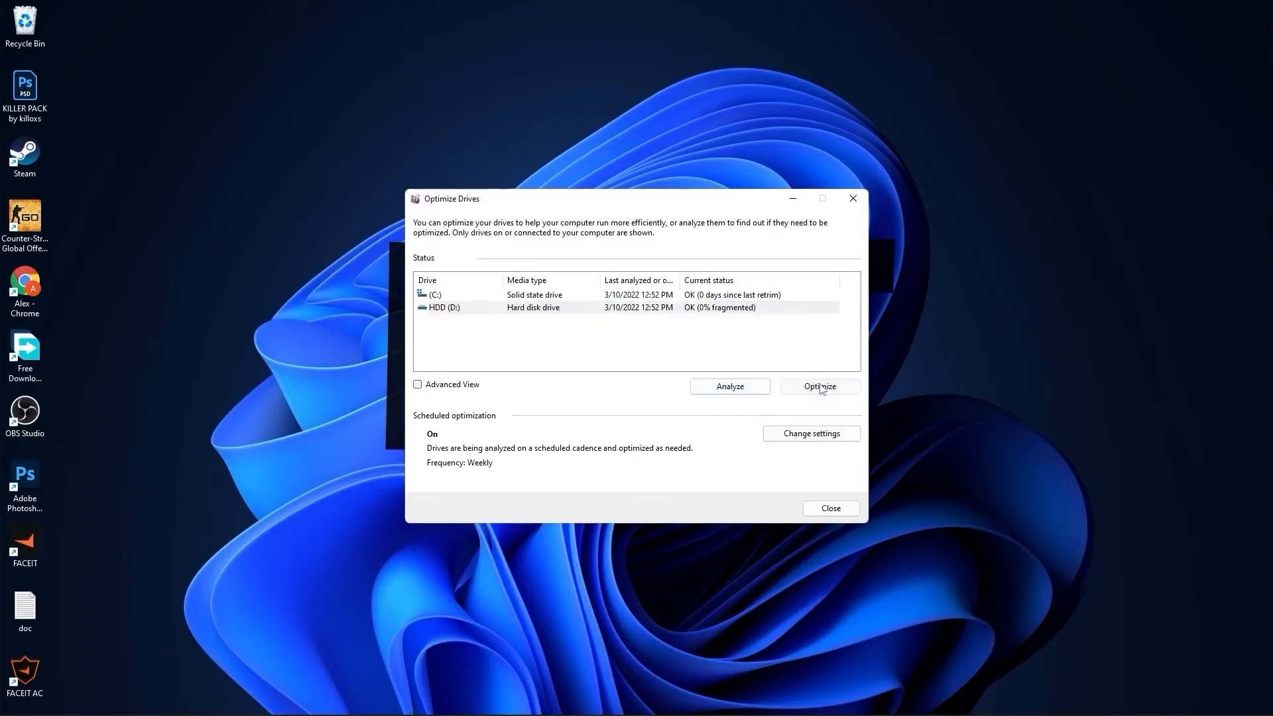
click(460, 700)
text(temp)
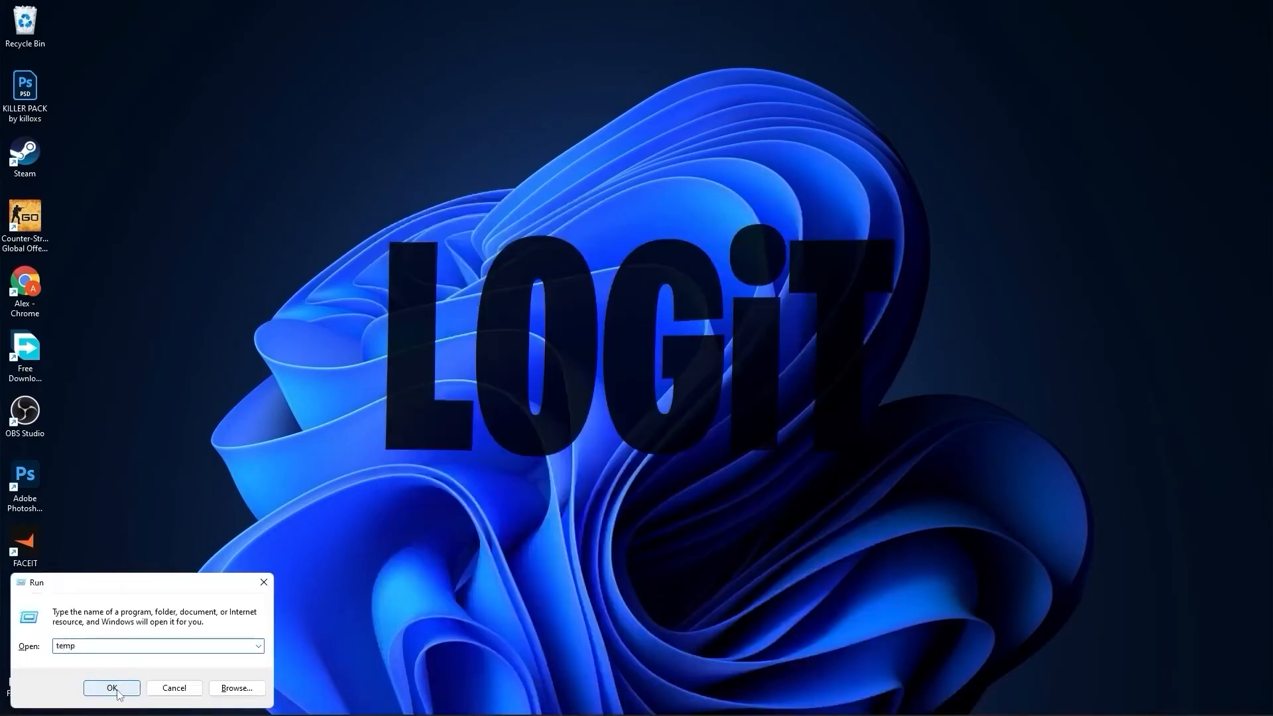
Empty the Windows Temp folder, skipping items that are in use
click(111, 689)
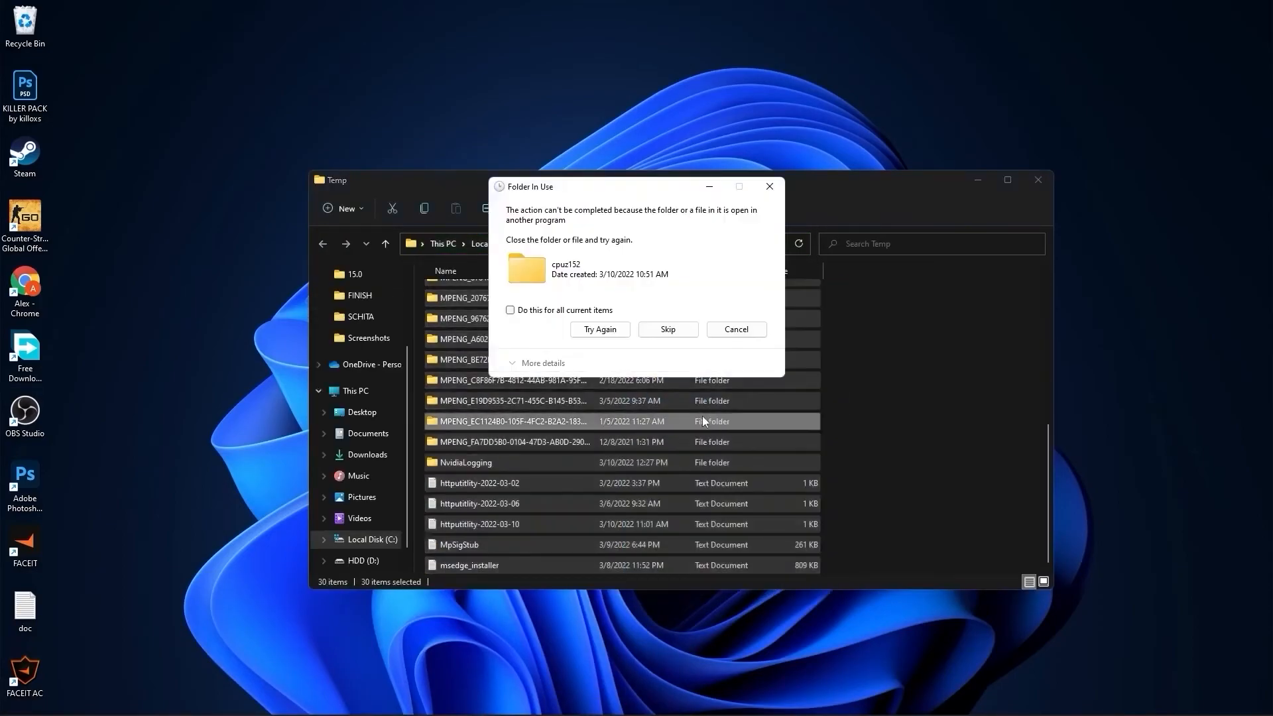
click(667, 328)
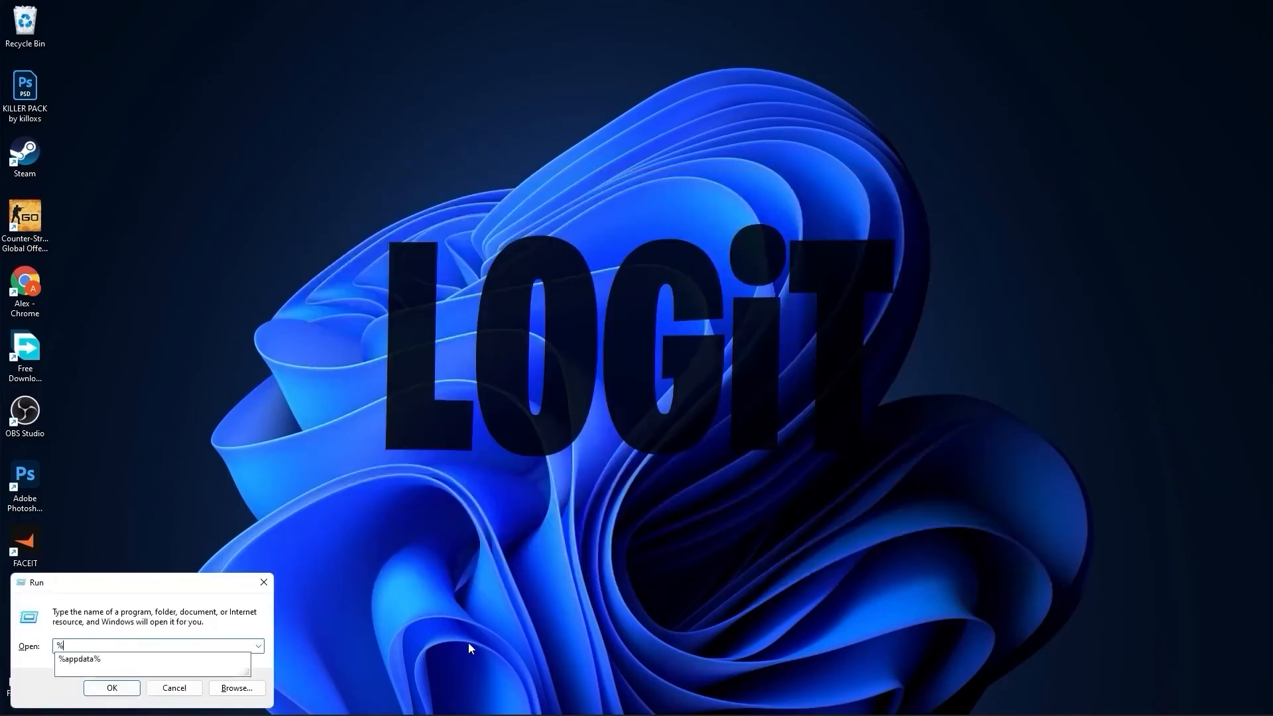
Open the user's %temp% folder and select all 414 items for deletion
text(%temp)
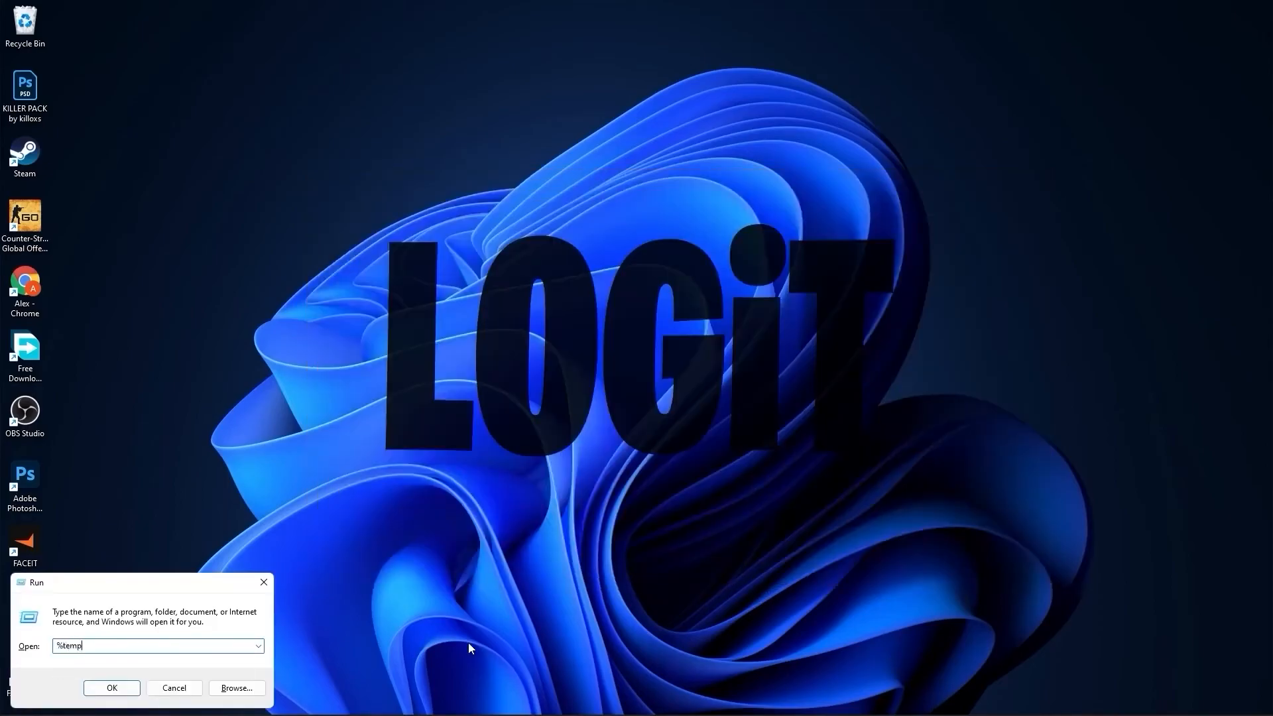
click(111, 688)
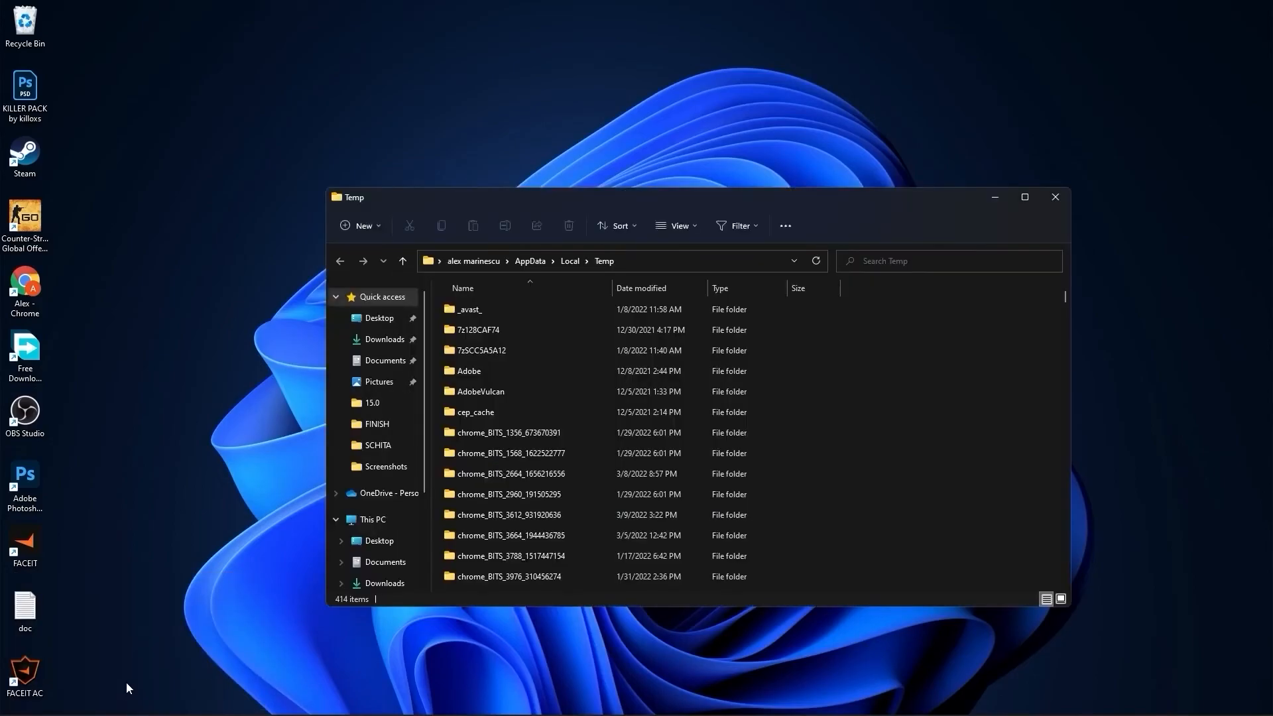
key(ctrl+a)
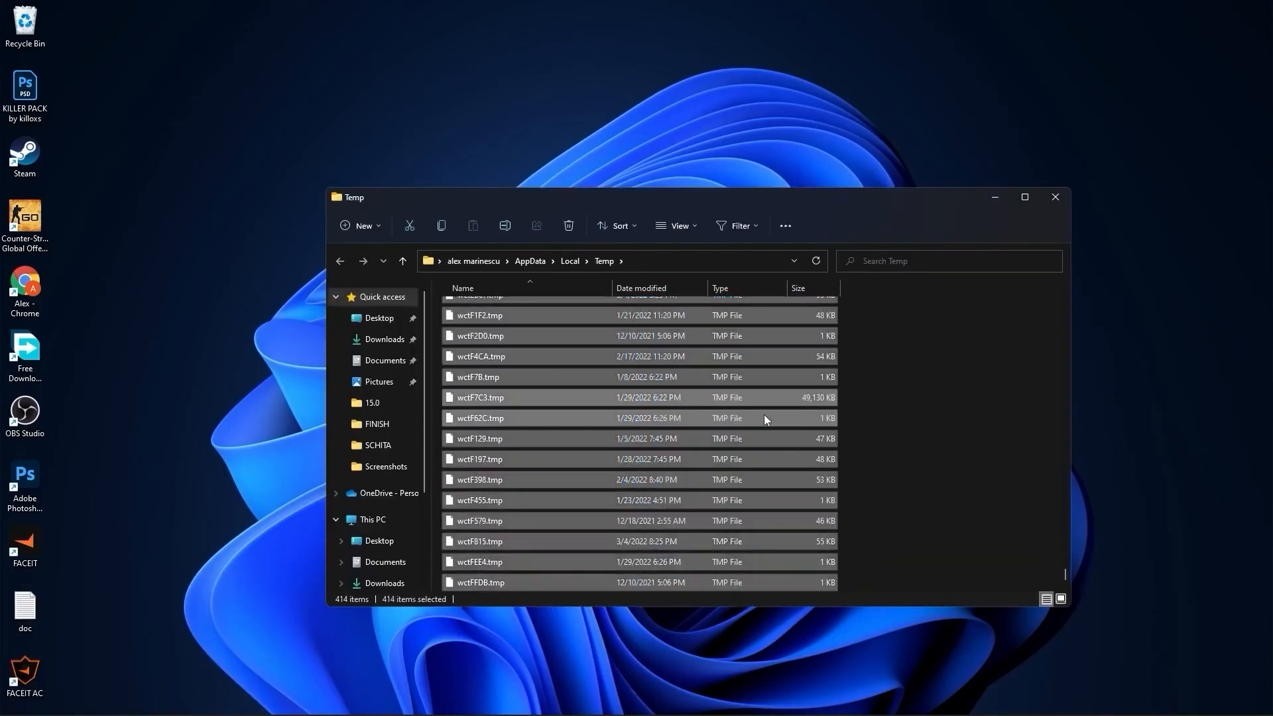
click(566, 226)
text(p)
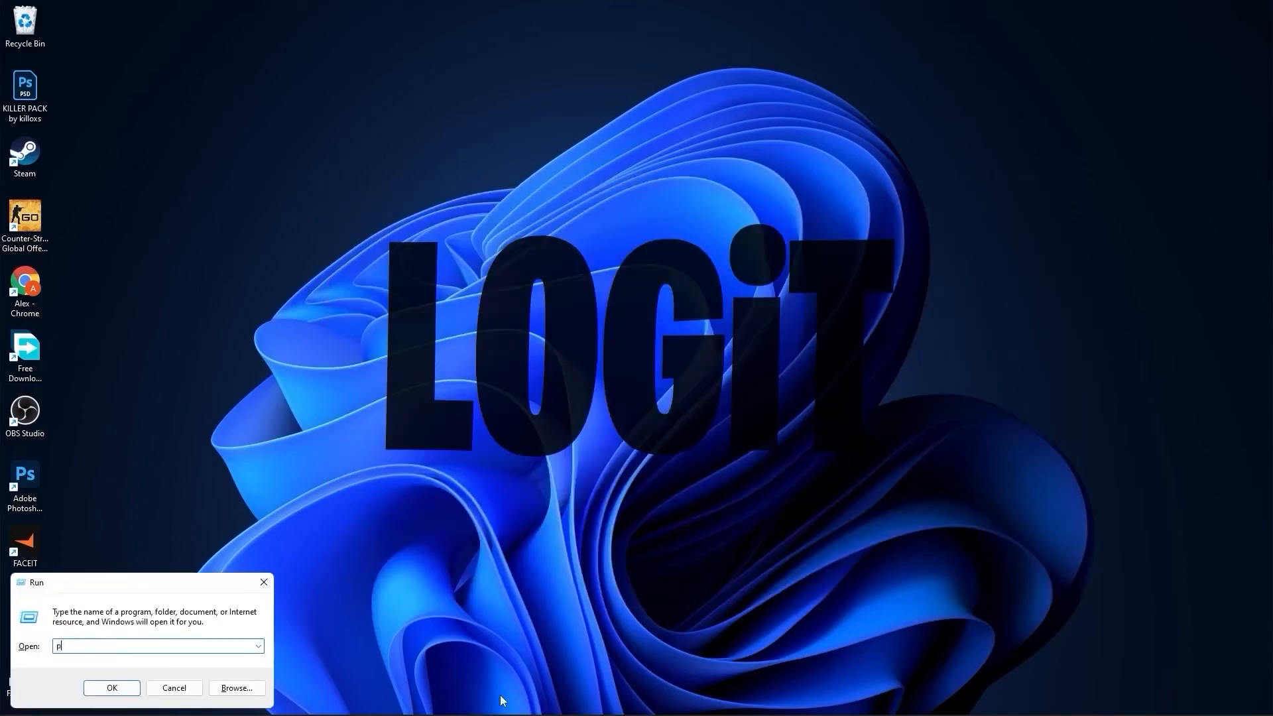
Open the Windows Prefetch folder via Run and grant access to its 480 items
text(refetch)
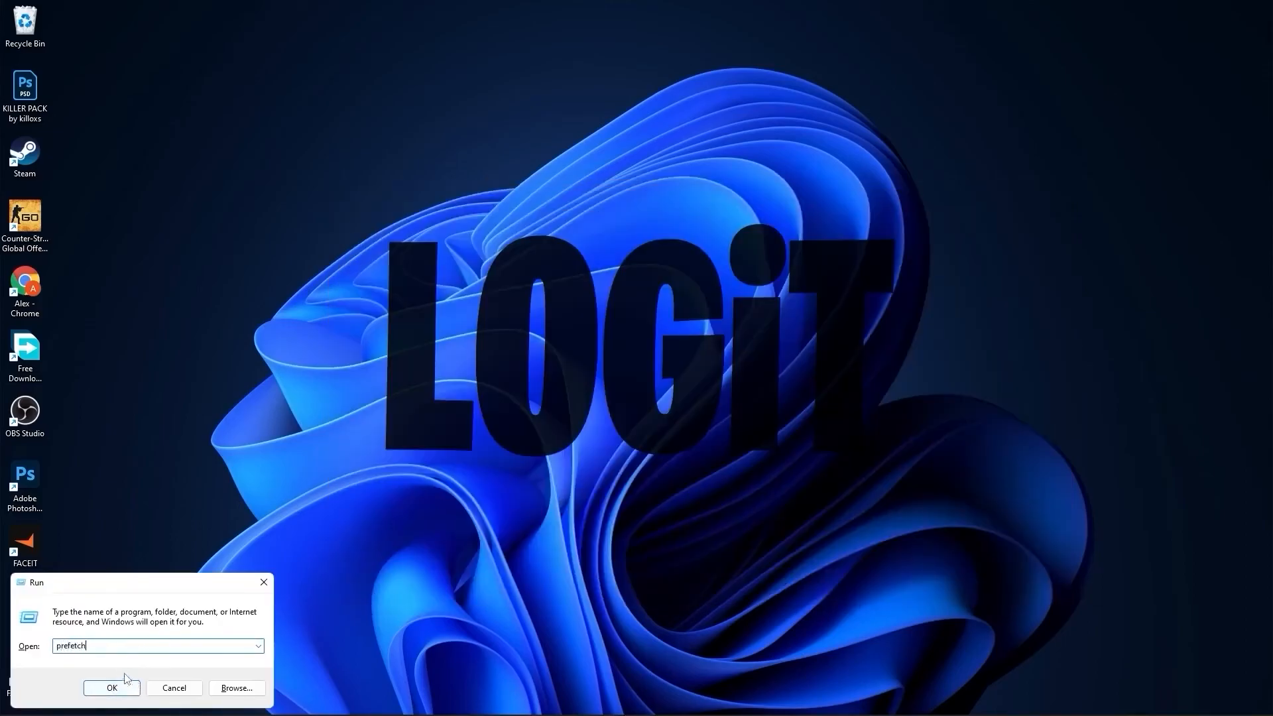
click(112, 688)
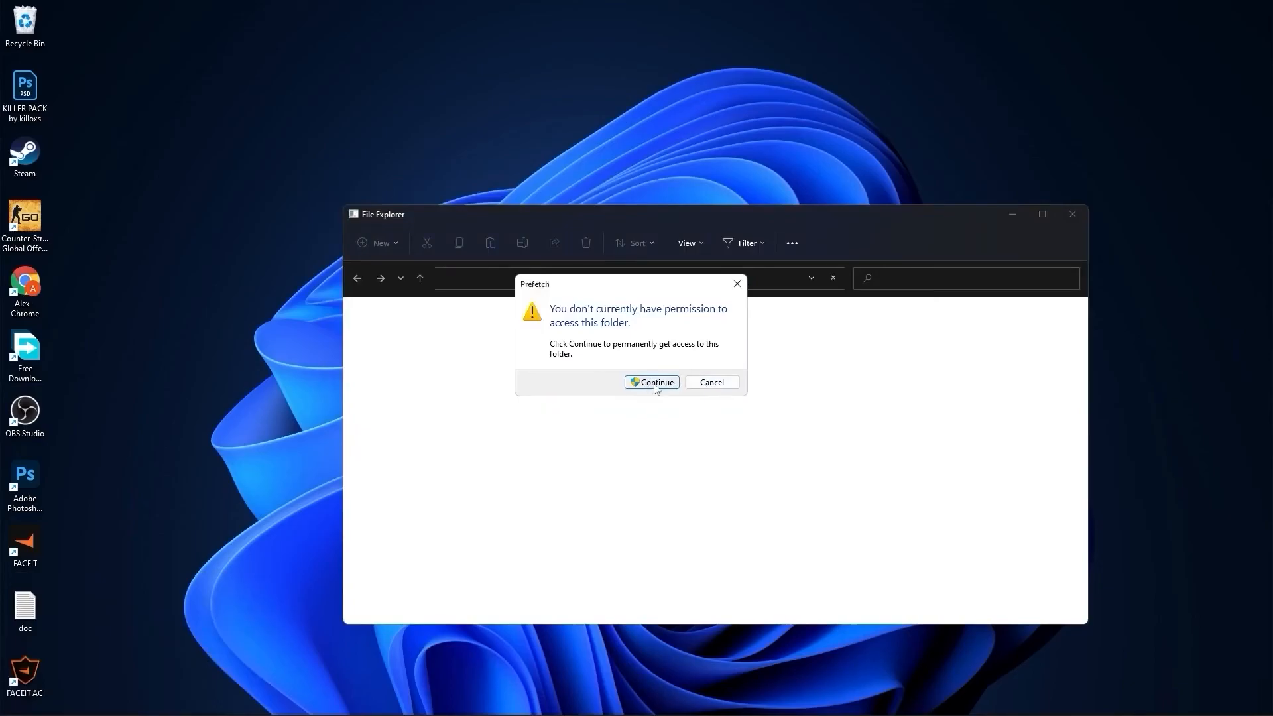
click(650, 382)
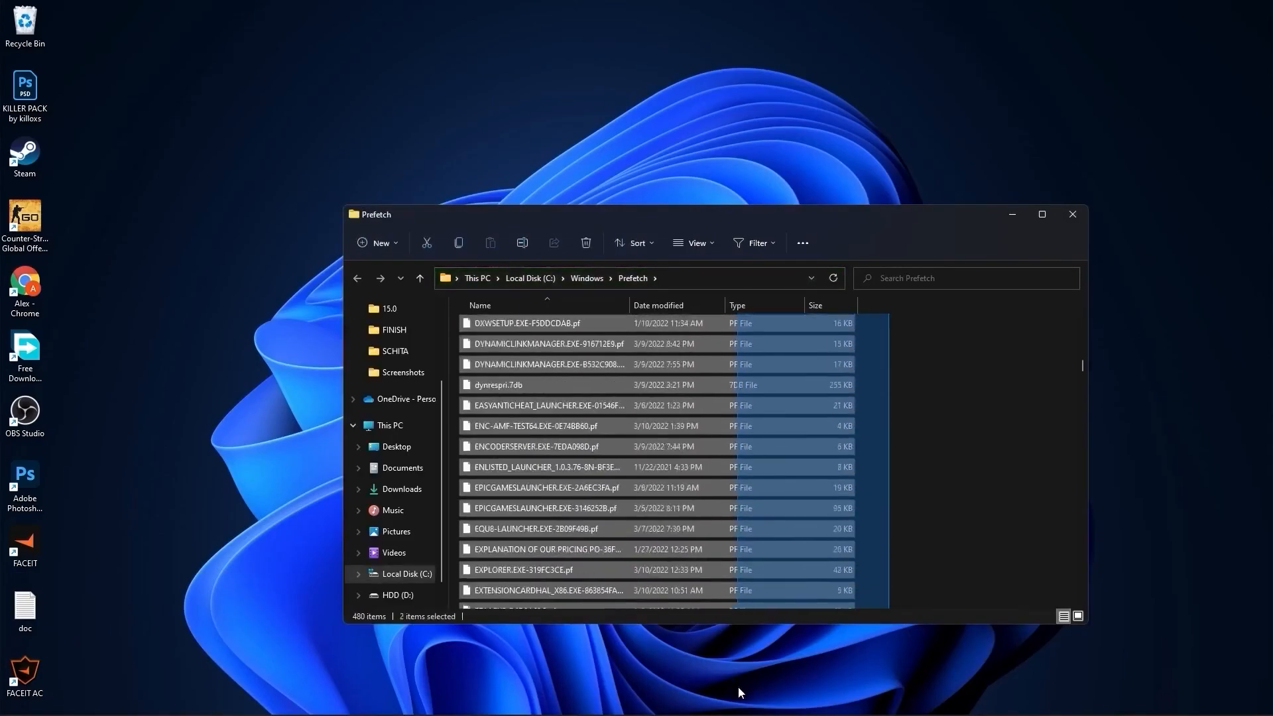